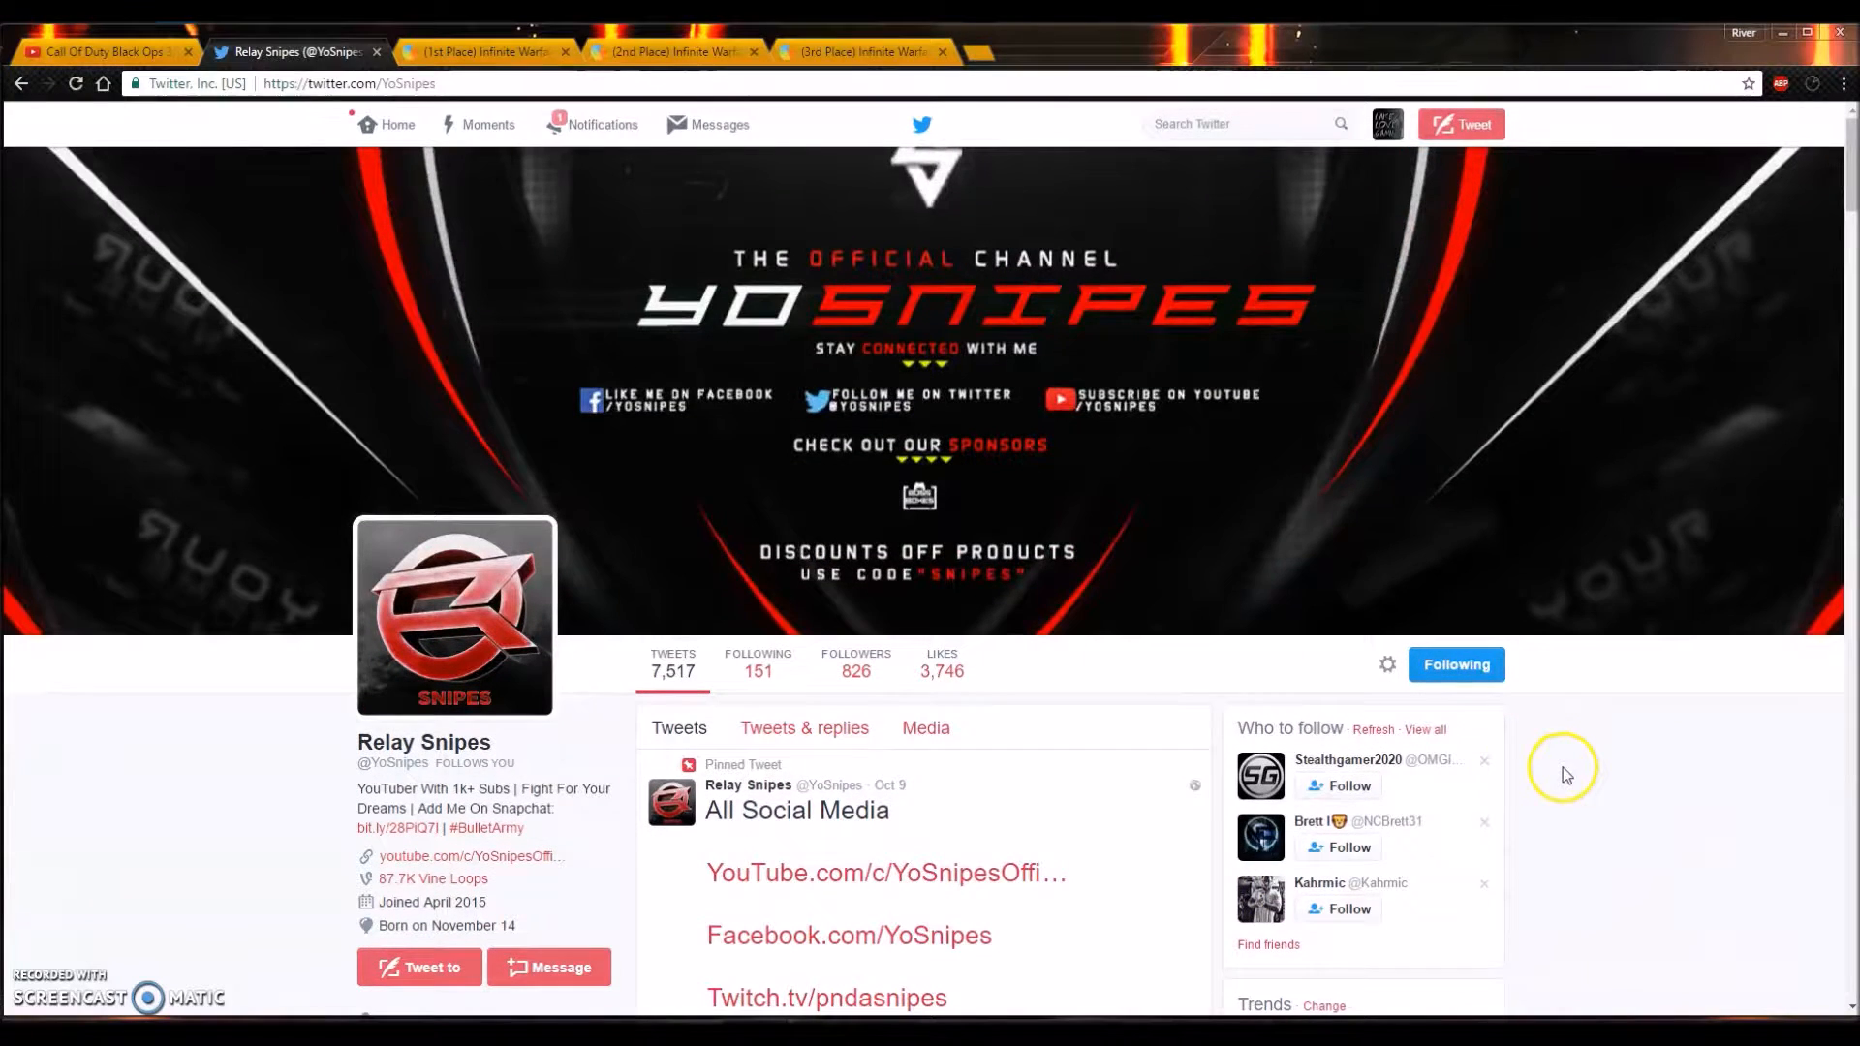
# Step: Show the 1st Place Infinite Warfare Giveaway page with its prize description and 12 ways to enter
pyautogui.click(480, 50)
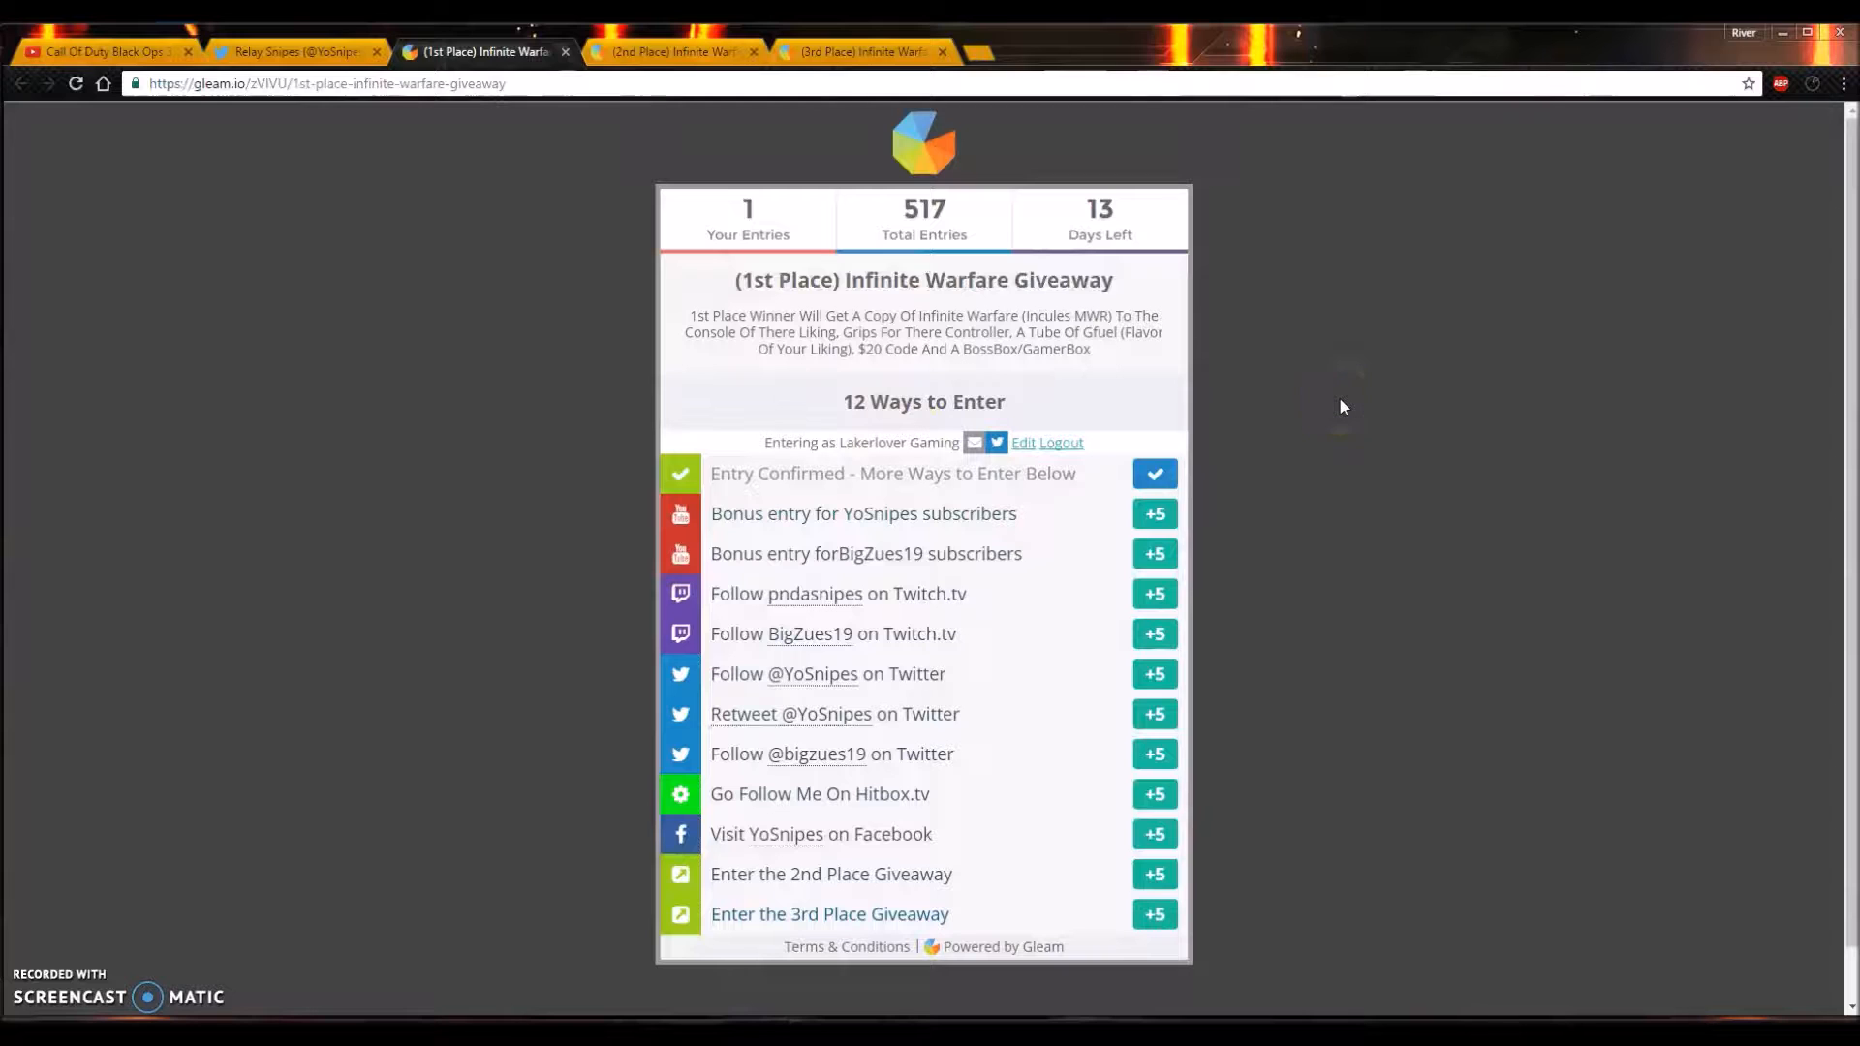
pyautogui.moveTo(640, 252)
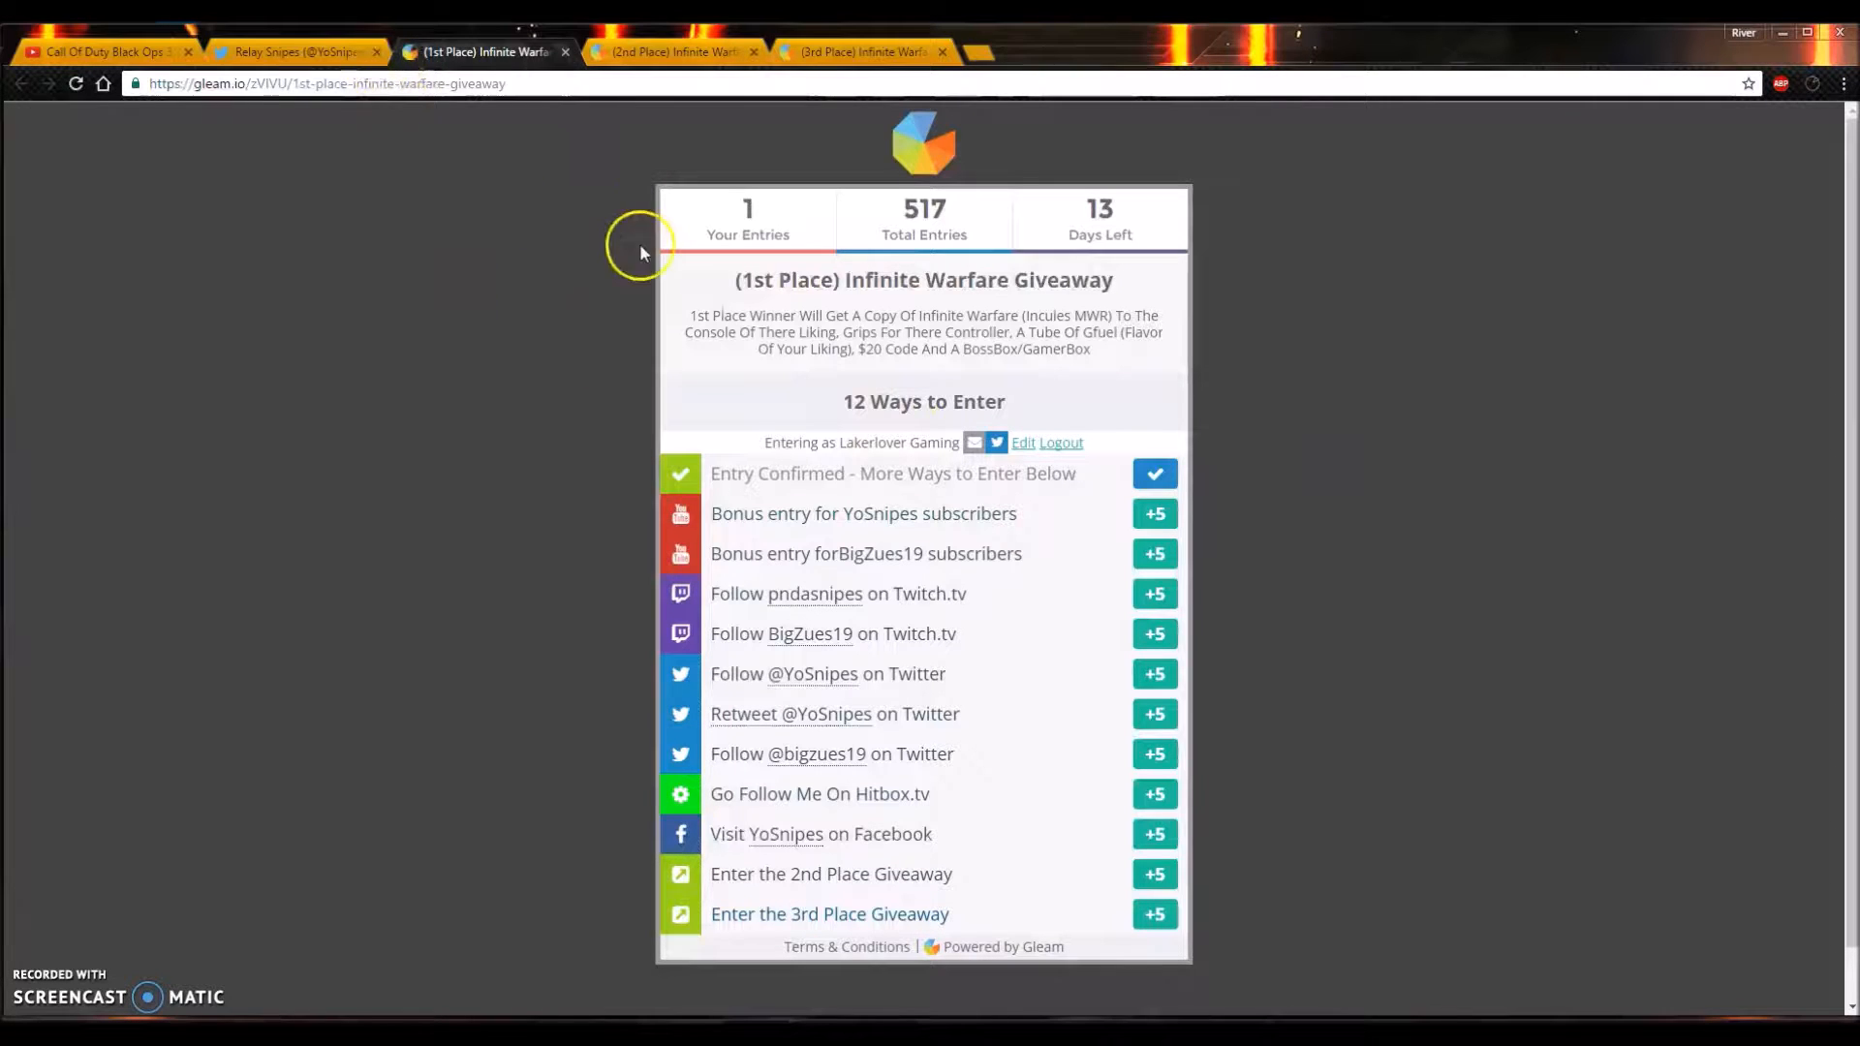
pyautogui.moveTo(723, 319)
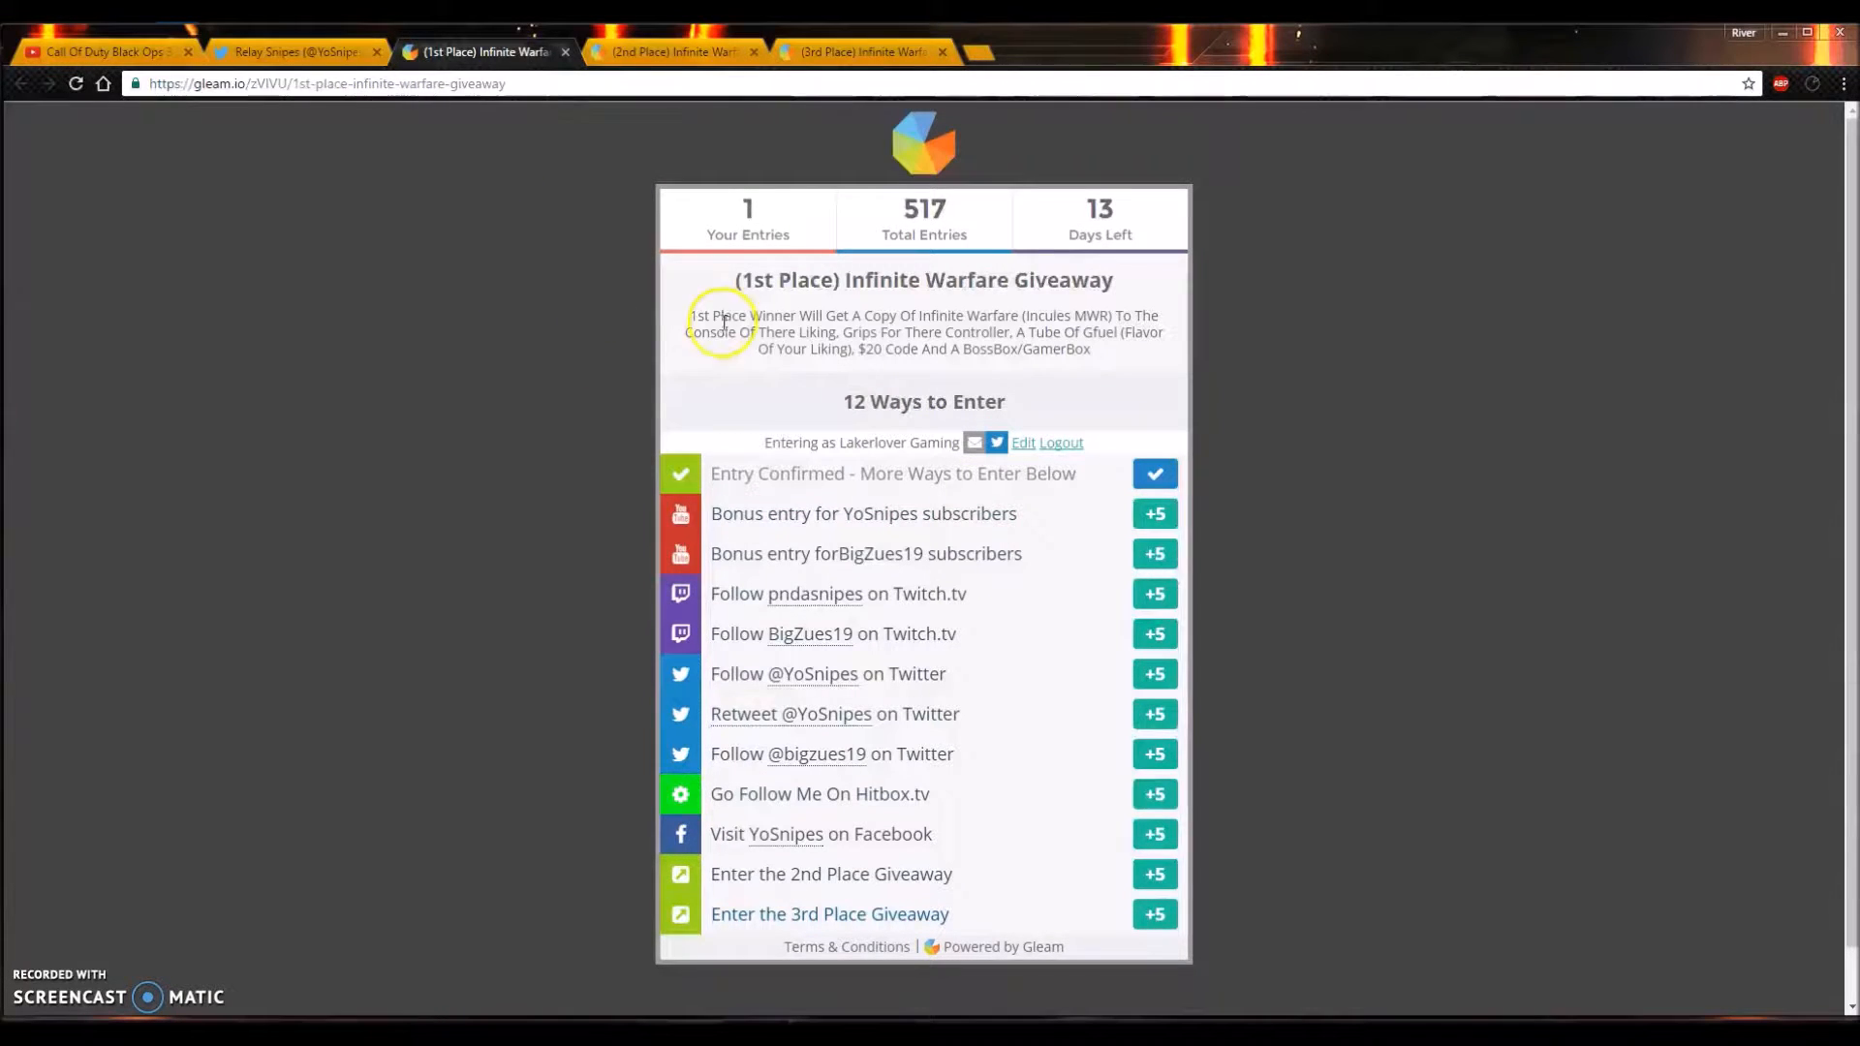
pyautogui.moveTo(530, 311)
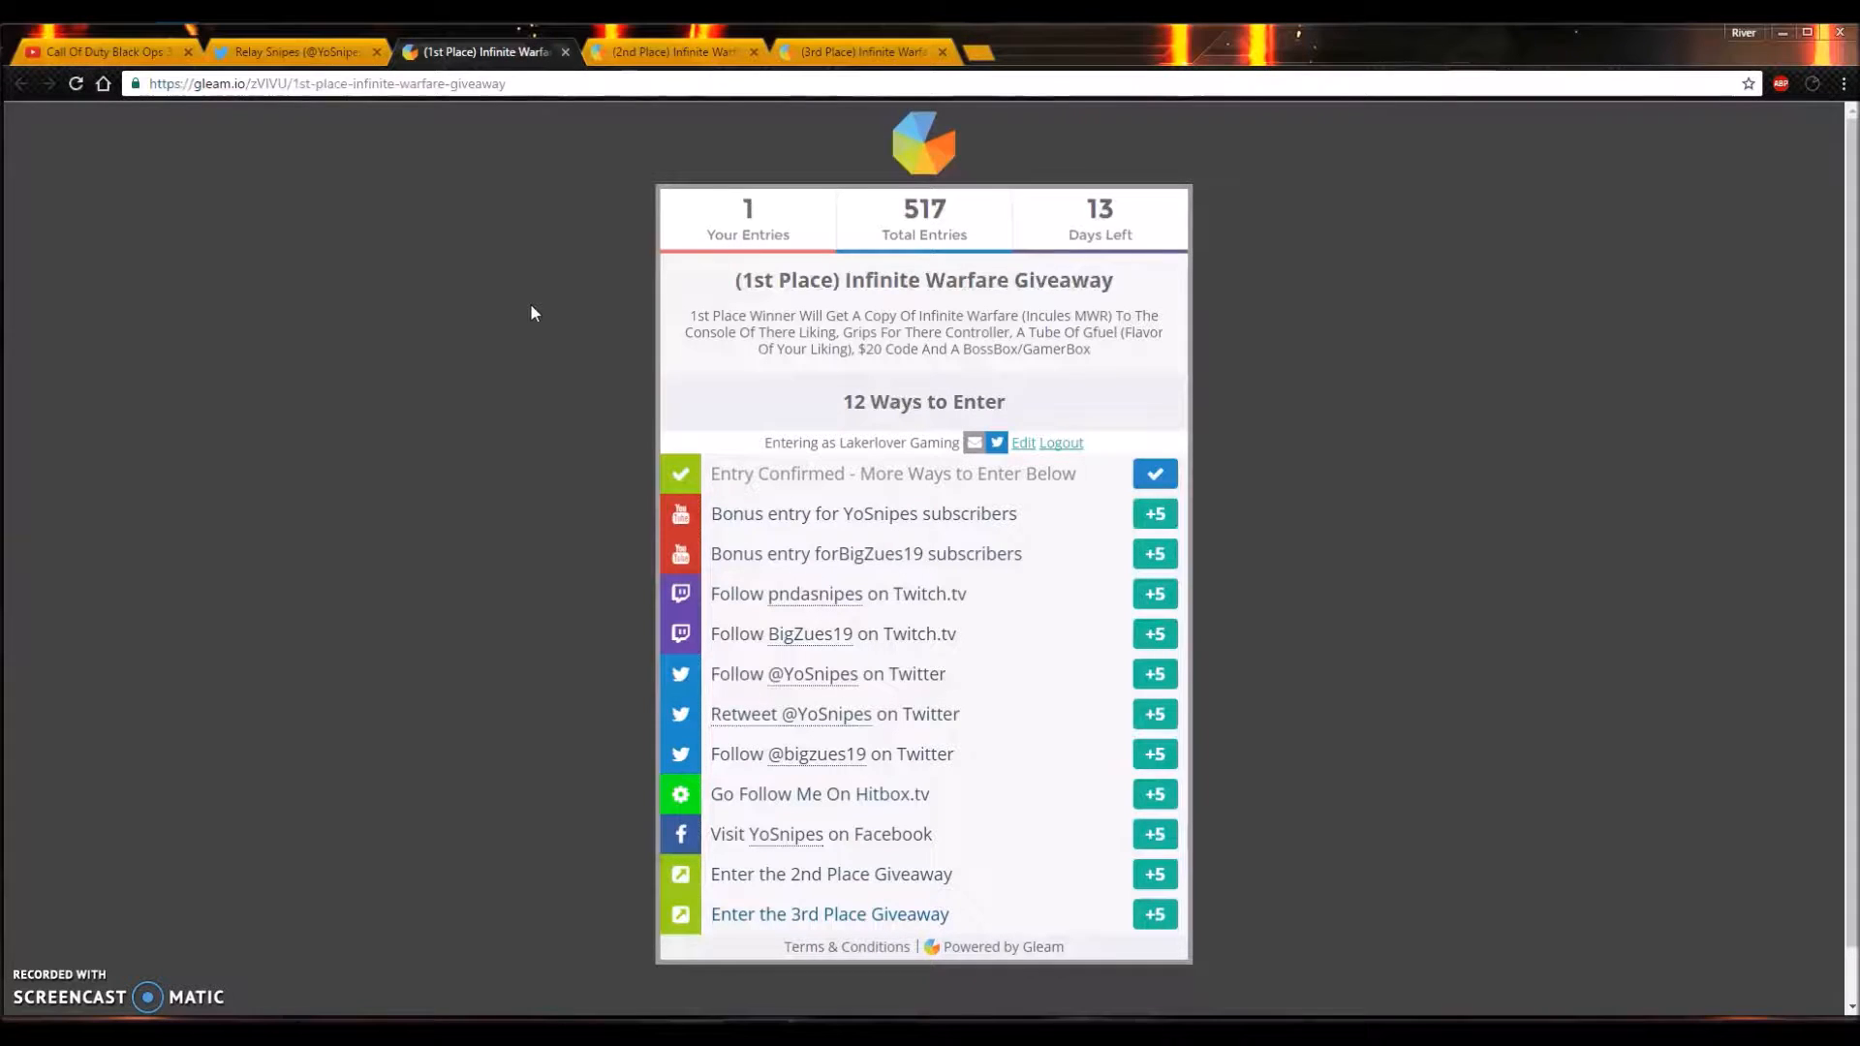
pyautogui.moveTo(496, 417)
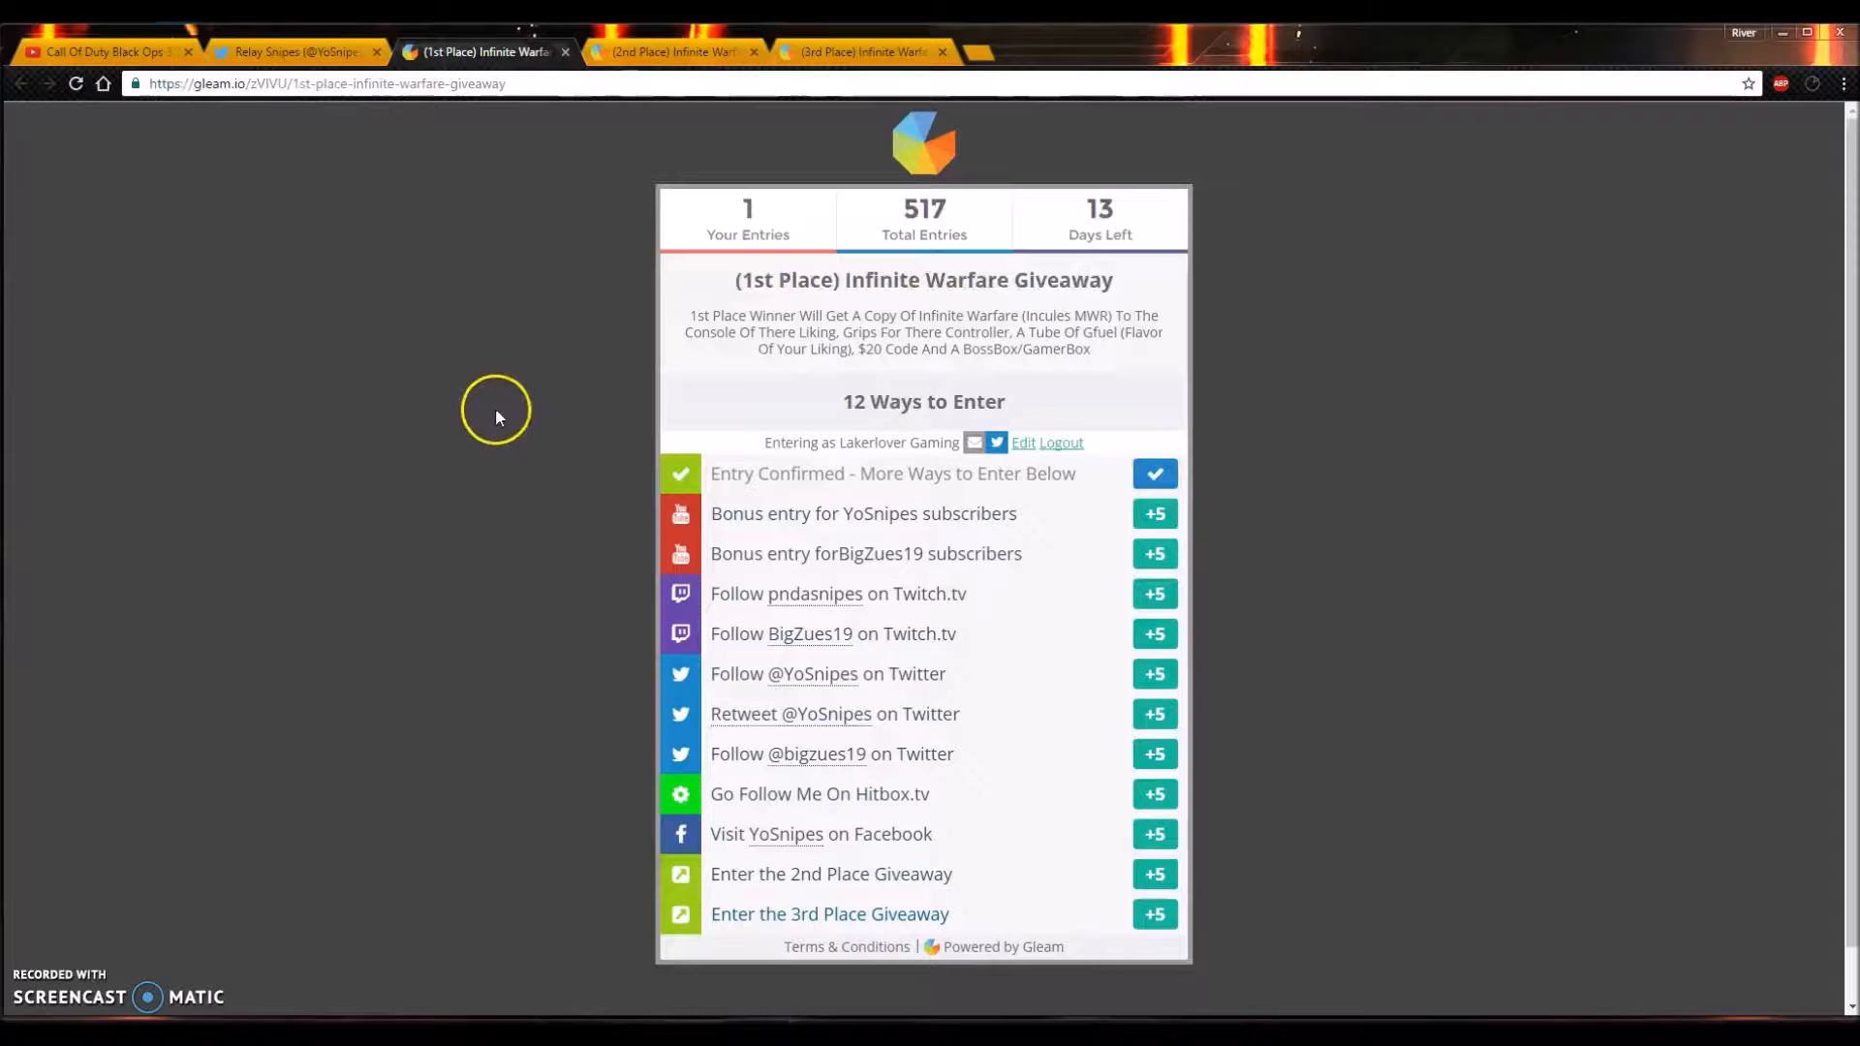
pyautogui.moveTo(495, 416)
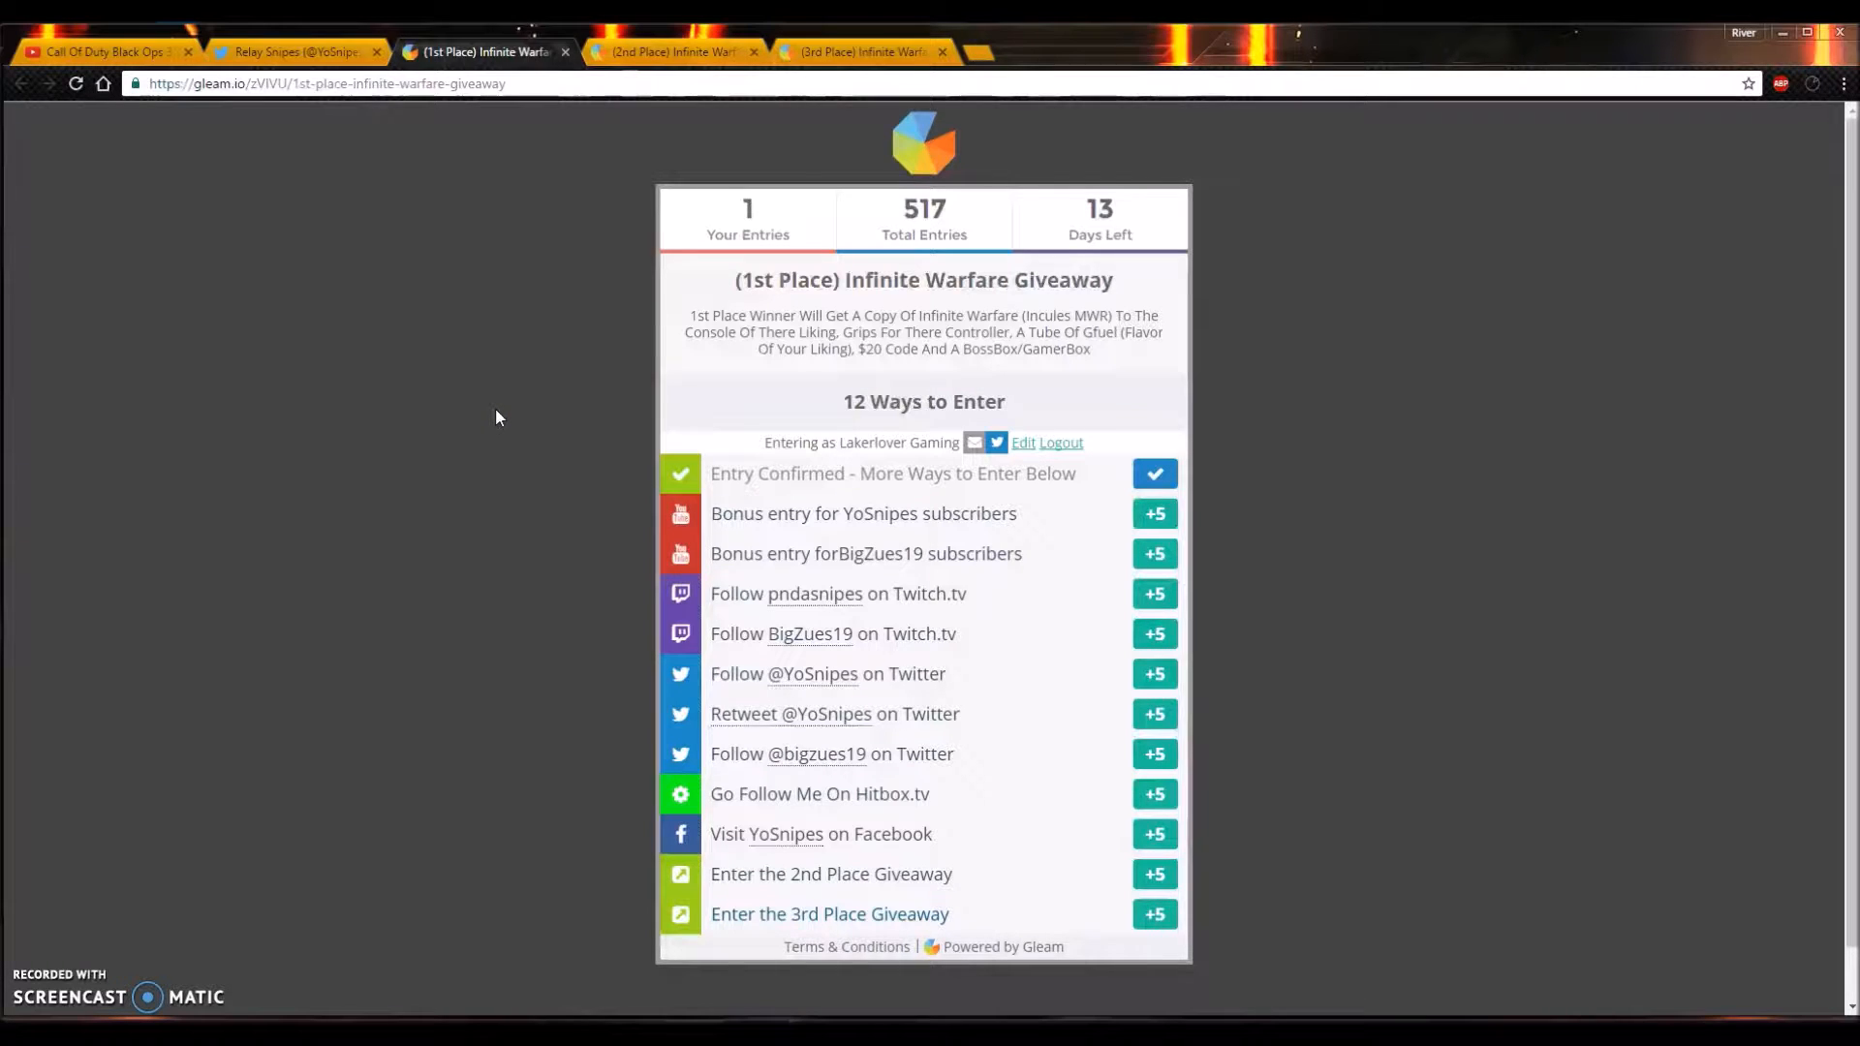
pyautogui.click(294, 51)
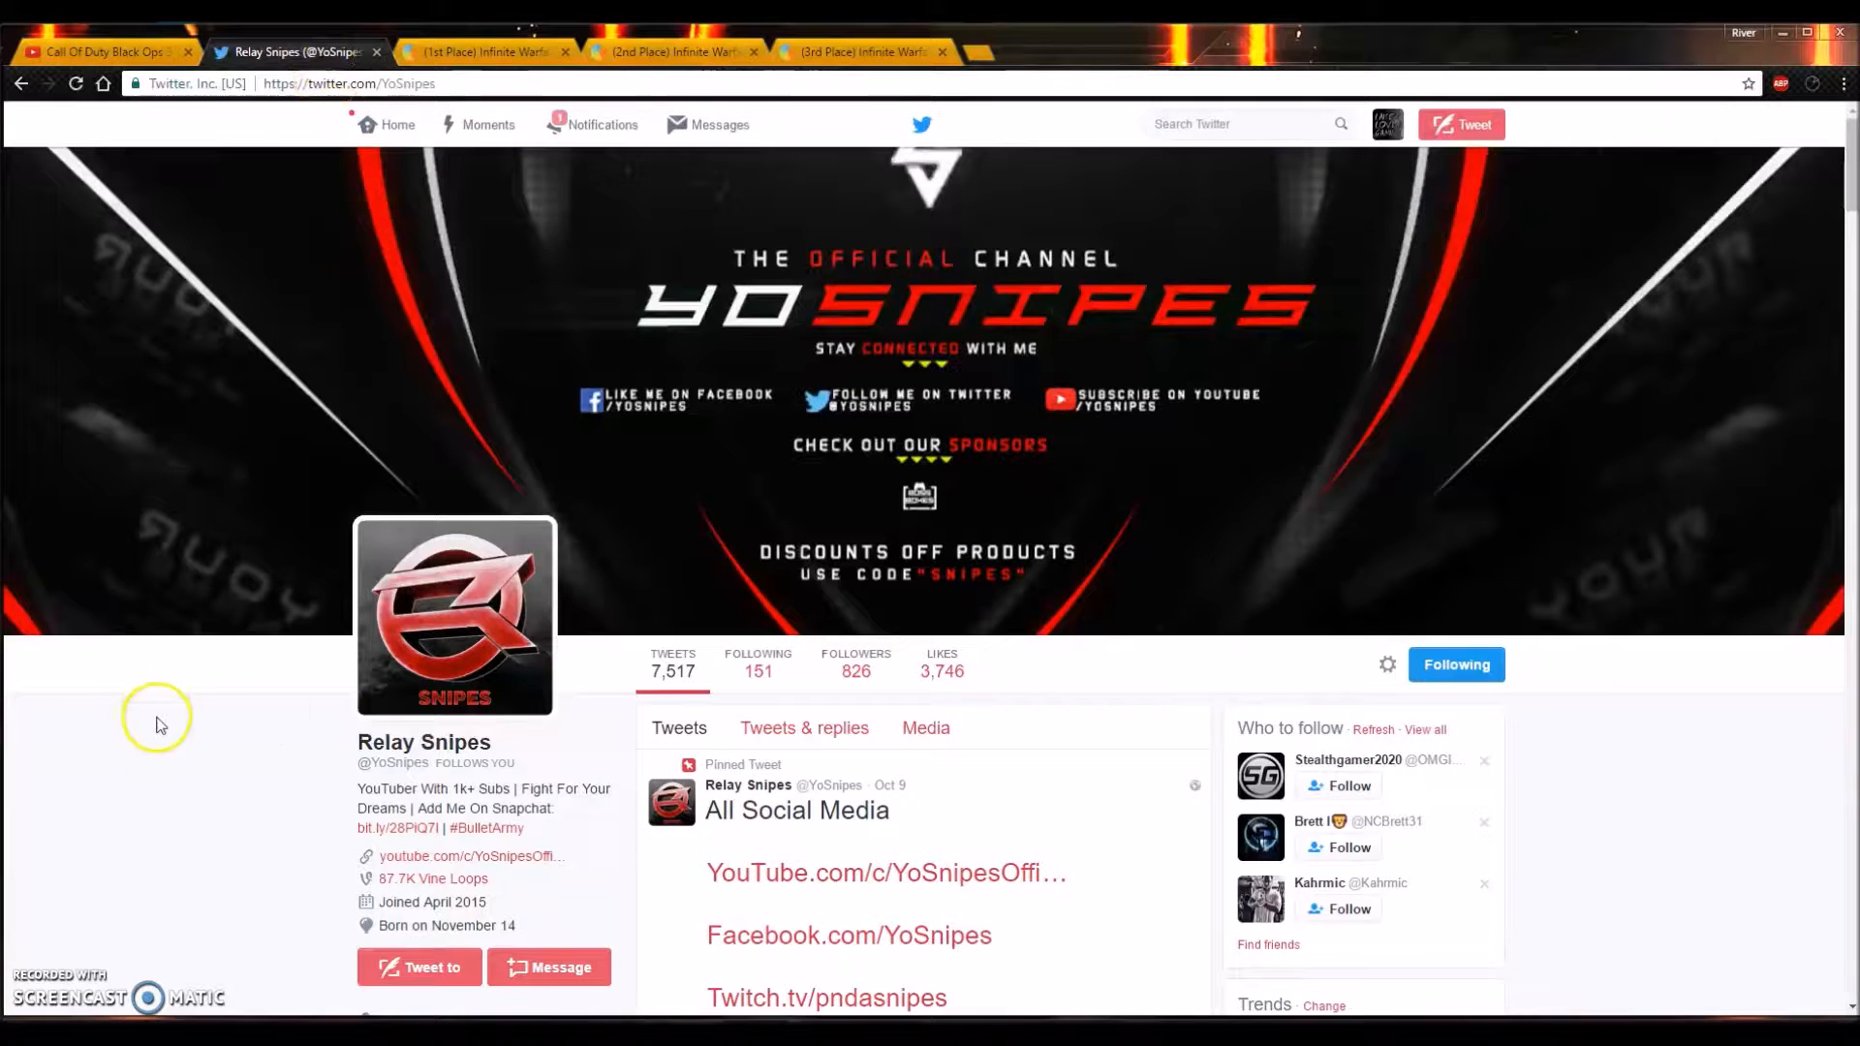
pyautogui.scroll(-3)
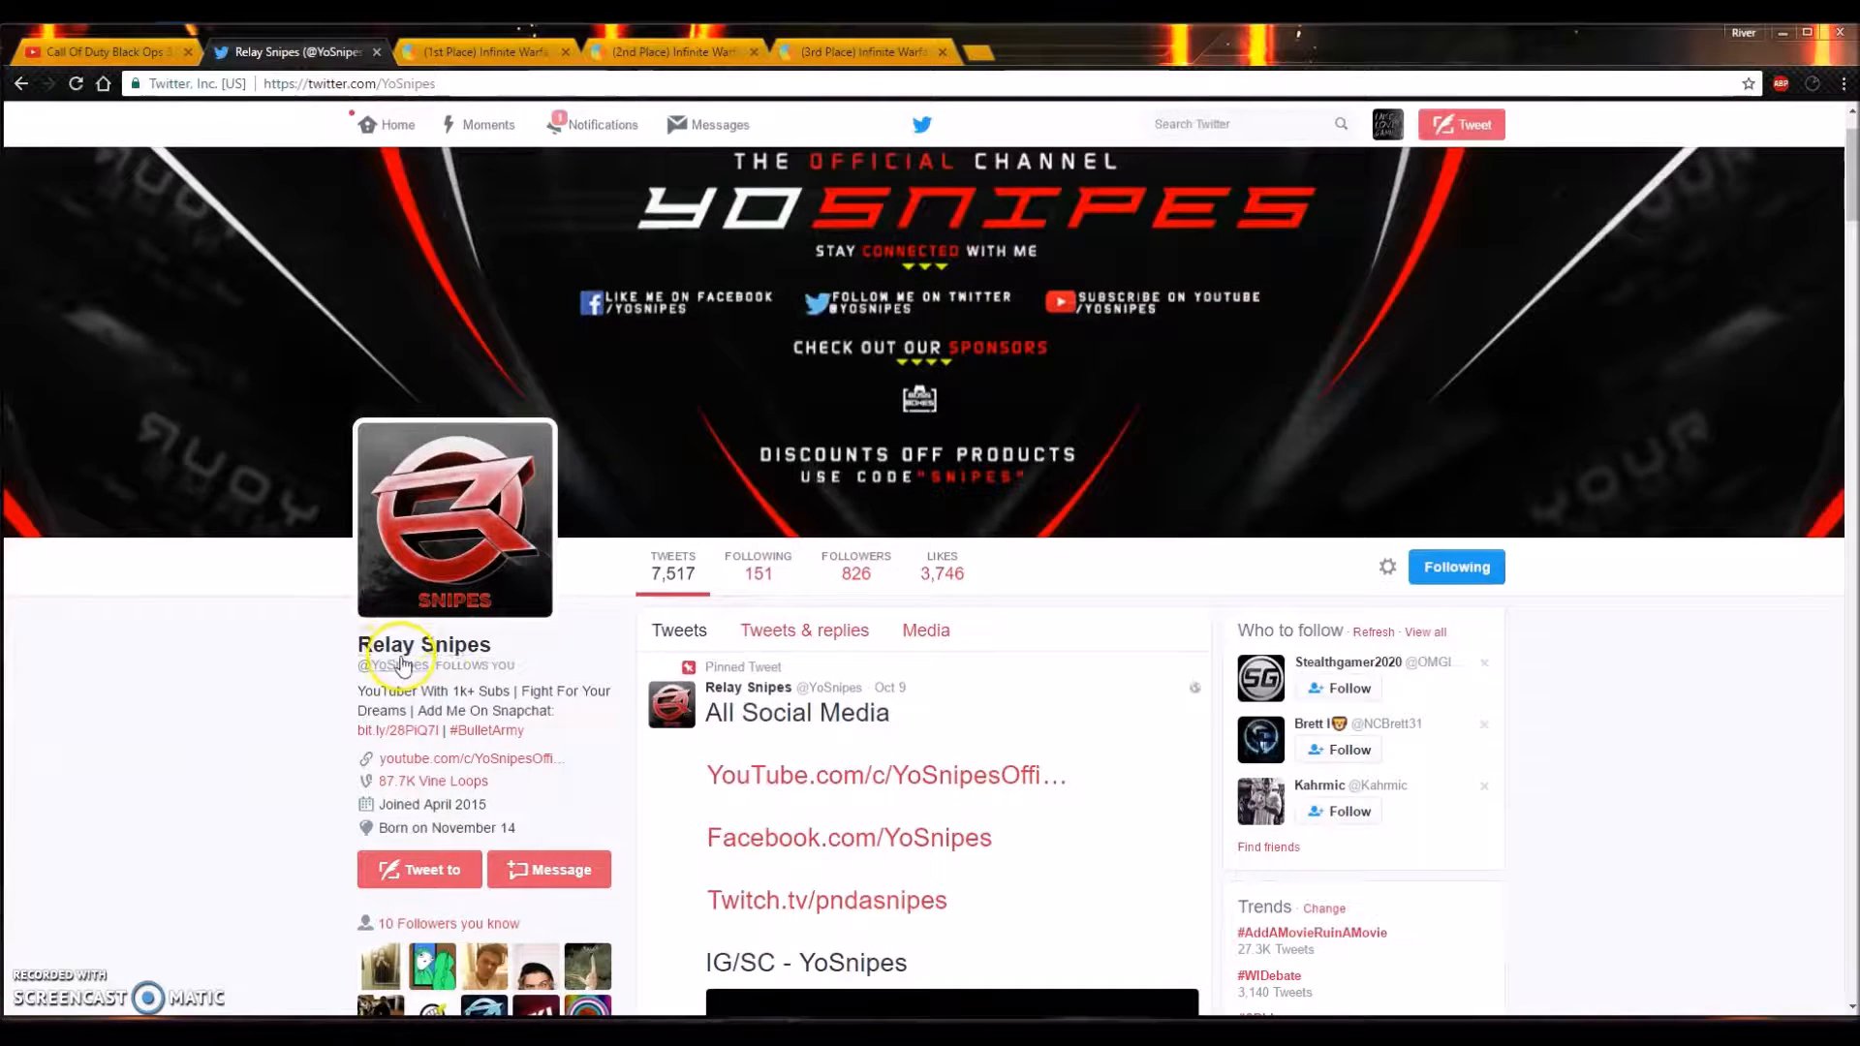
pyautogui.scroll(-3)
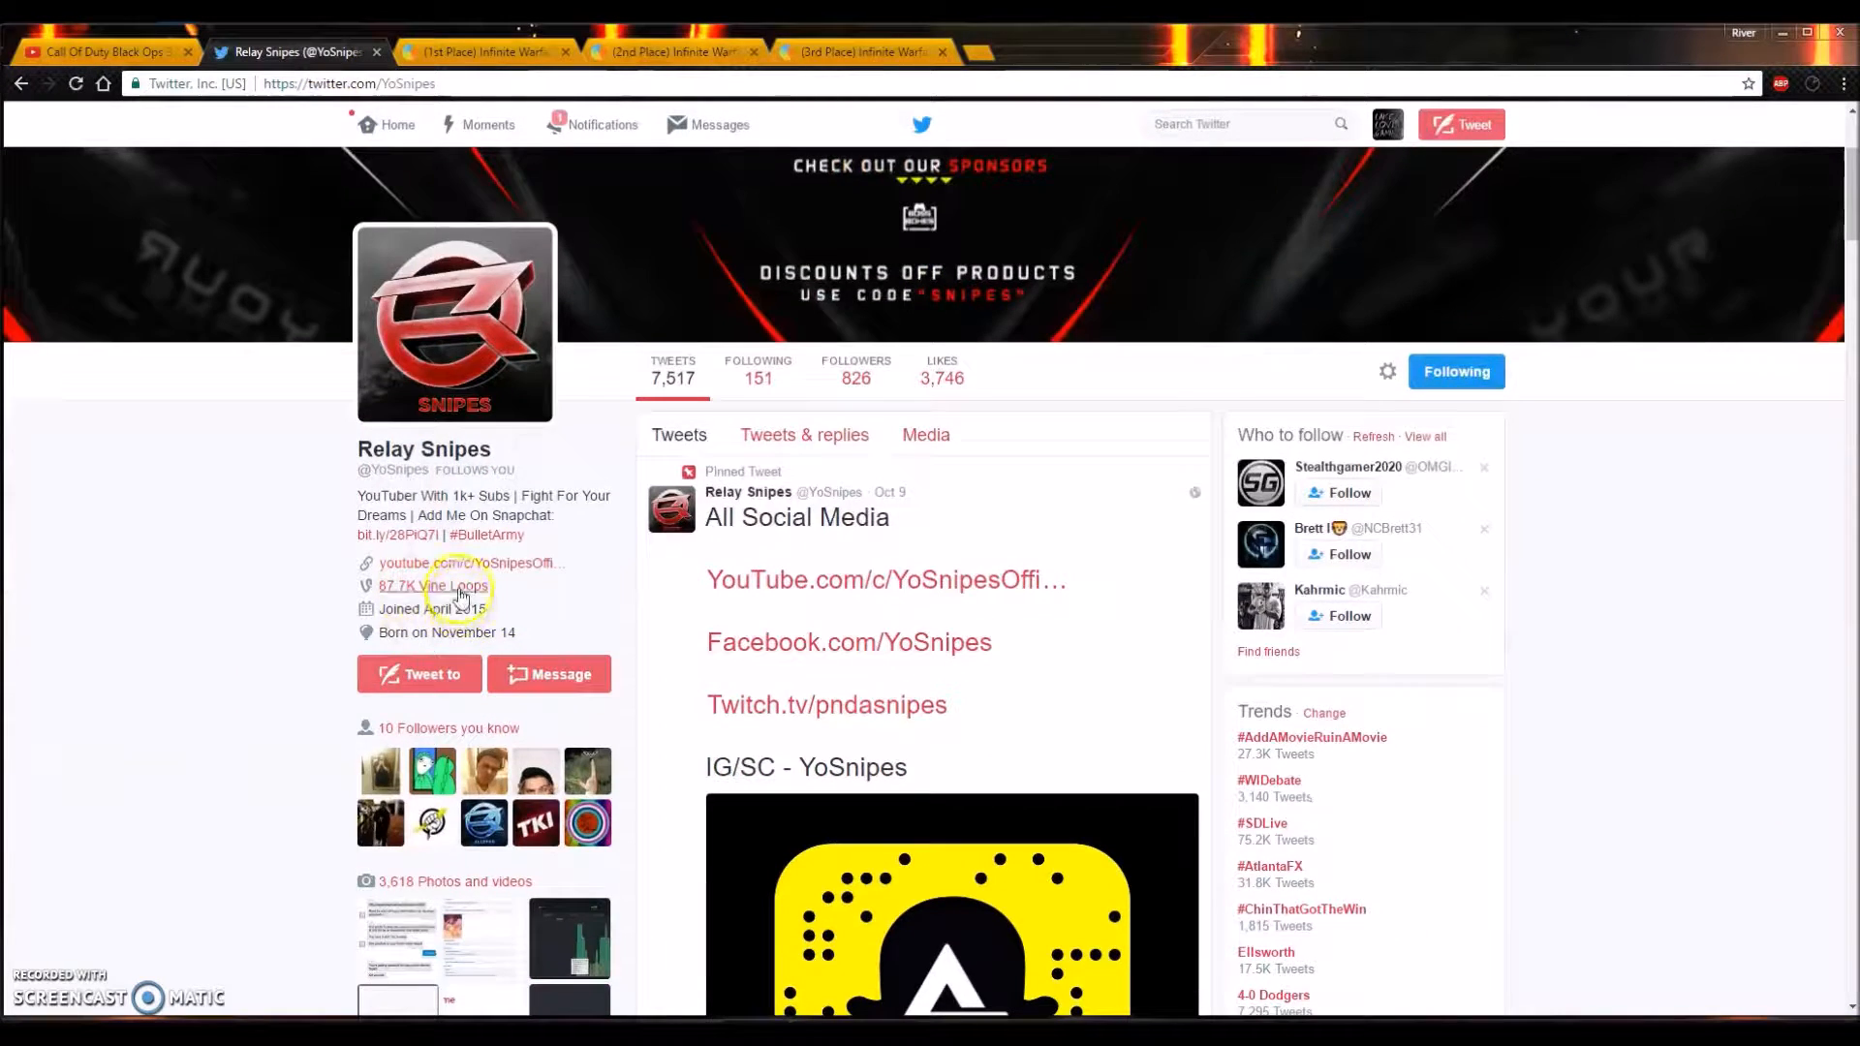
pyautogui.scroll(3)
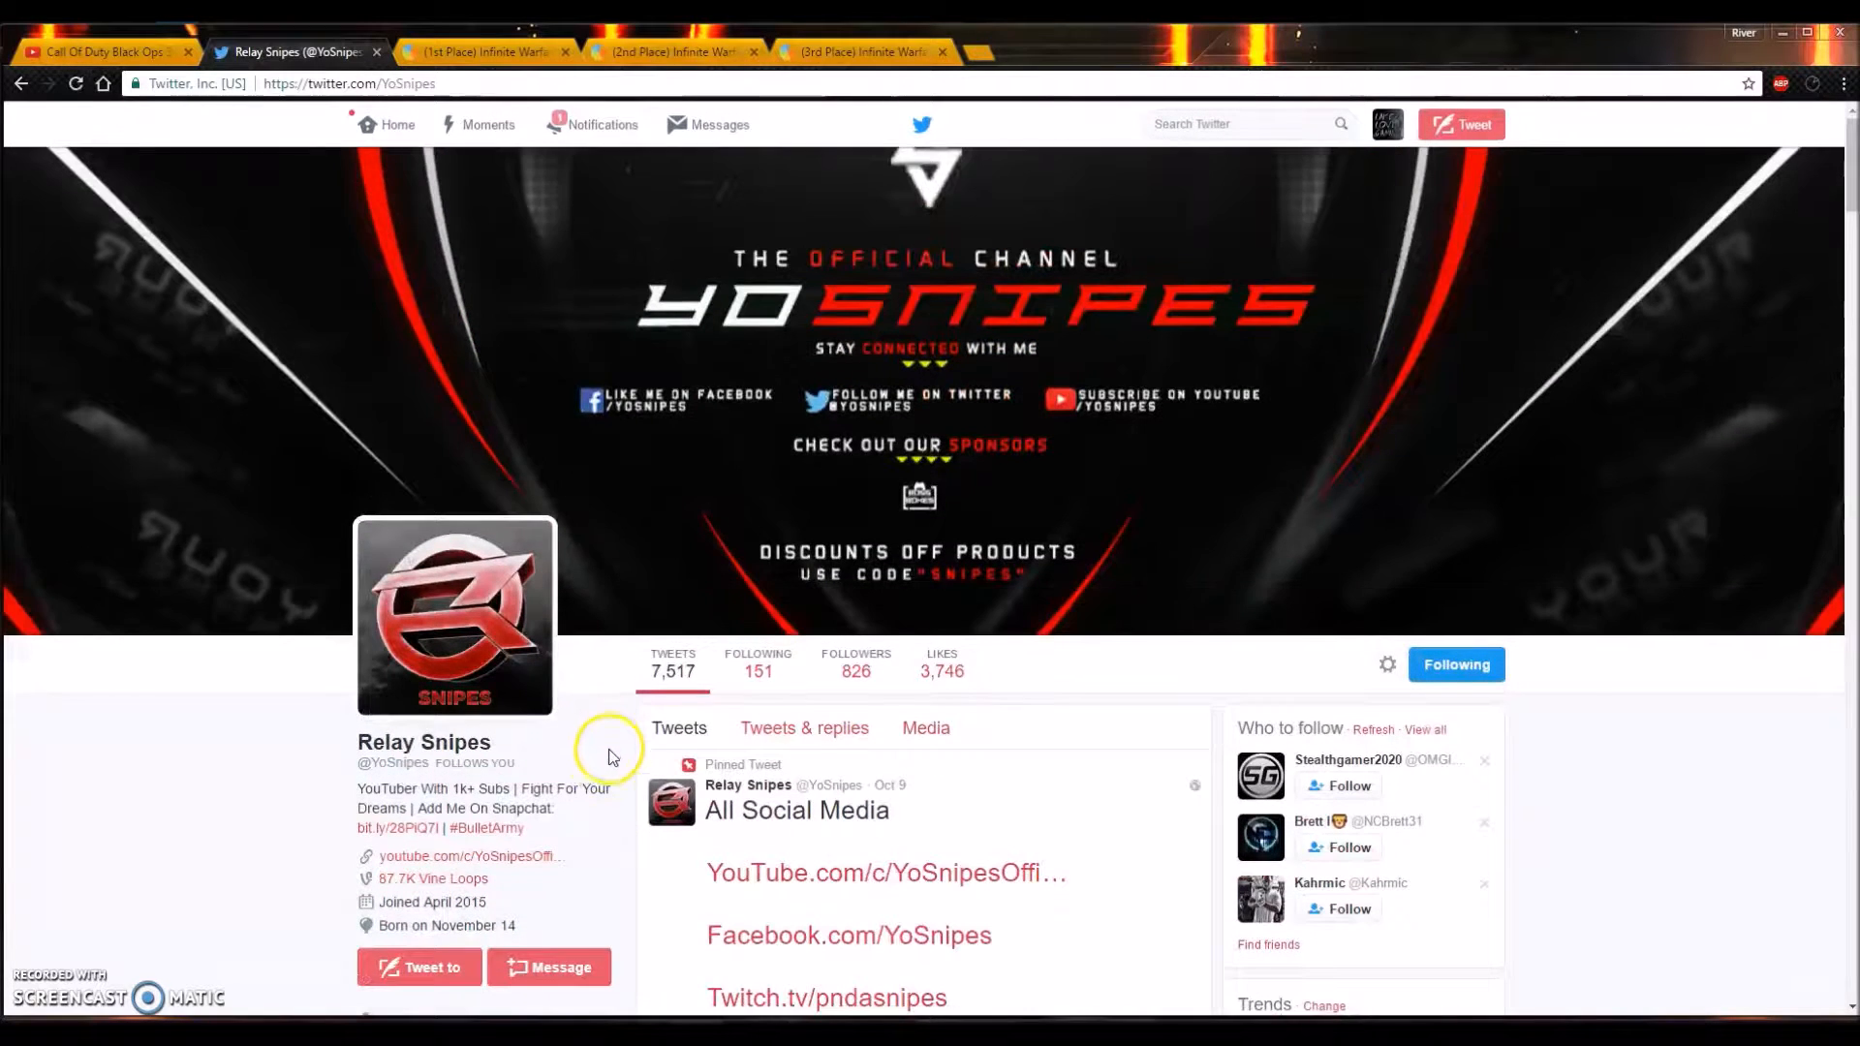
pyautogui.scroll(-3)
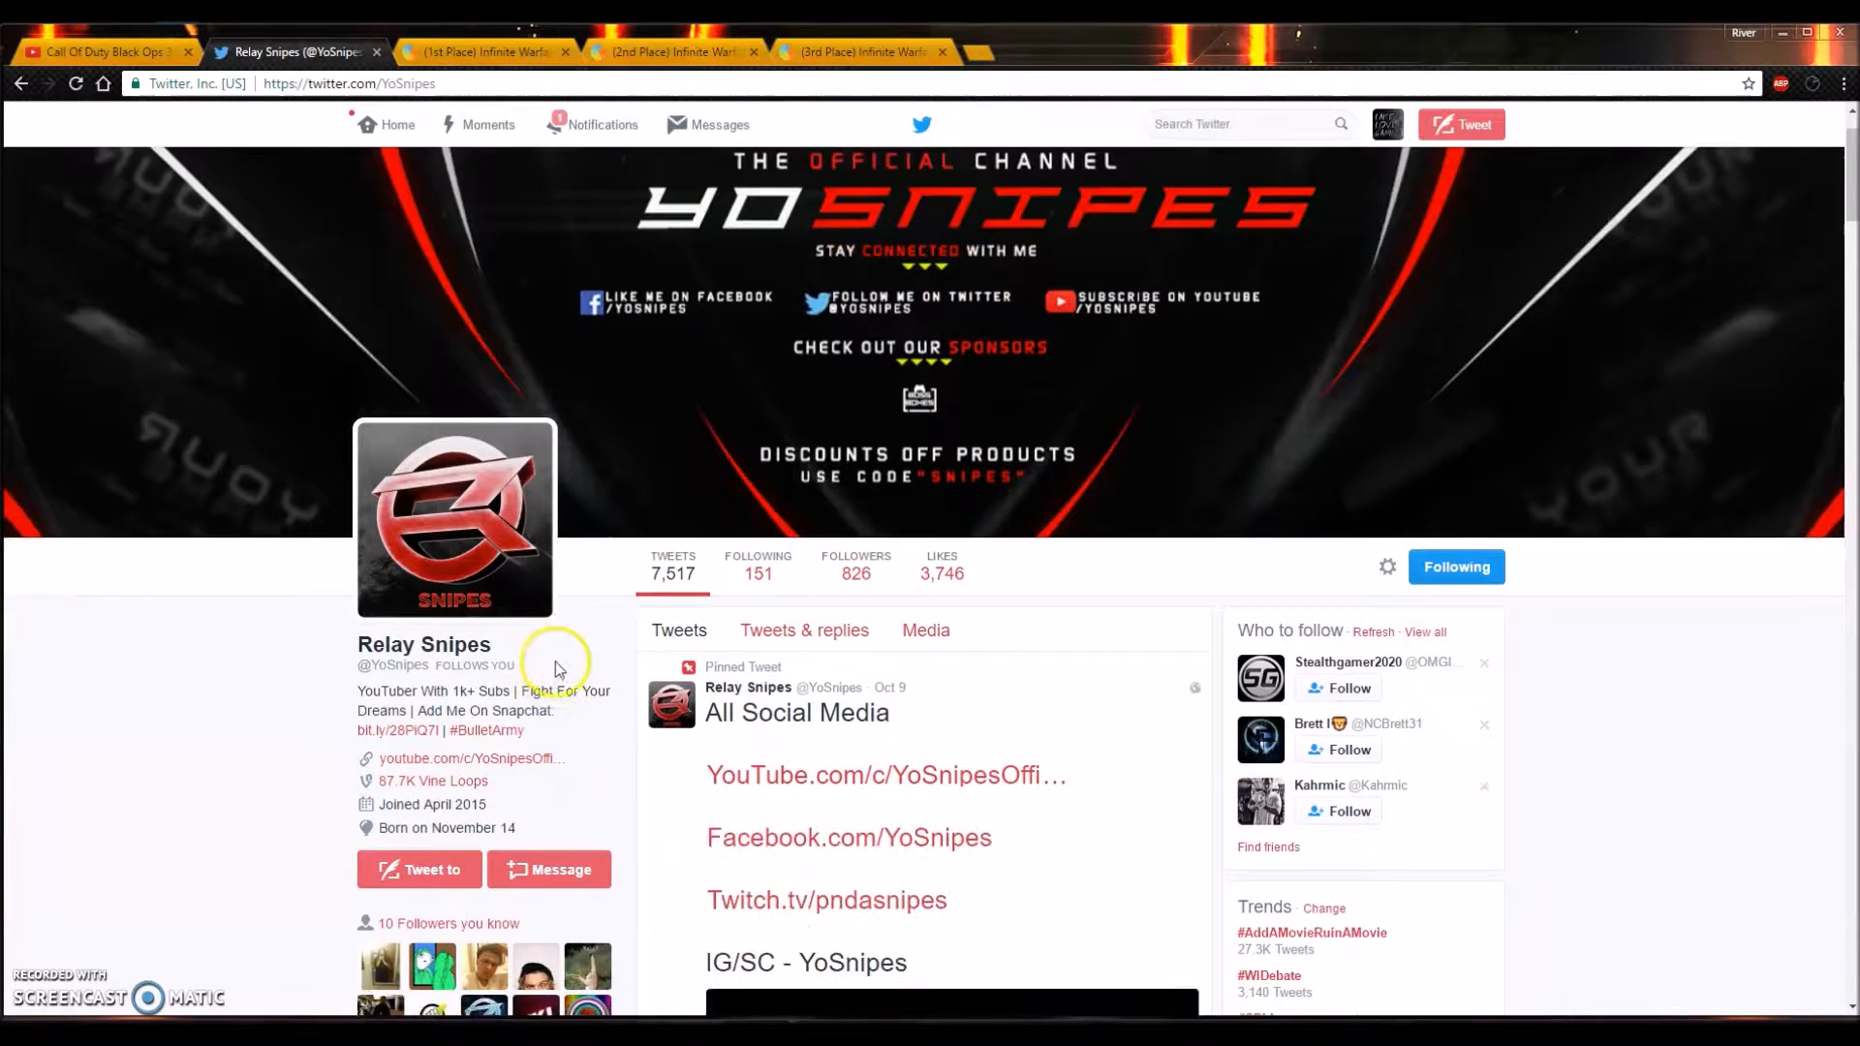
pyautogui.scroll(-3)
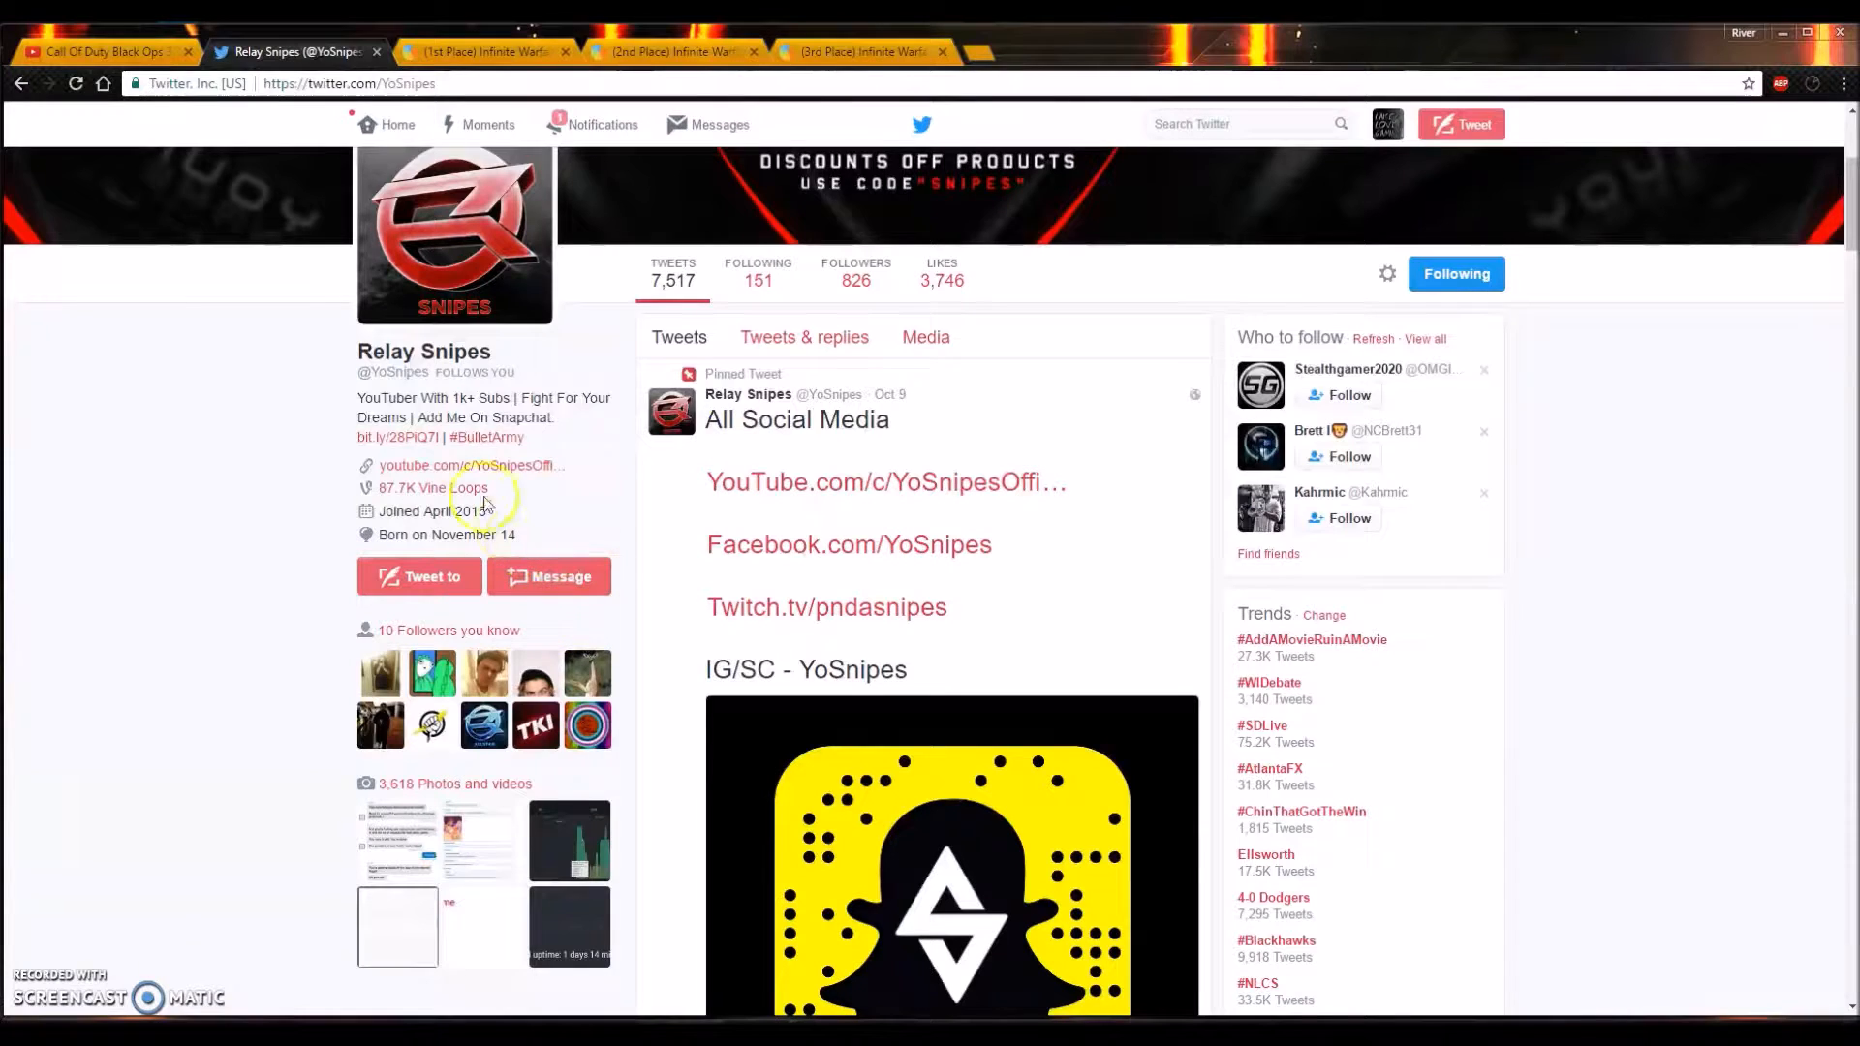
pyautogui.moveTo(463, 463)
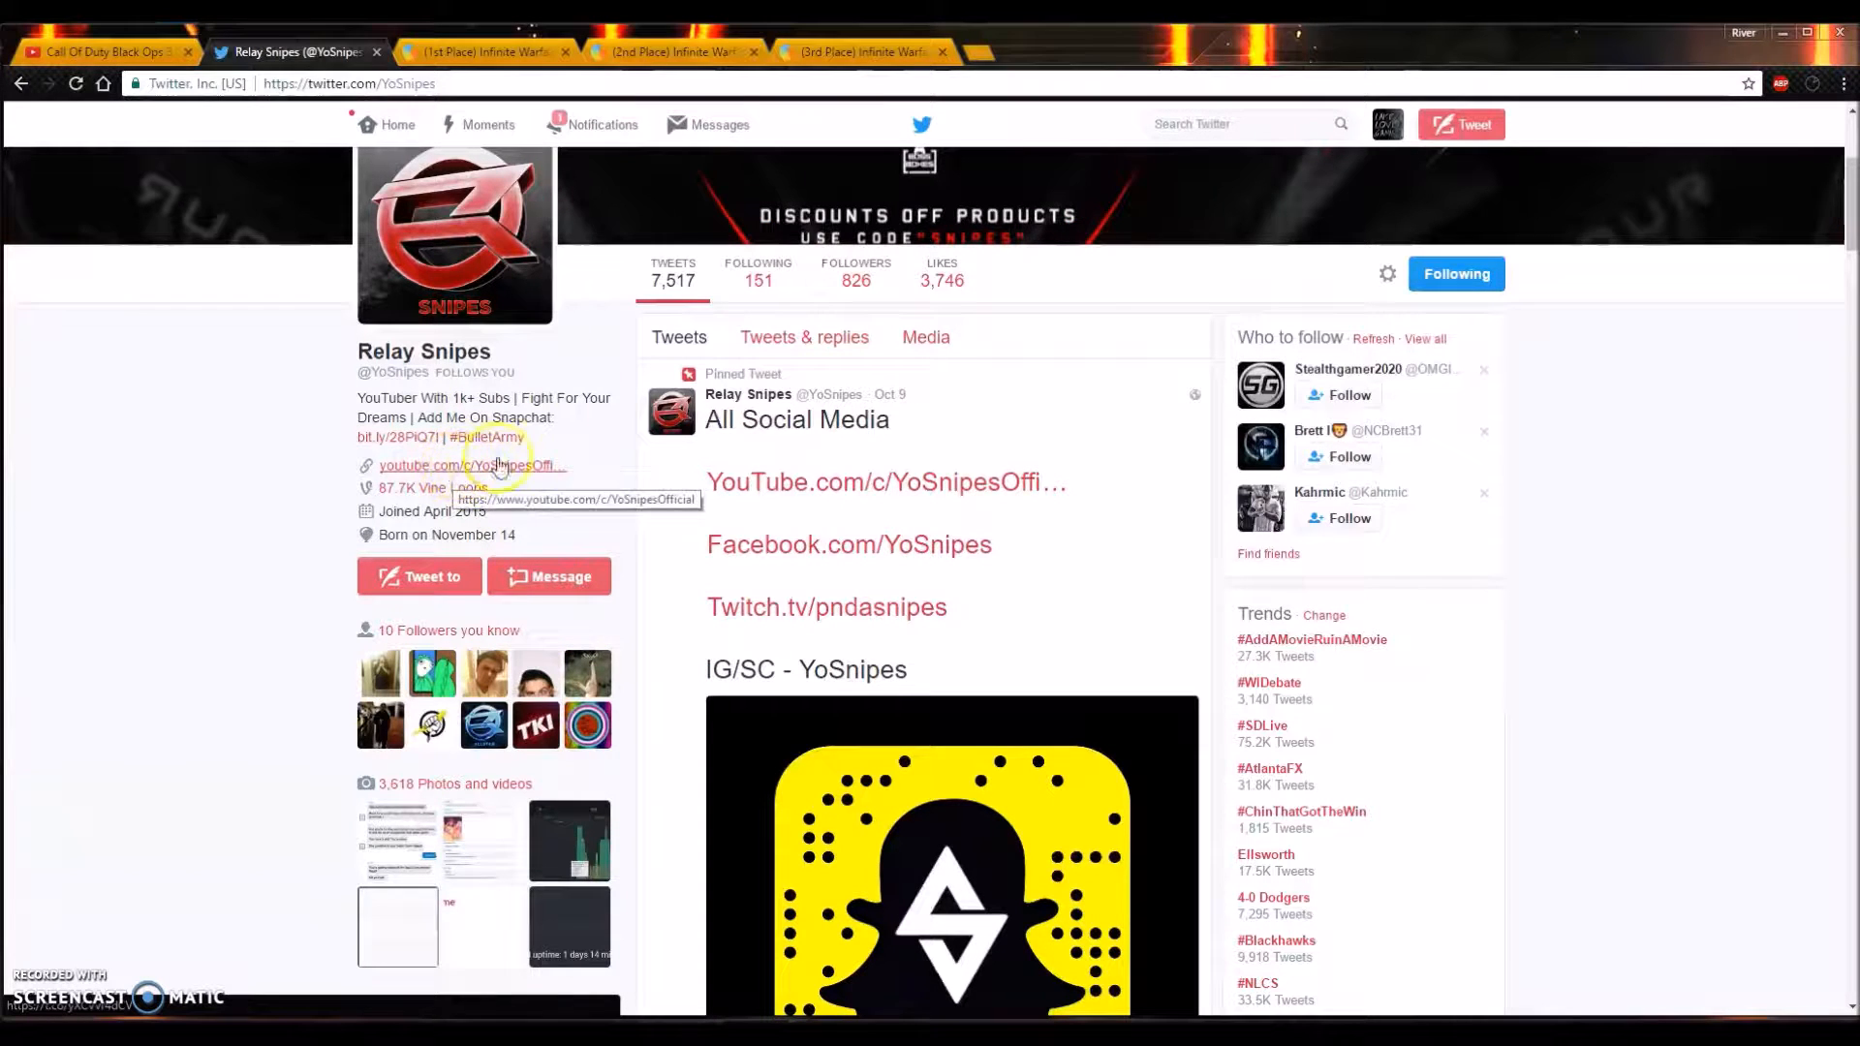
pyautogui.scroll(3)
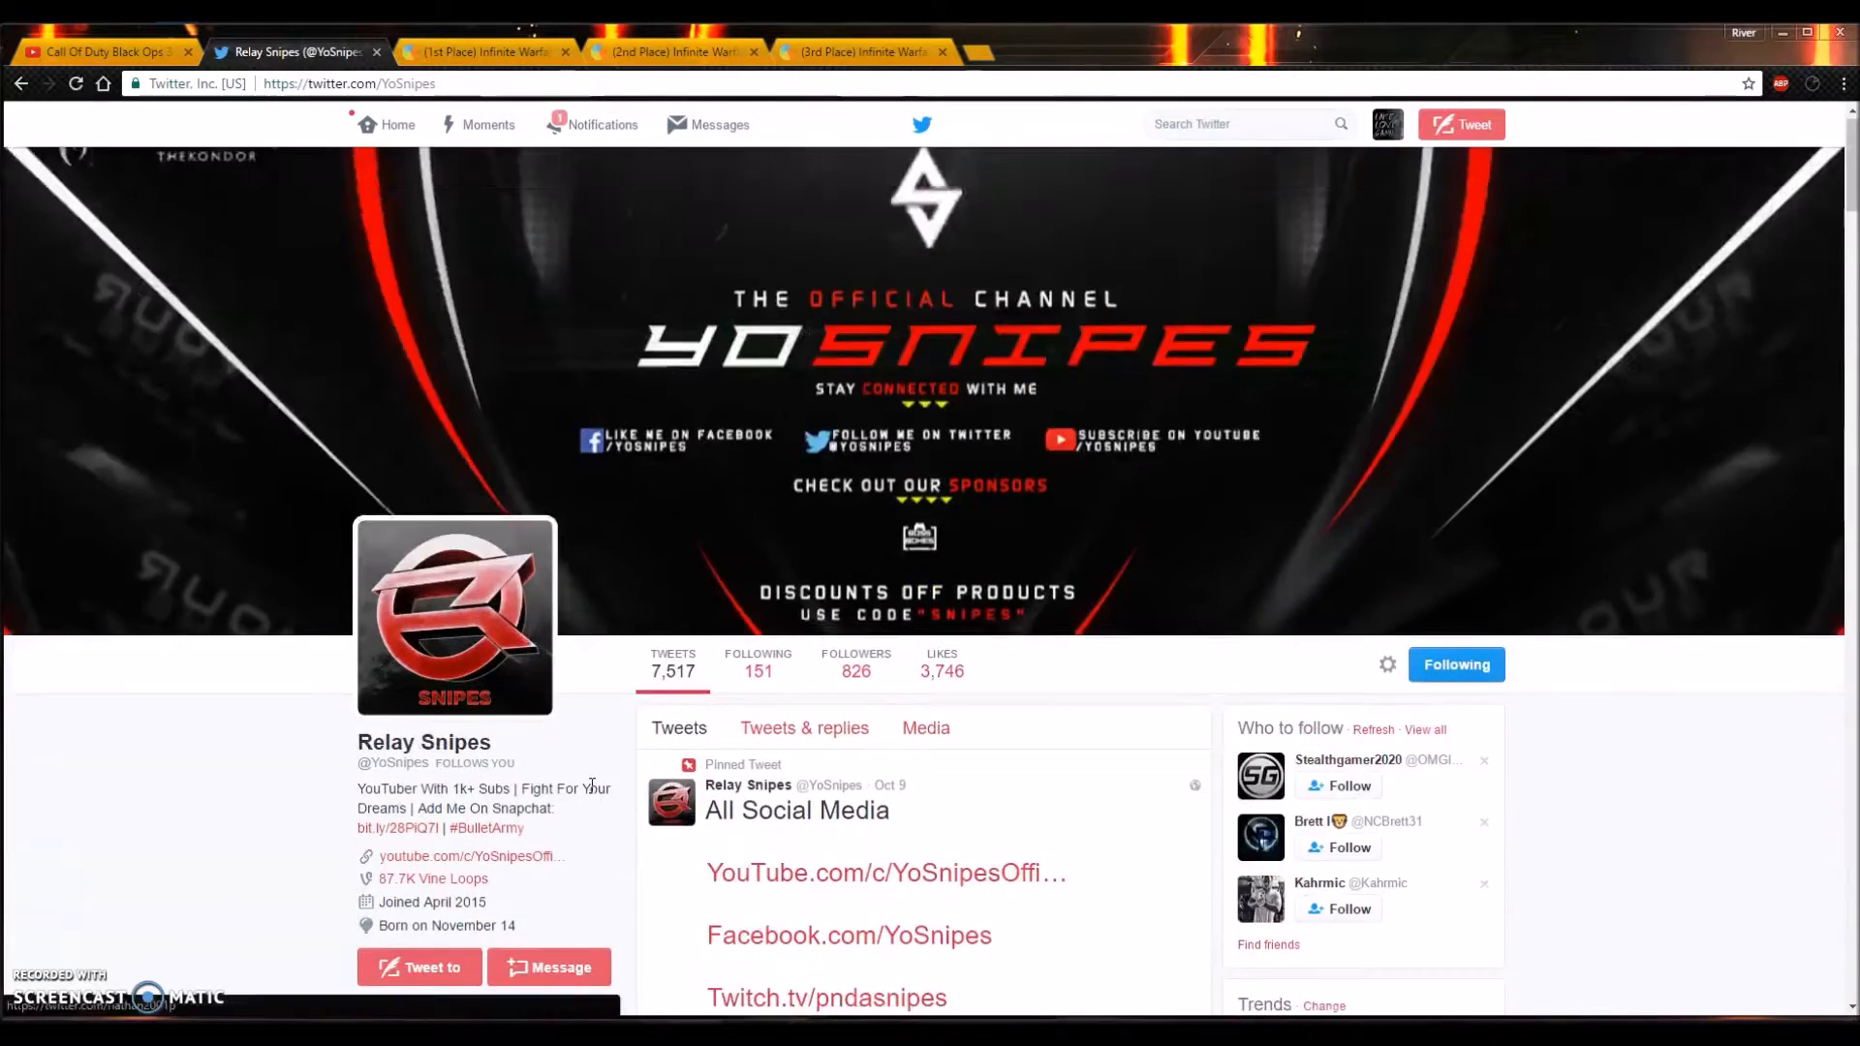
pyautogui.scroll(-3)
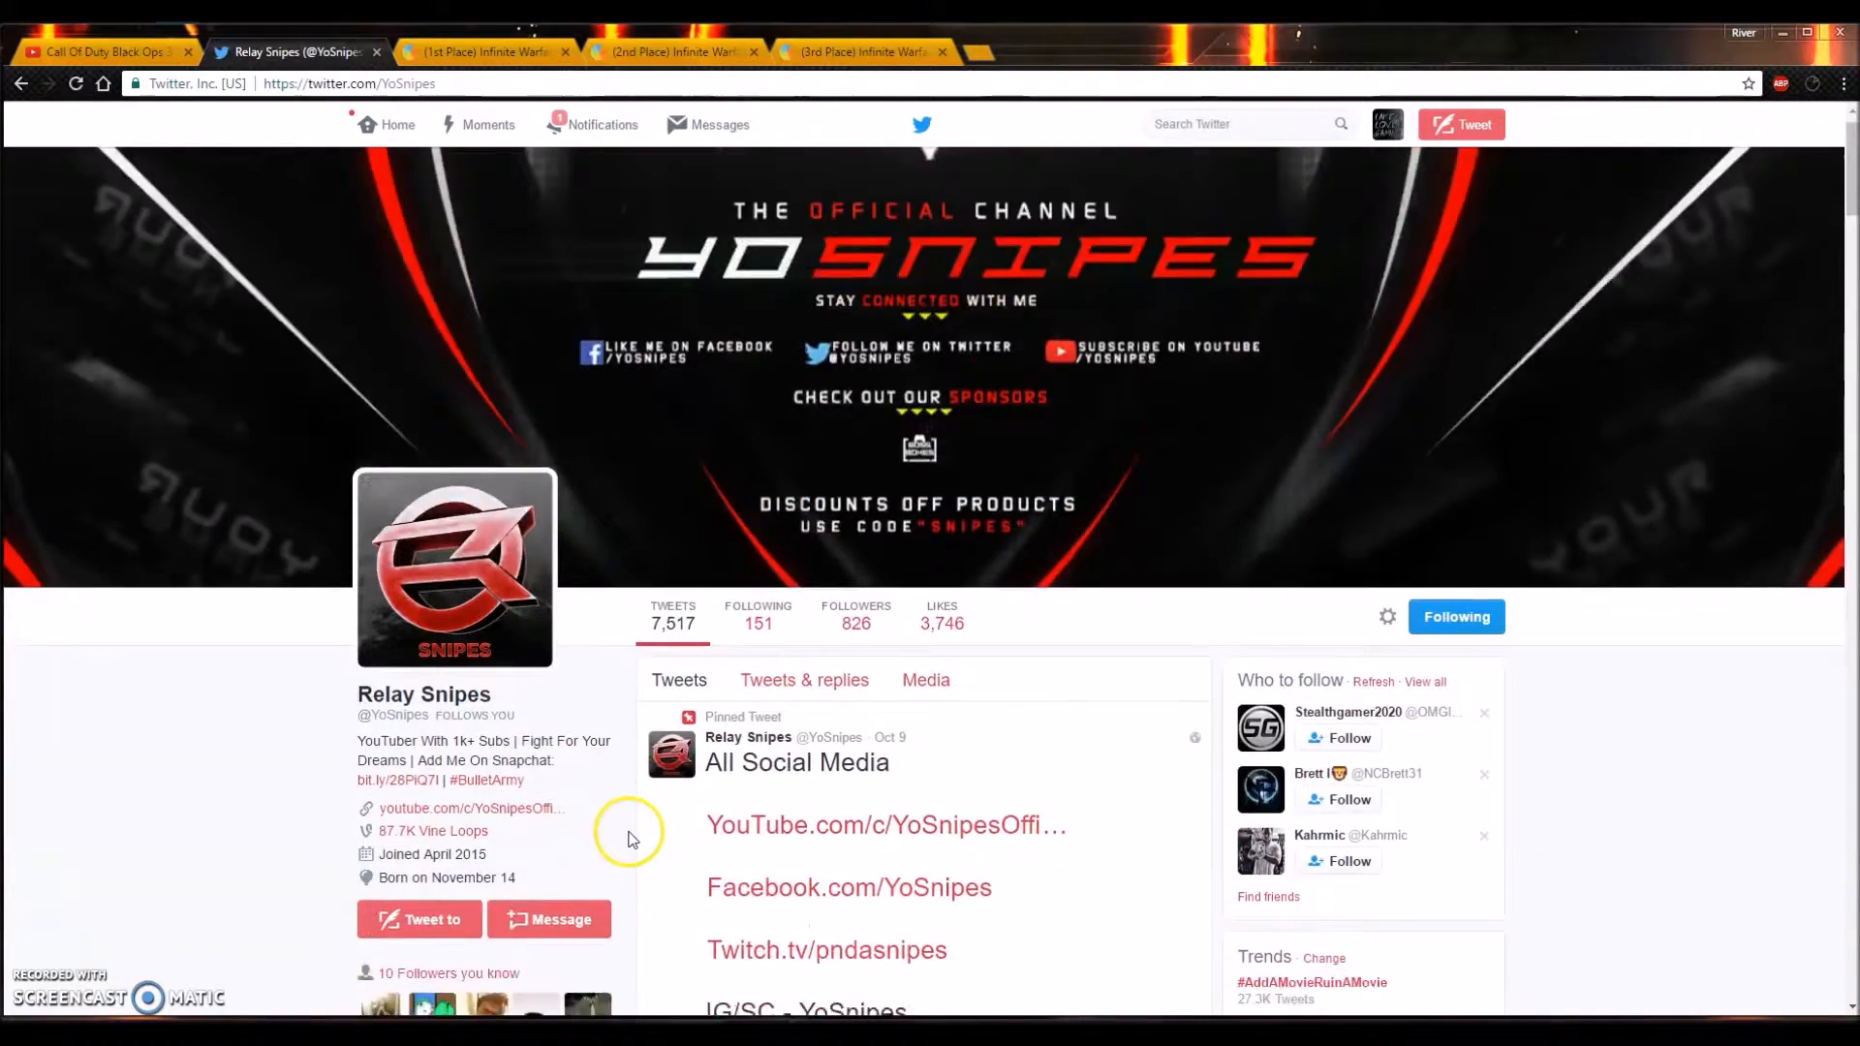
pyautogui.scroll(-3)
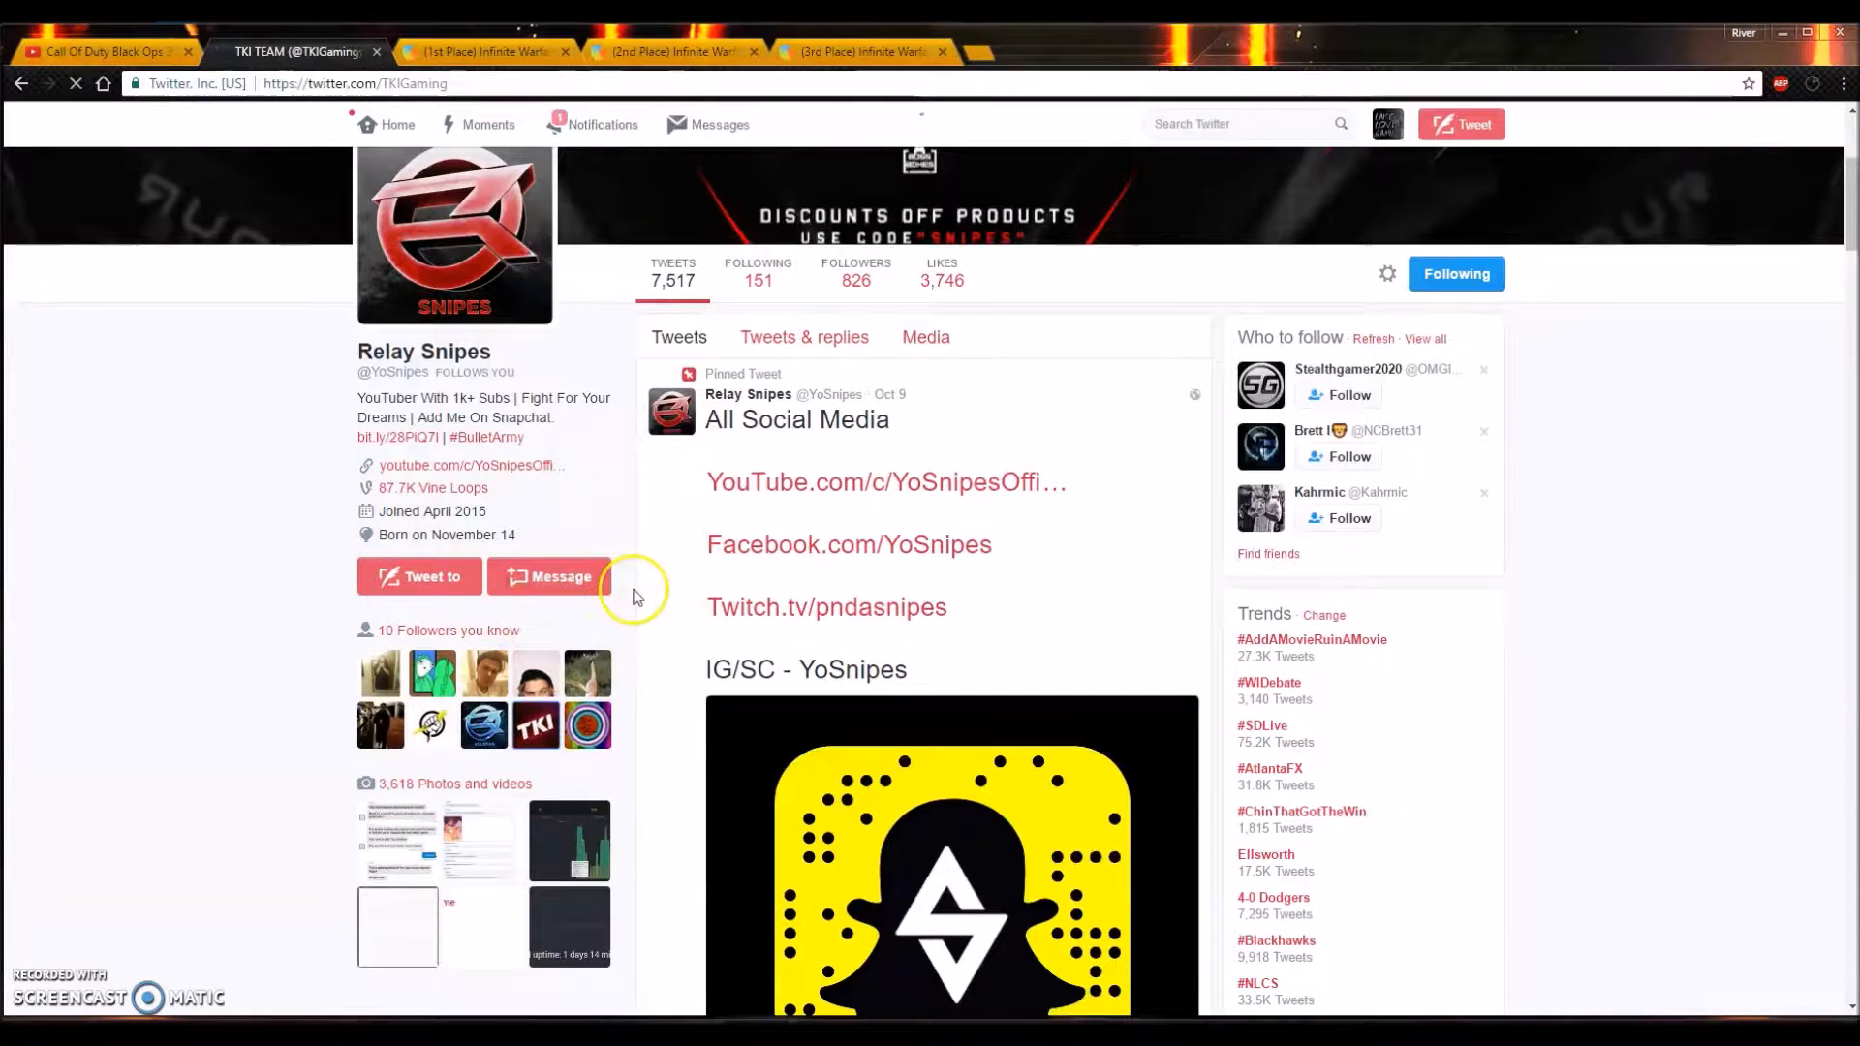
pyautogui.moveTo(558, 575)
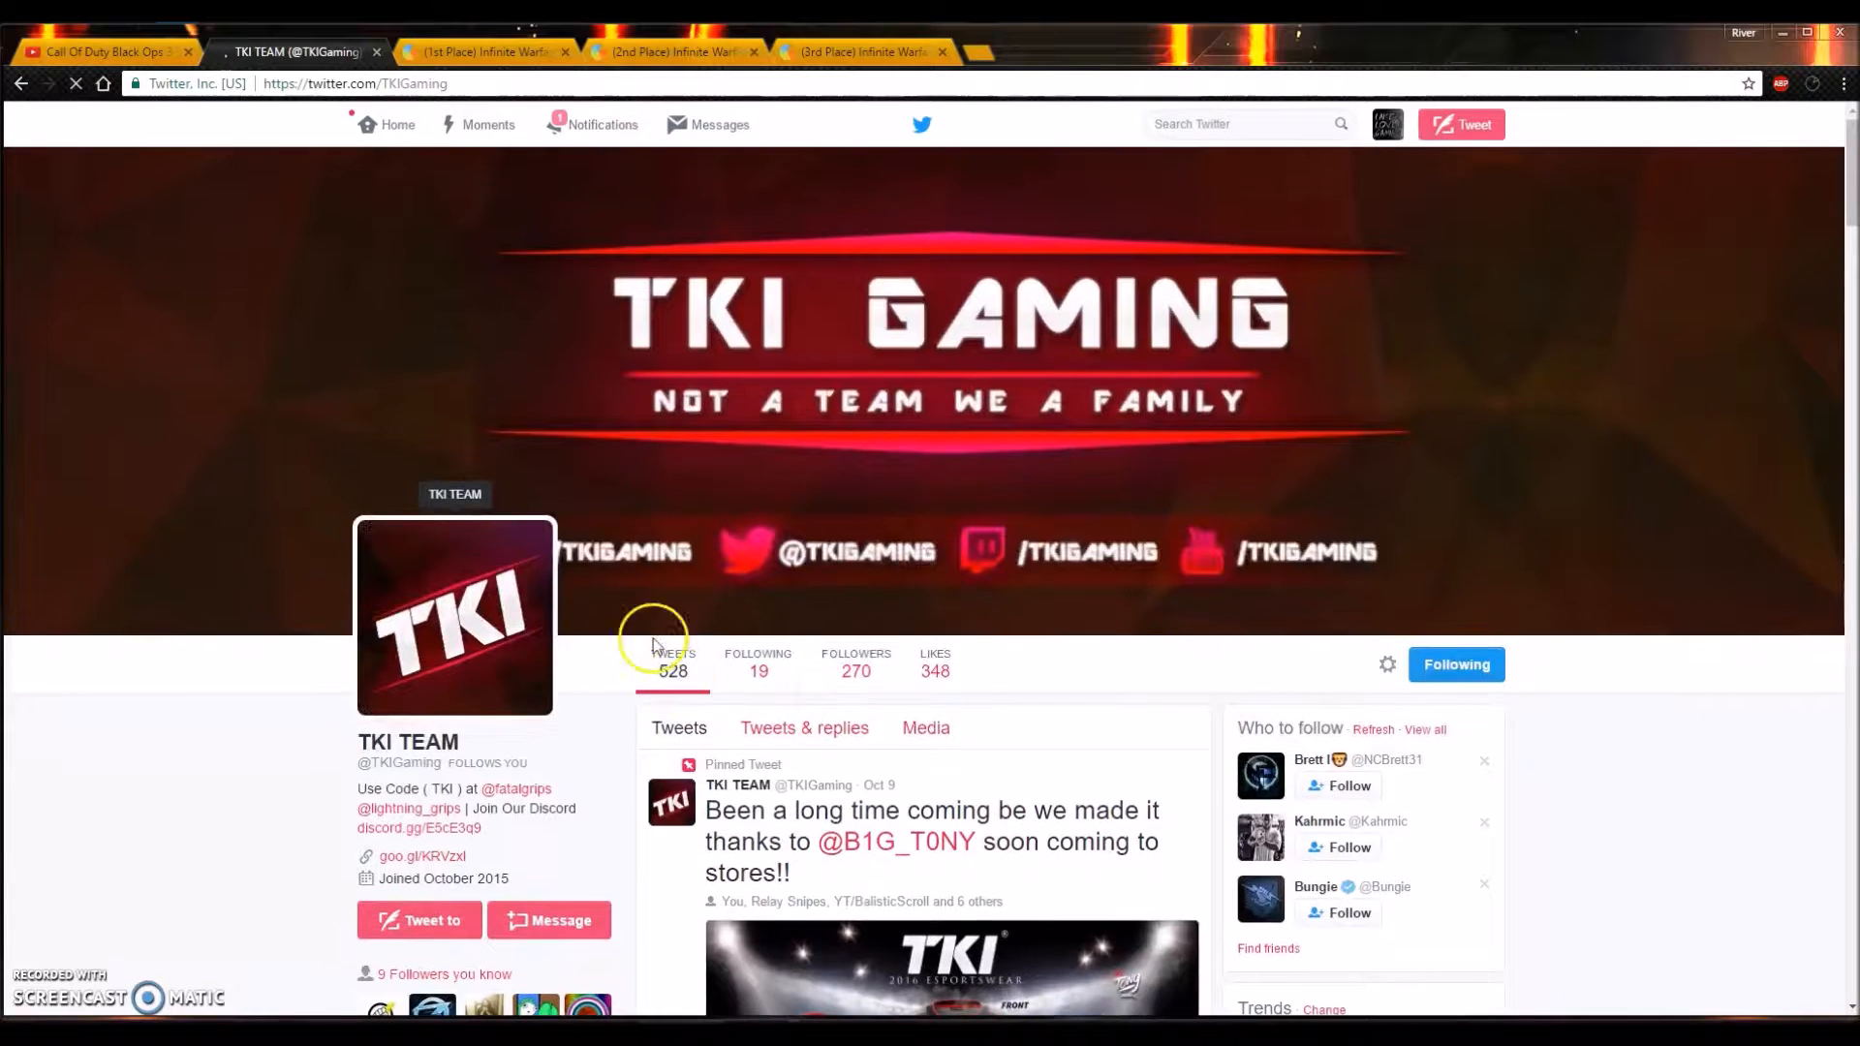
# Step: Return to the 1st Place giveaway page showing one confirmed entry out of 517 total
pyautogui.click(480, 51)
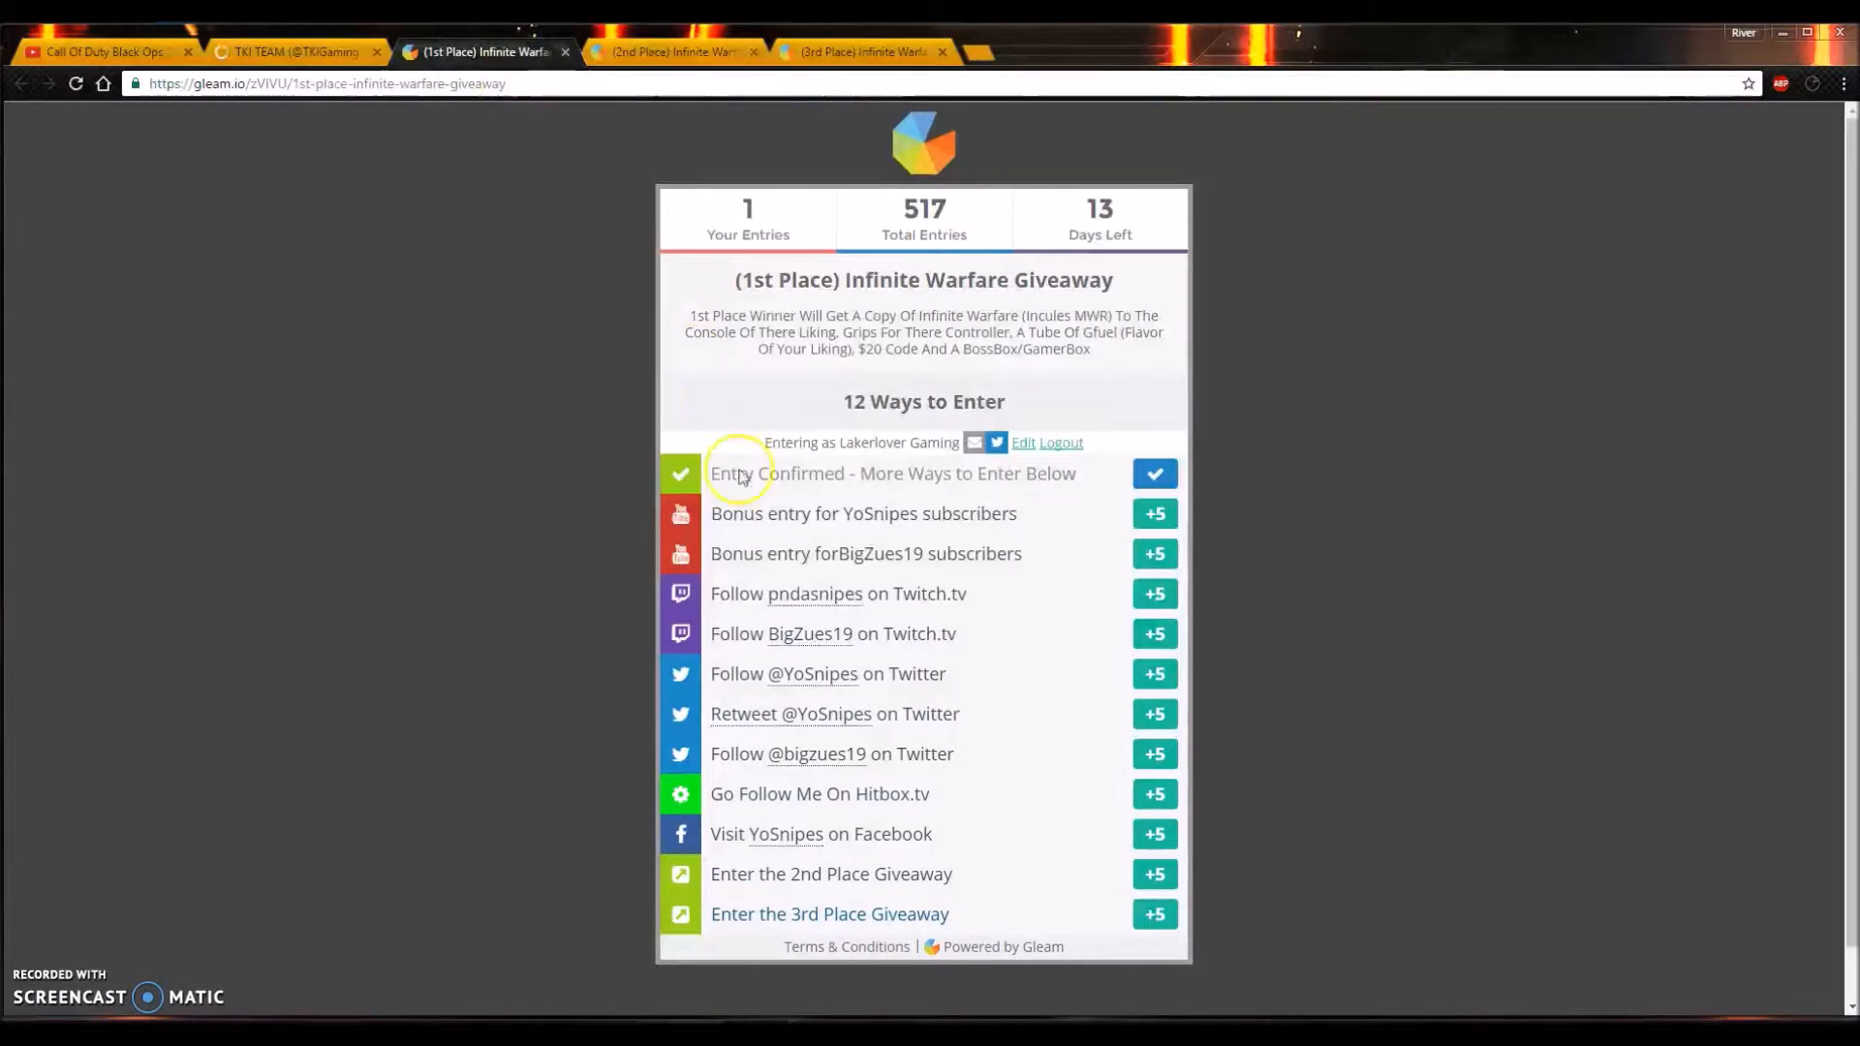
pyautogui.moveTo(1244, 619)
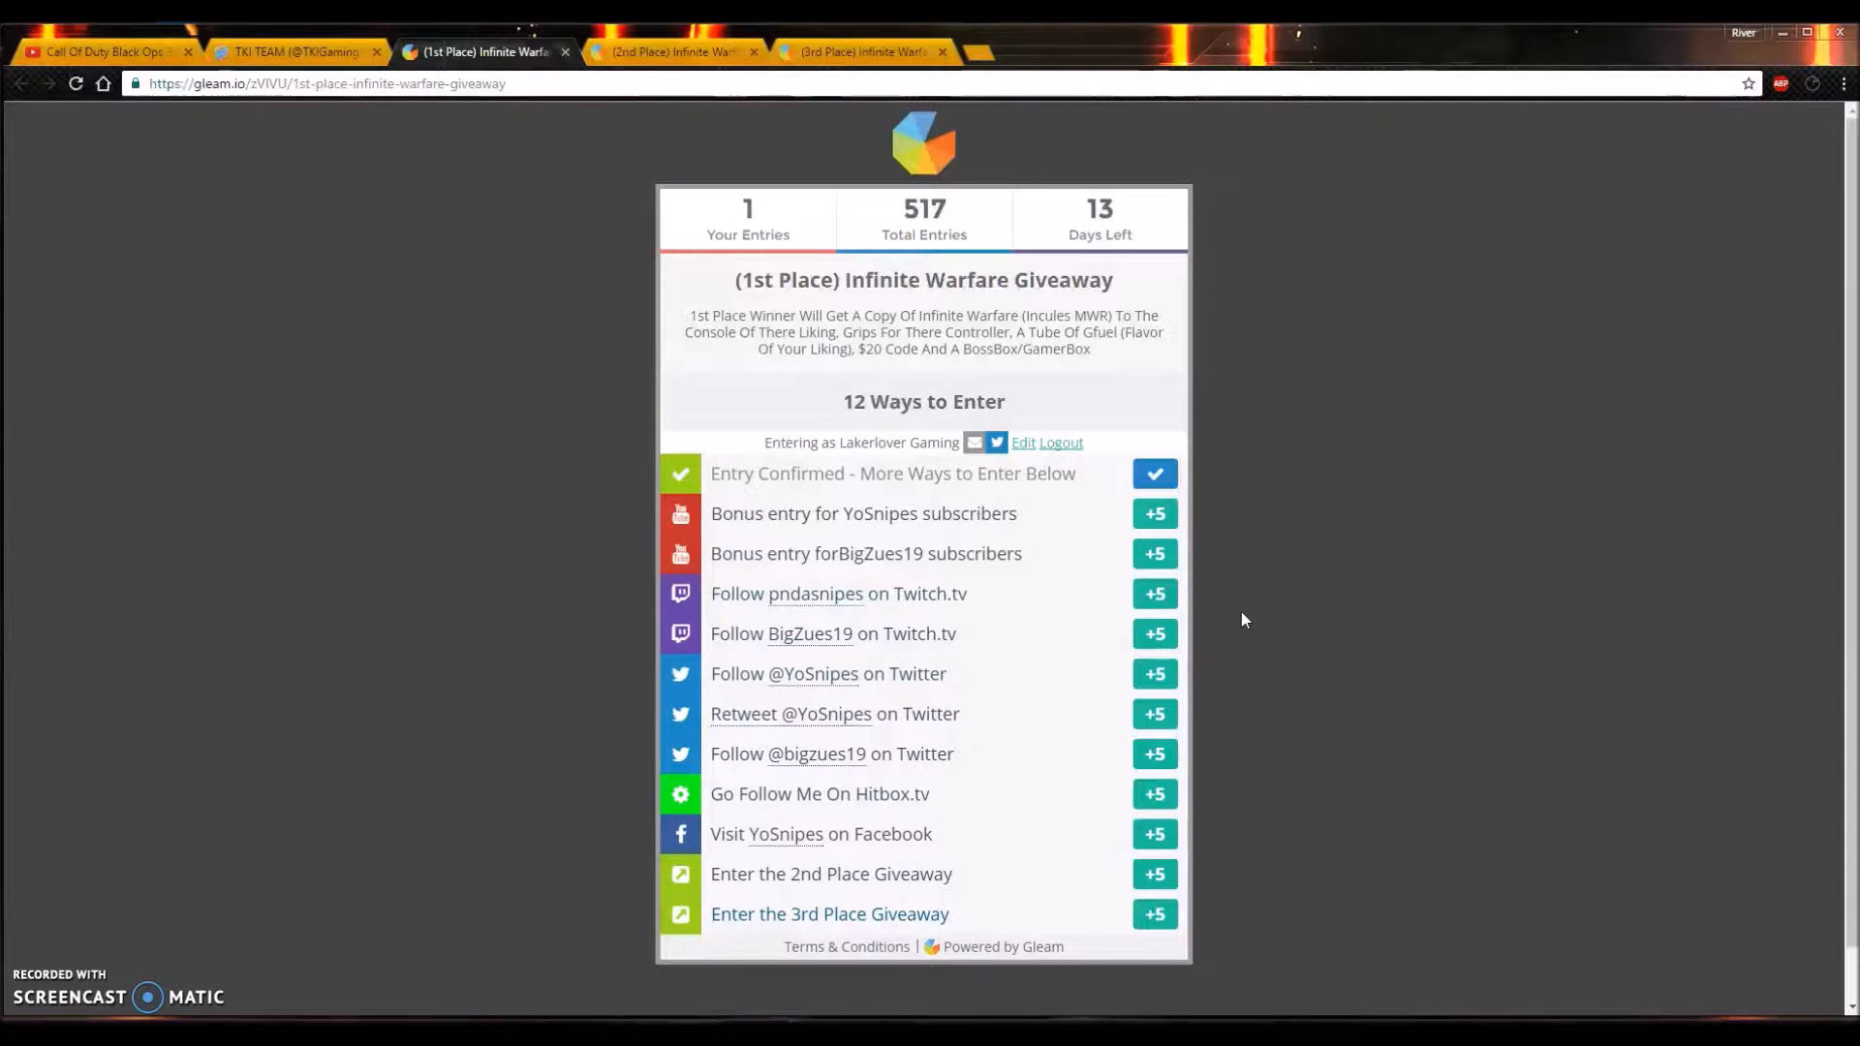
pyautogui.moveTo(1063, 497)
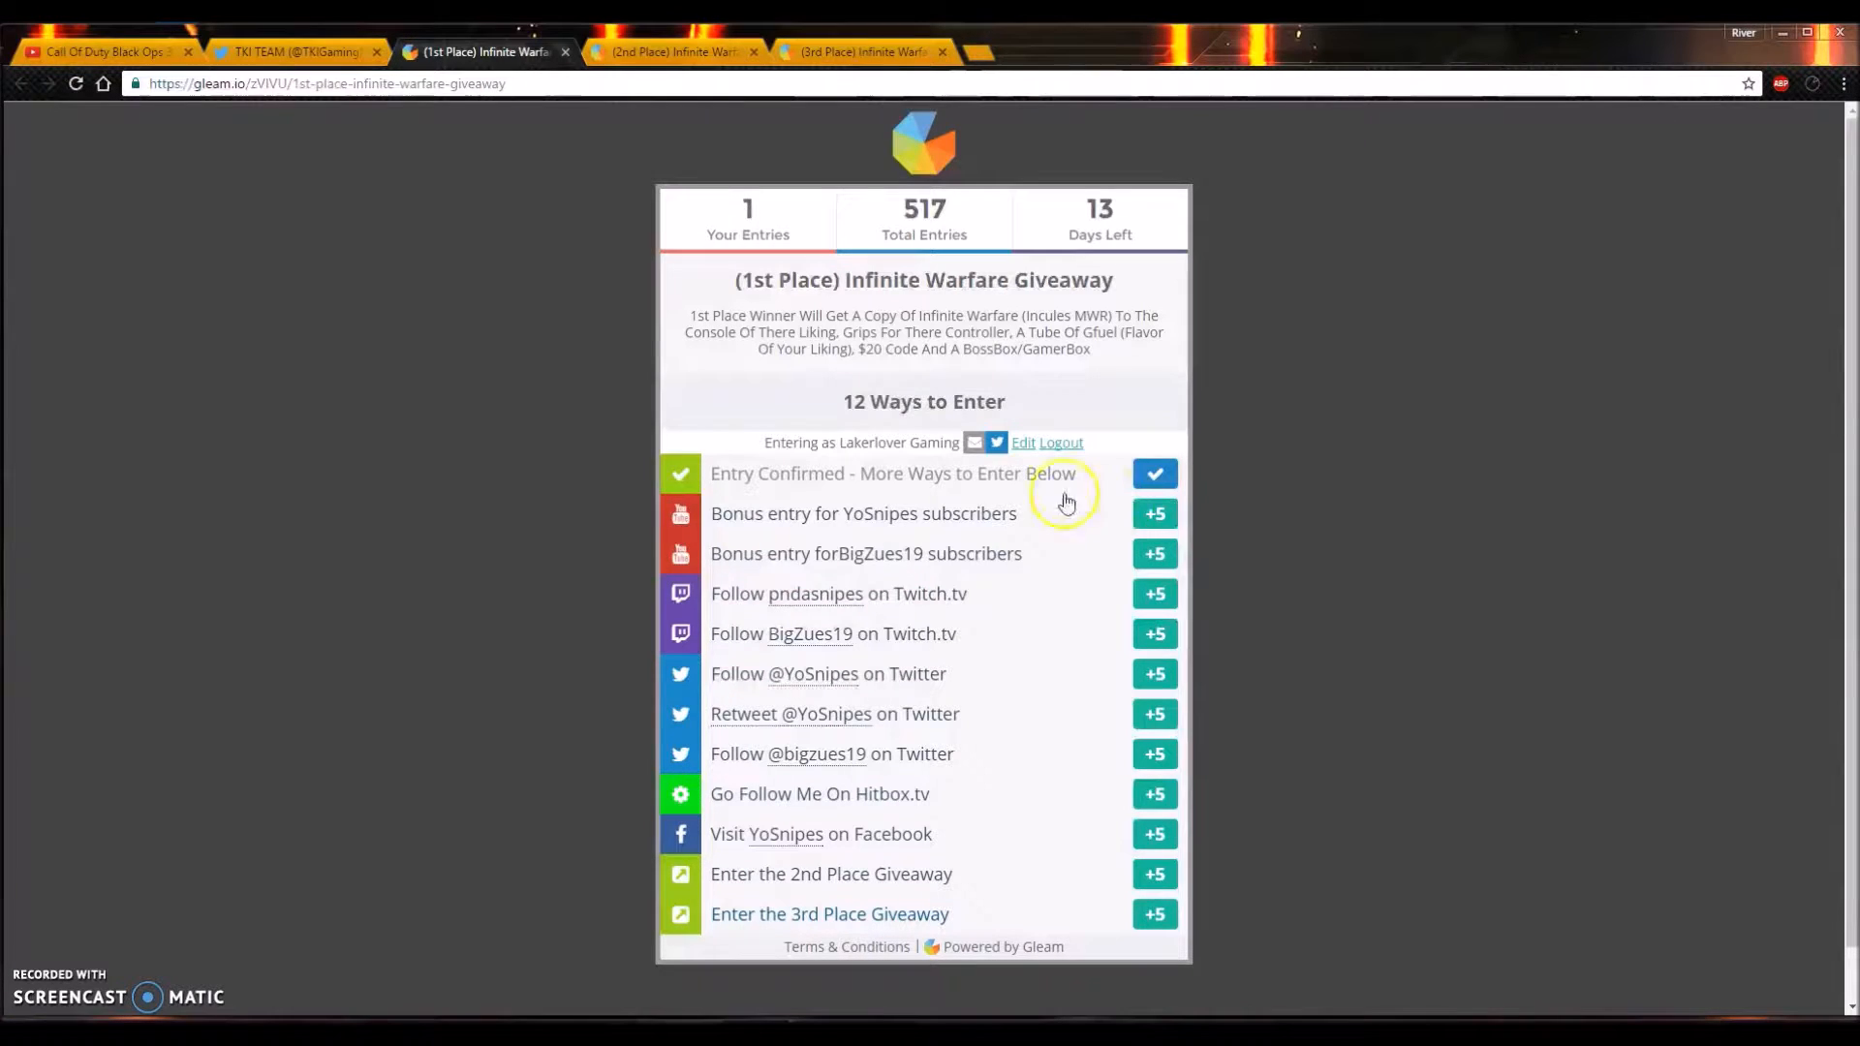
pyautogui.moveTo(1067, 324)
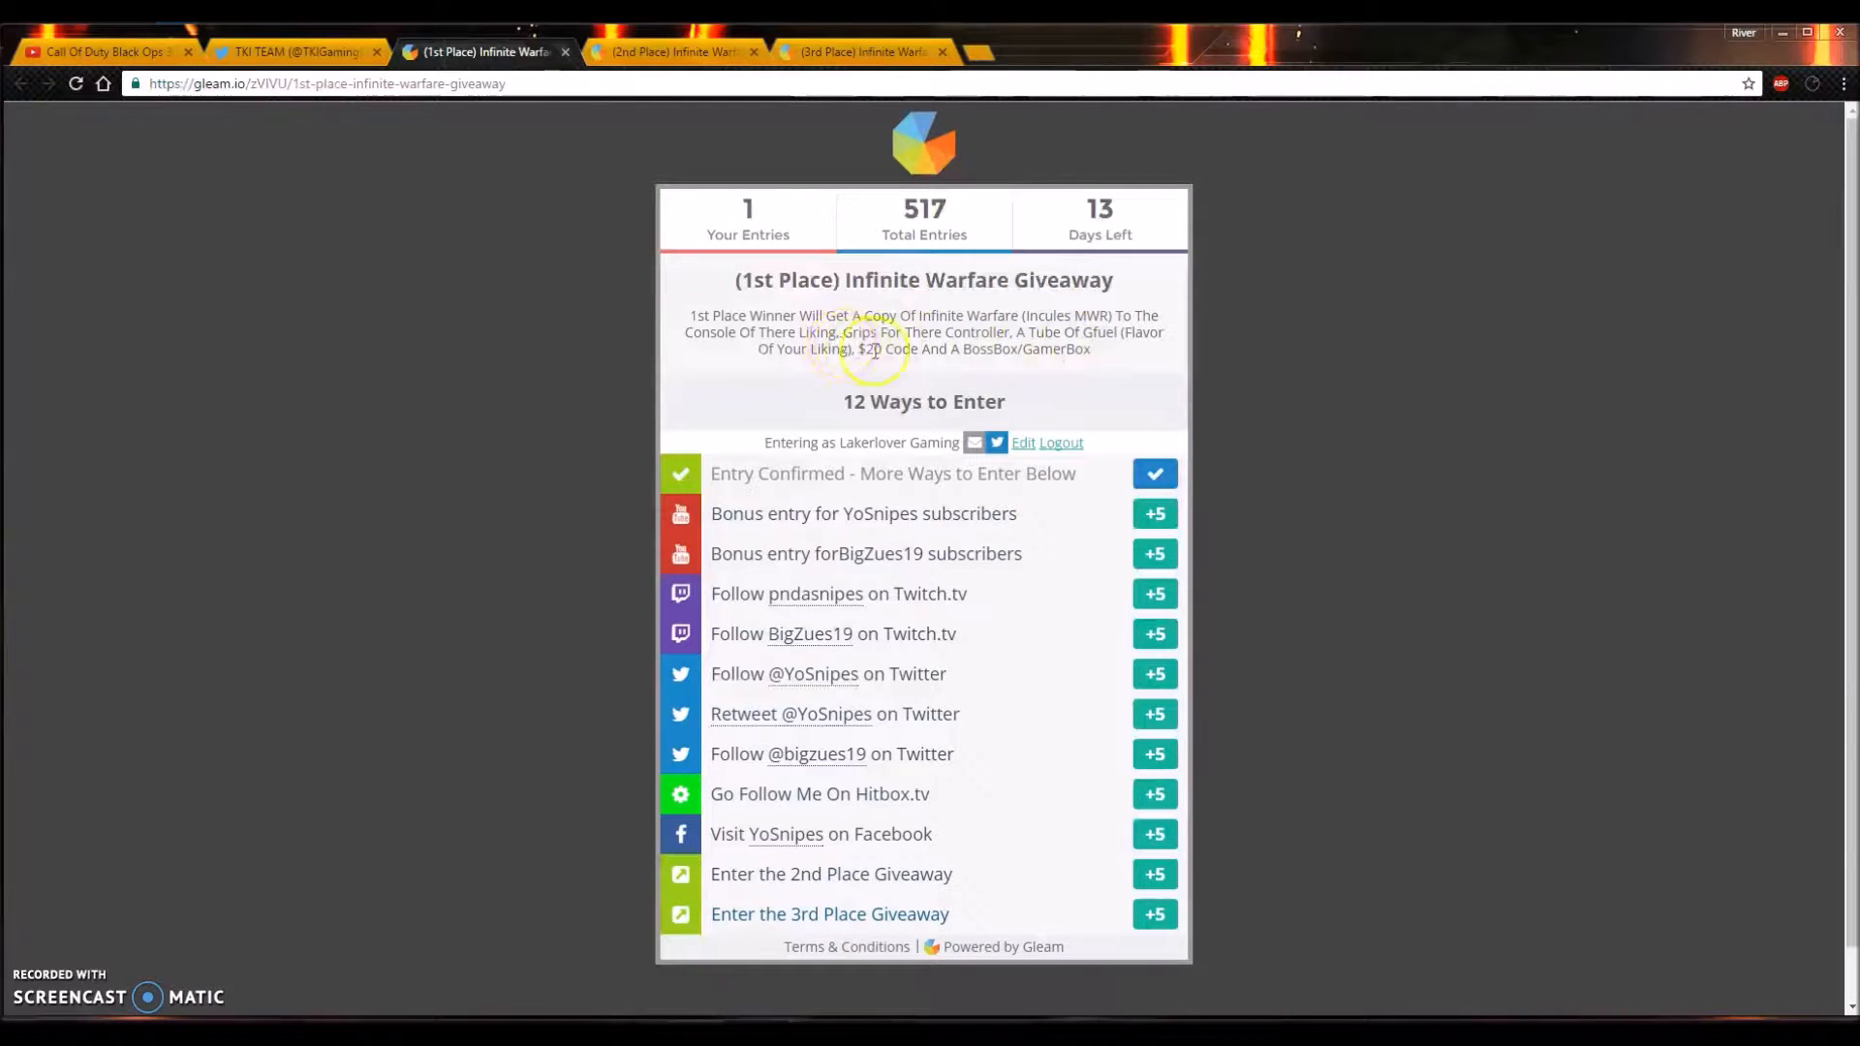
pyautogui.moveTo(871, 351)
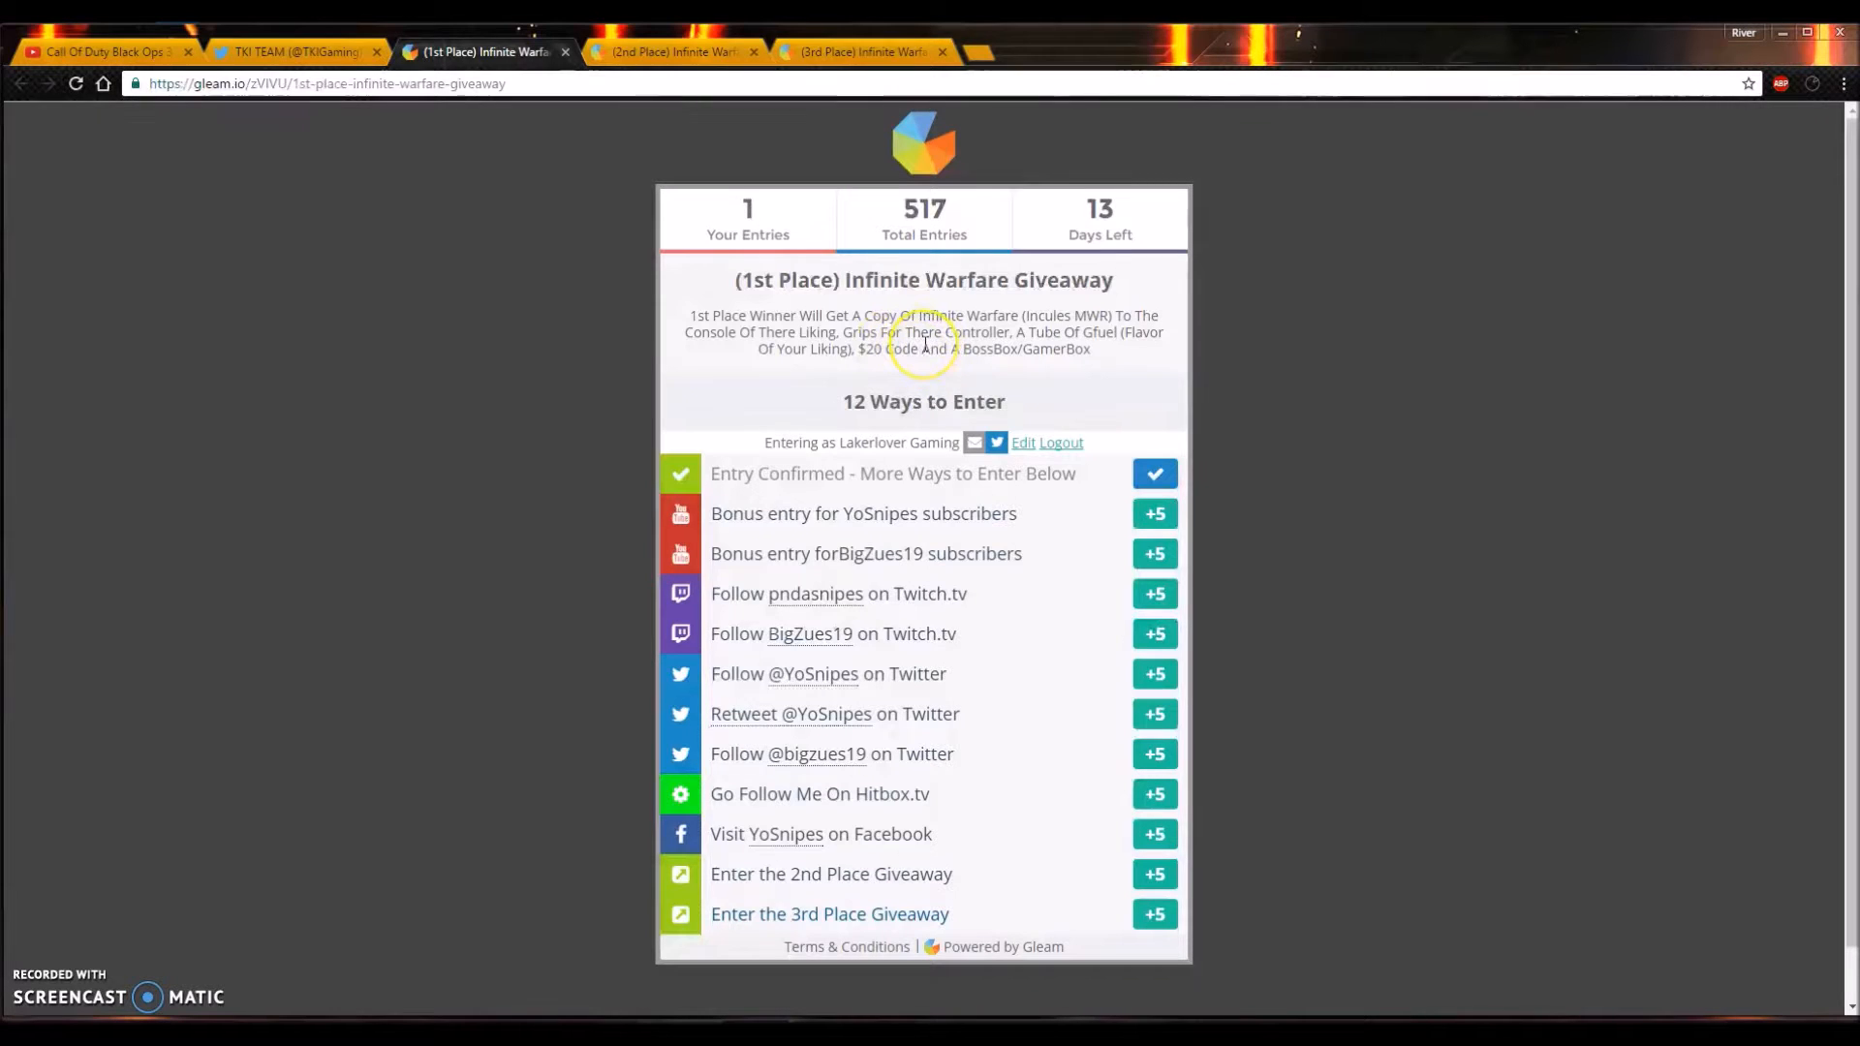
pyautogui.moveTo(963, 325)
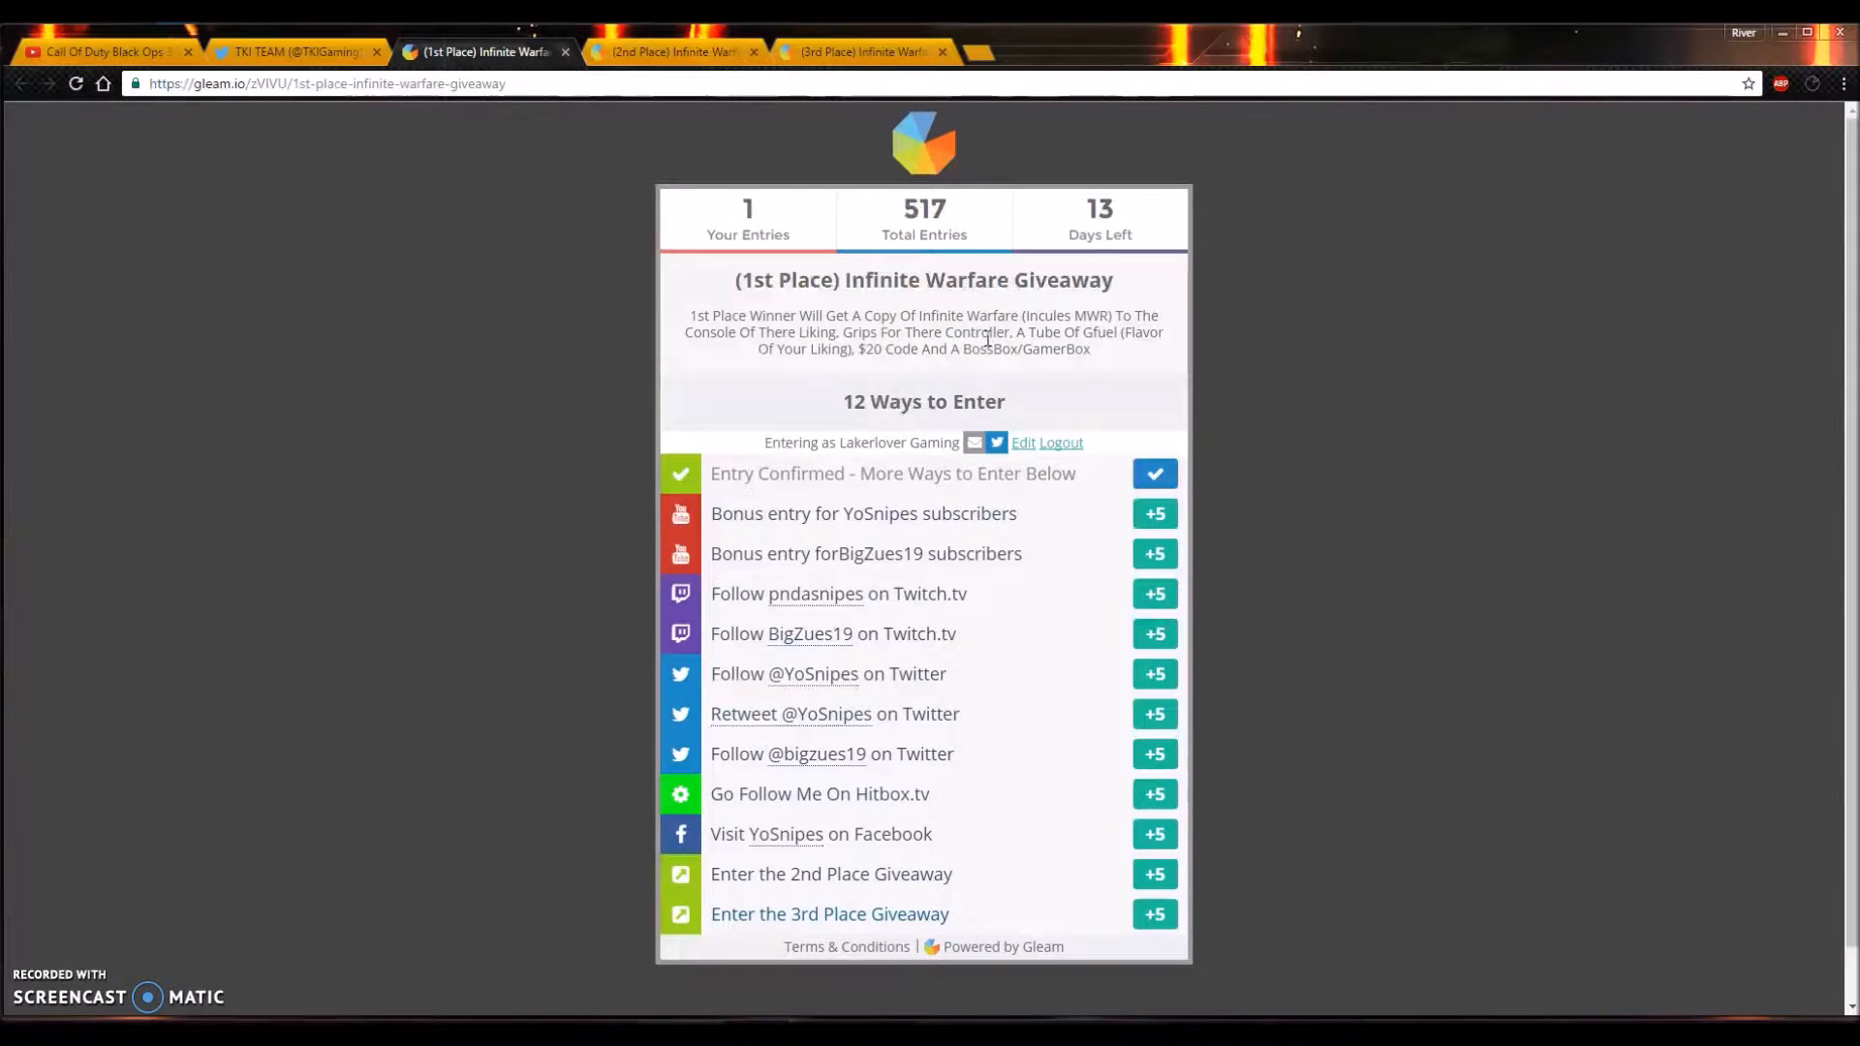
pyautogui.moveTo(990, 335)
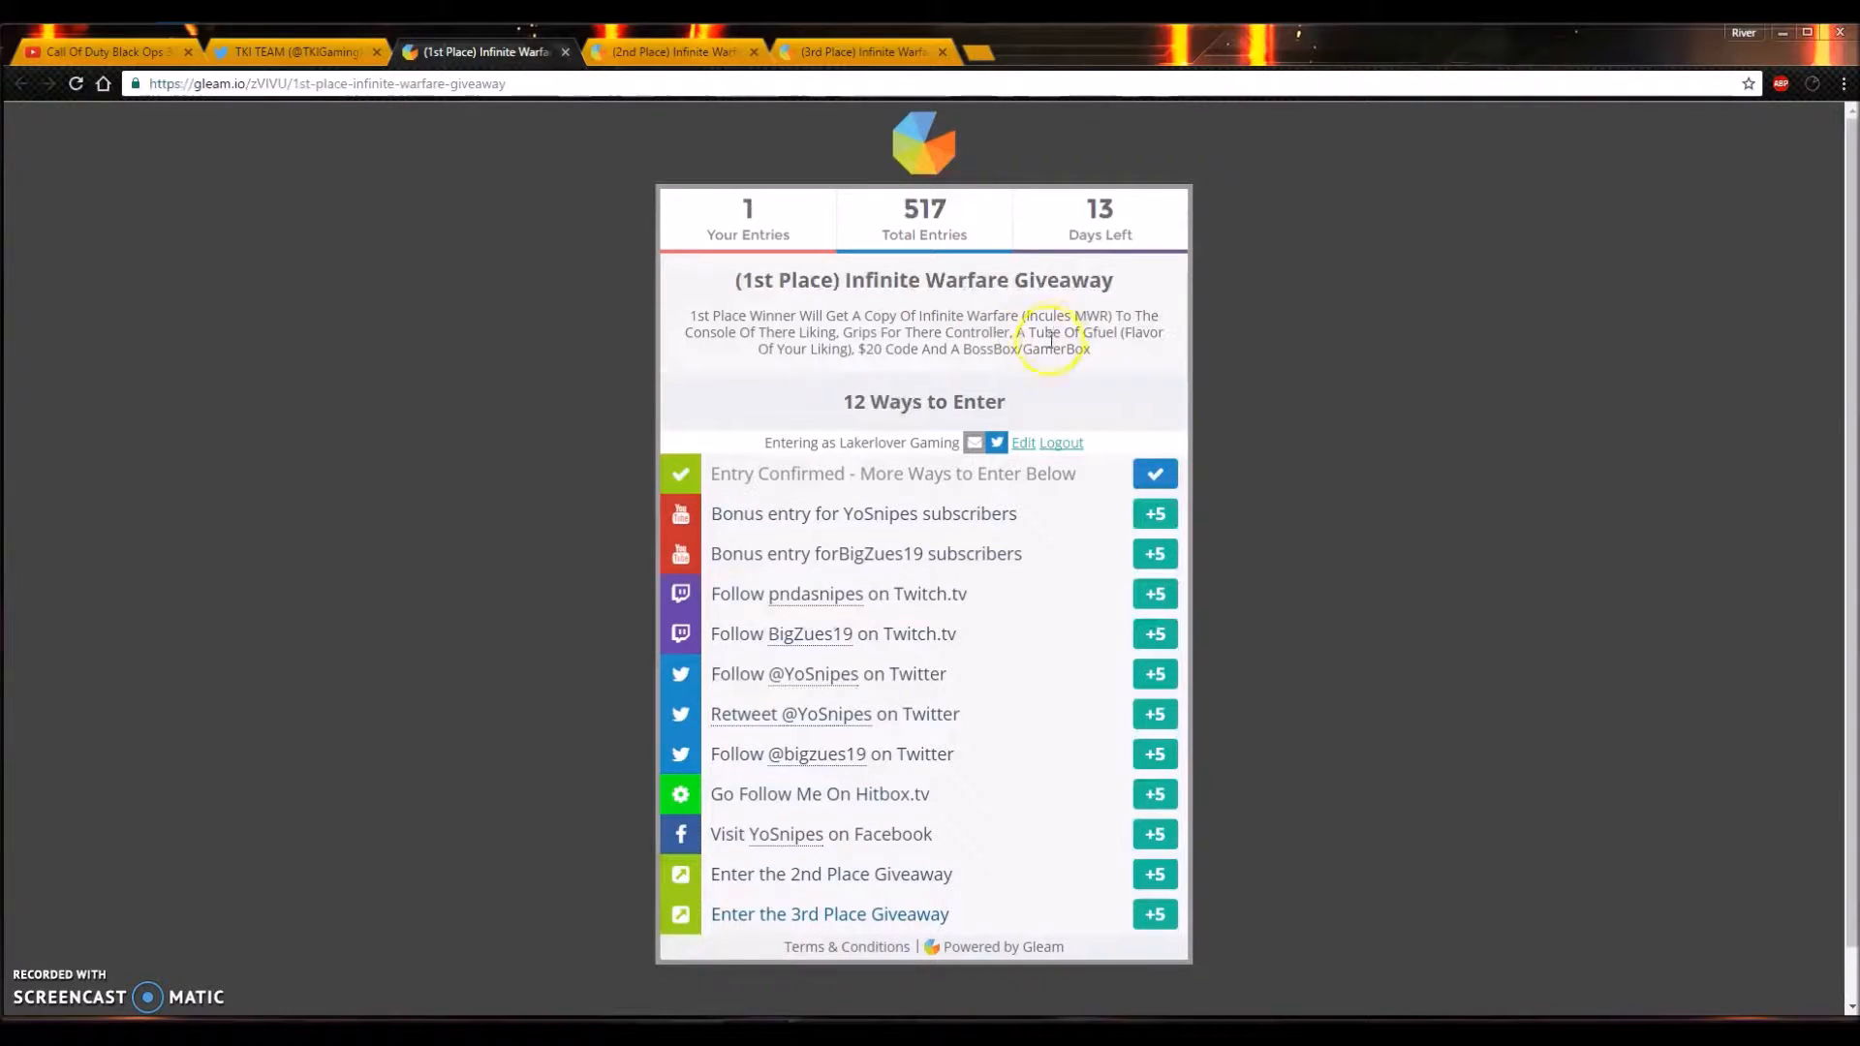
pyautogui.moveTo(913, 401)
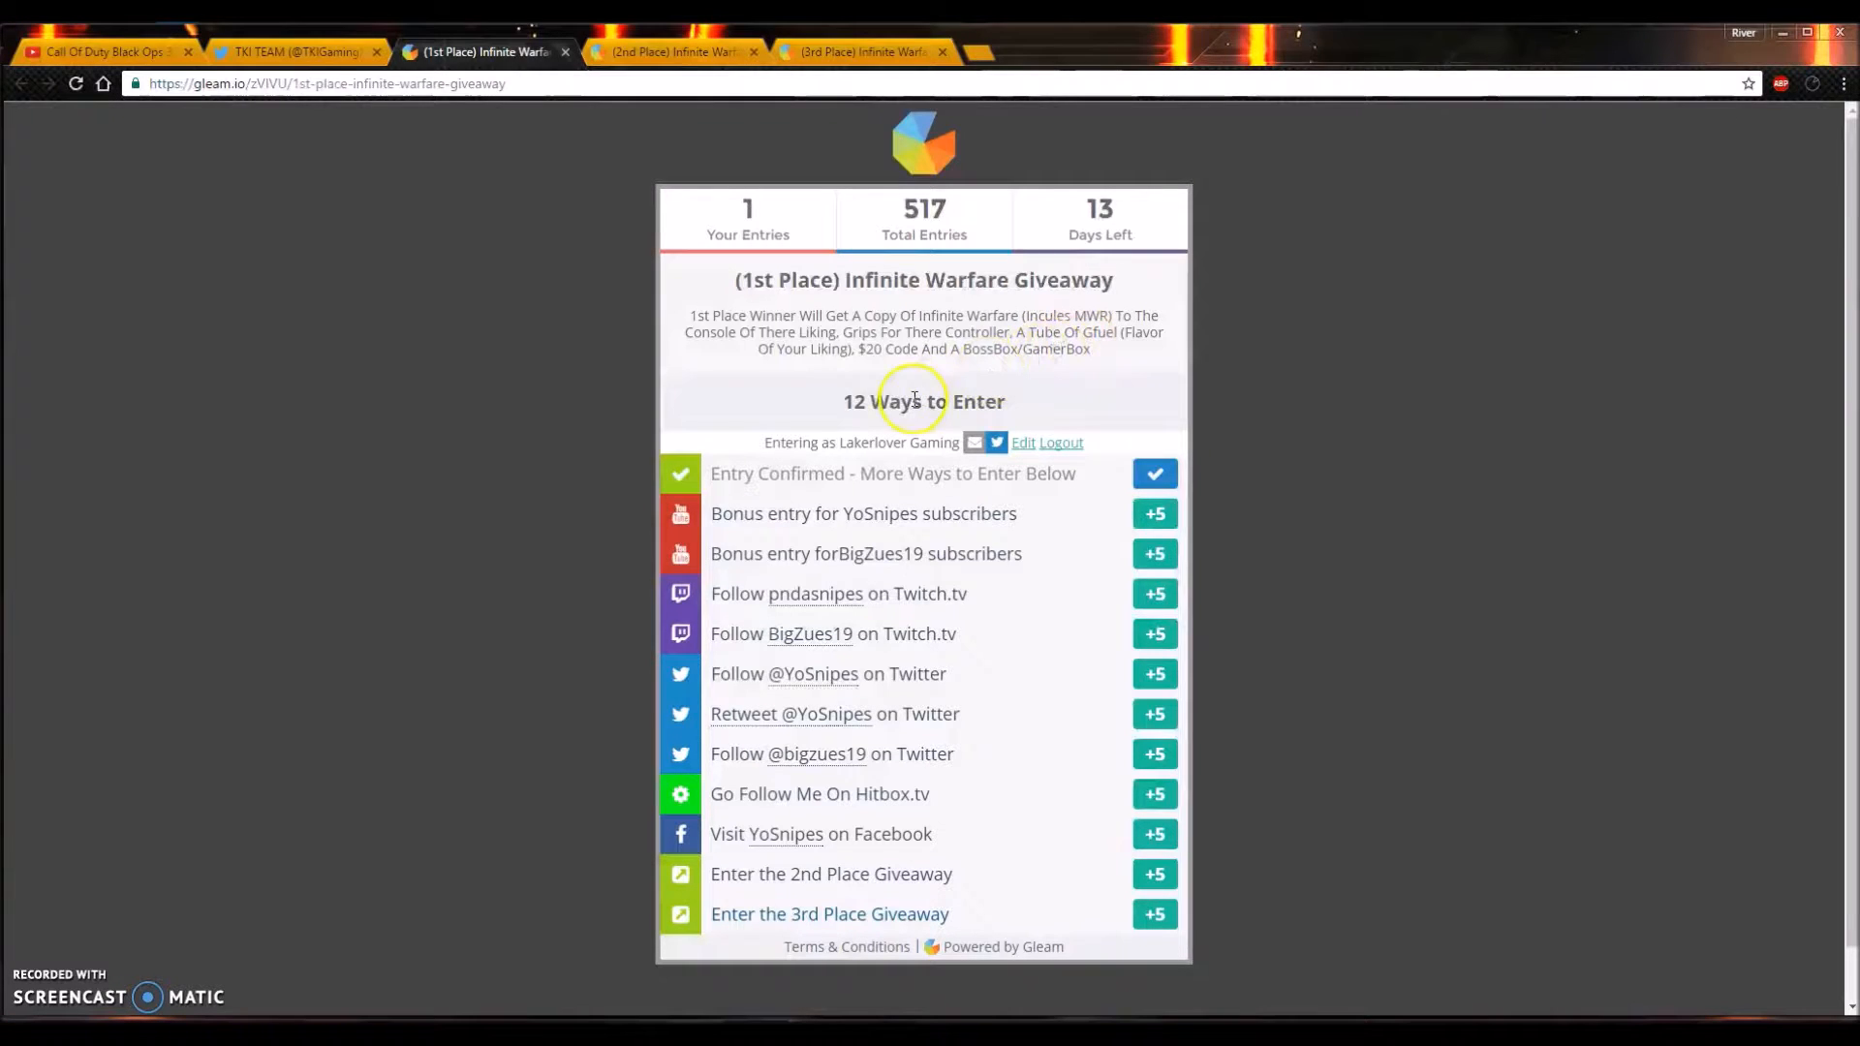
pyautogui.moveTo(997, 374)
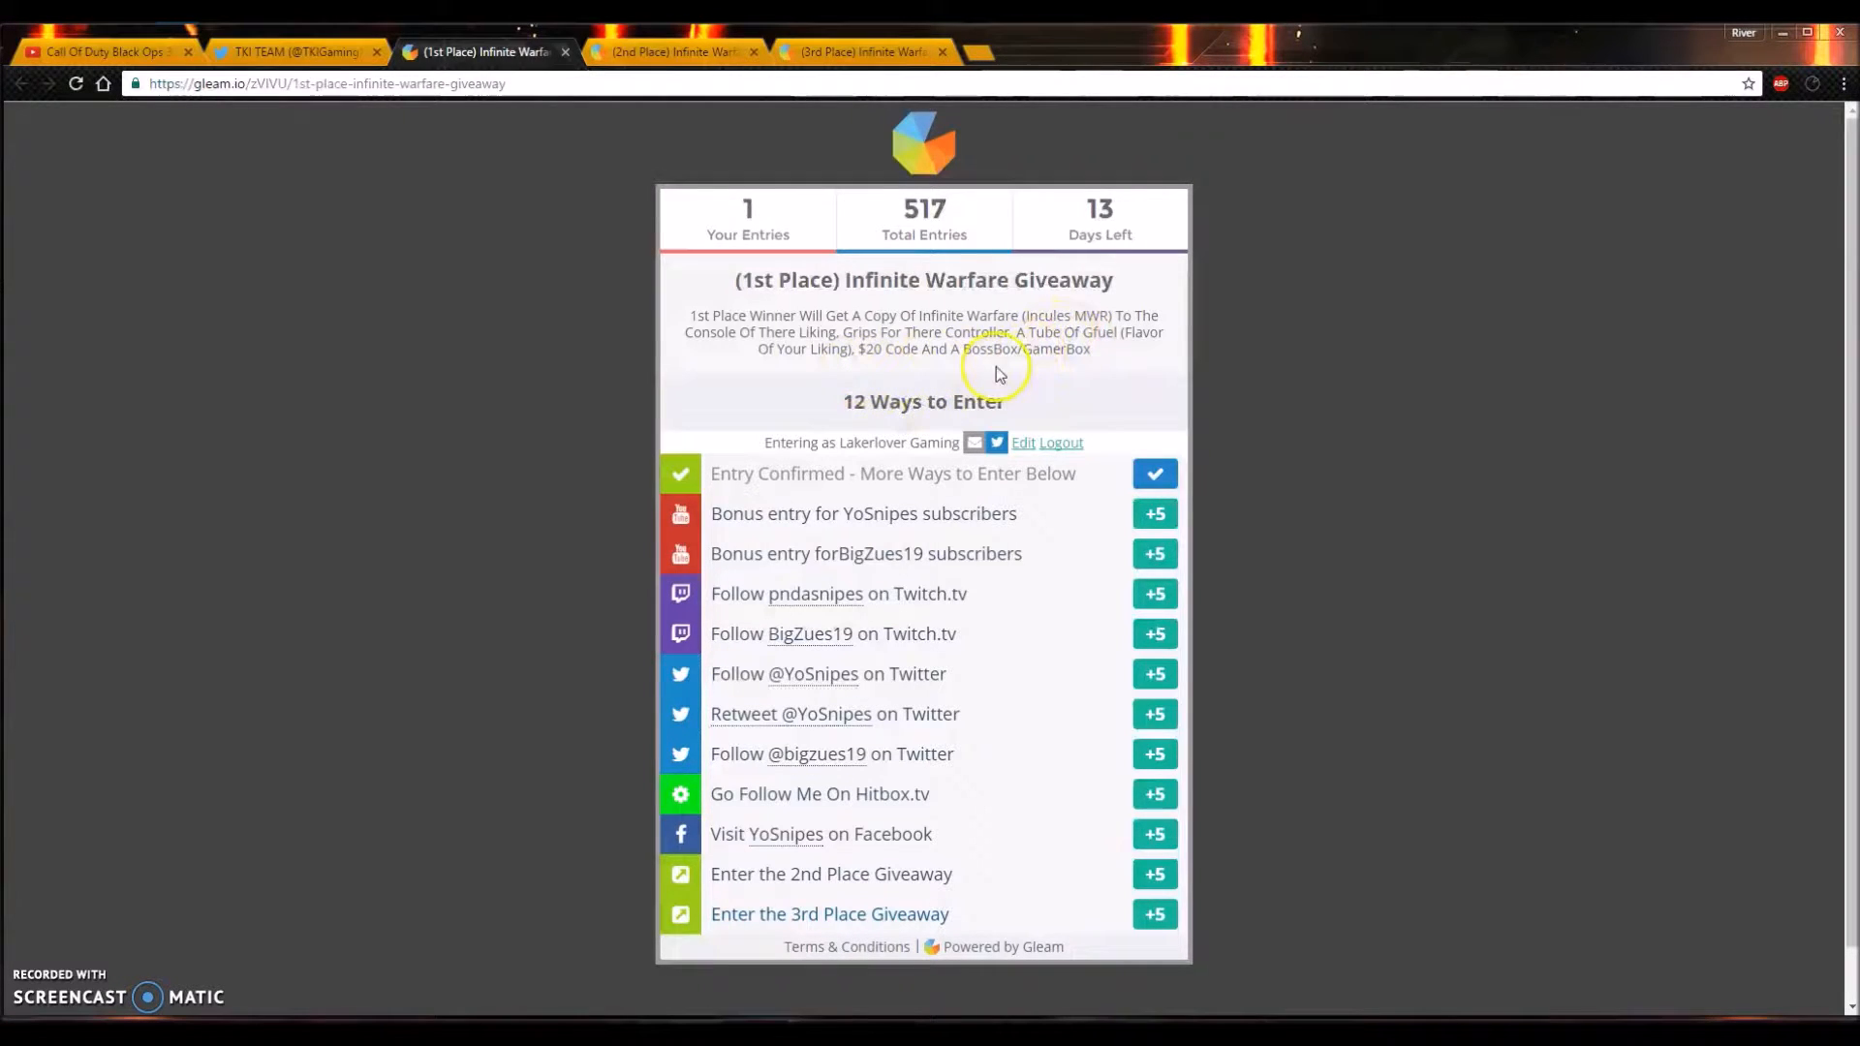
pyautogui.moveTo(992, 374)
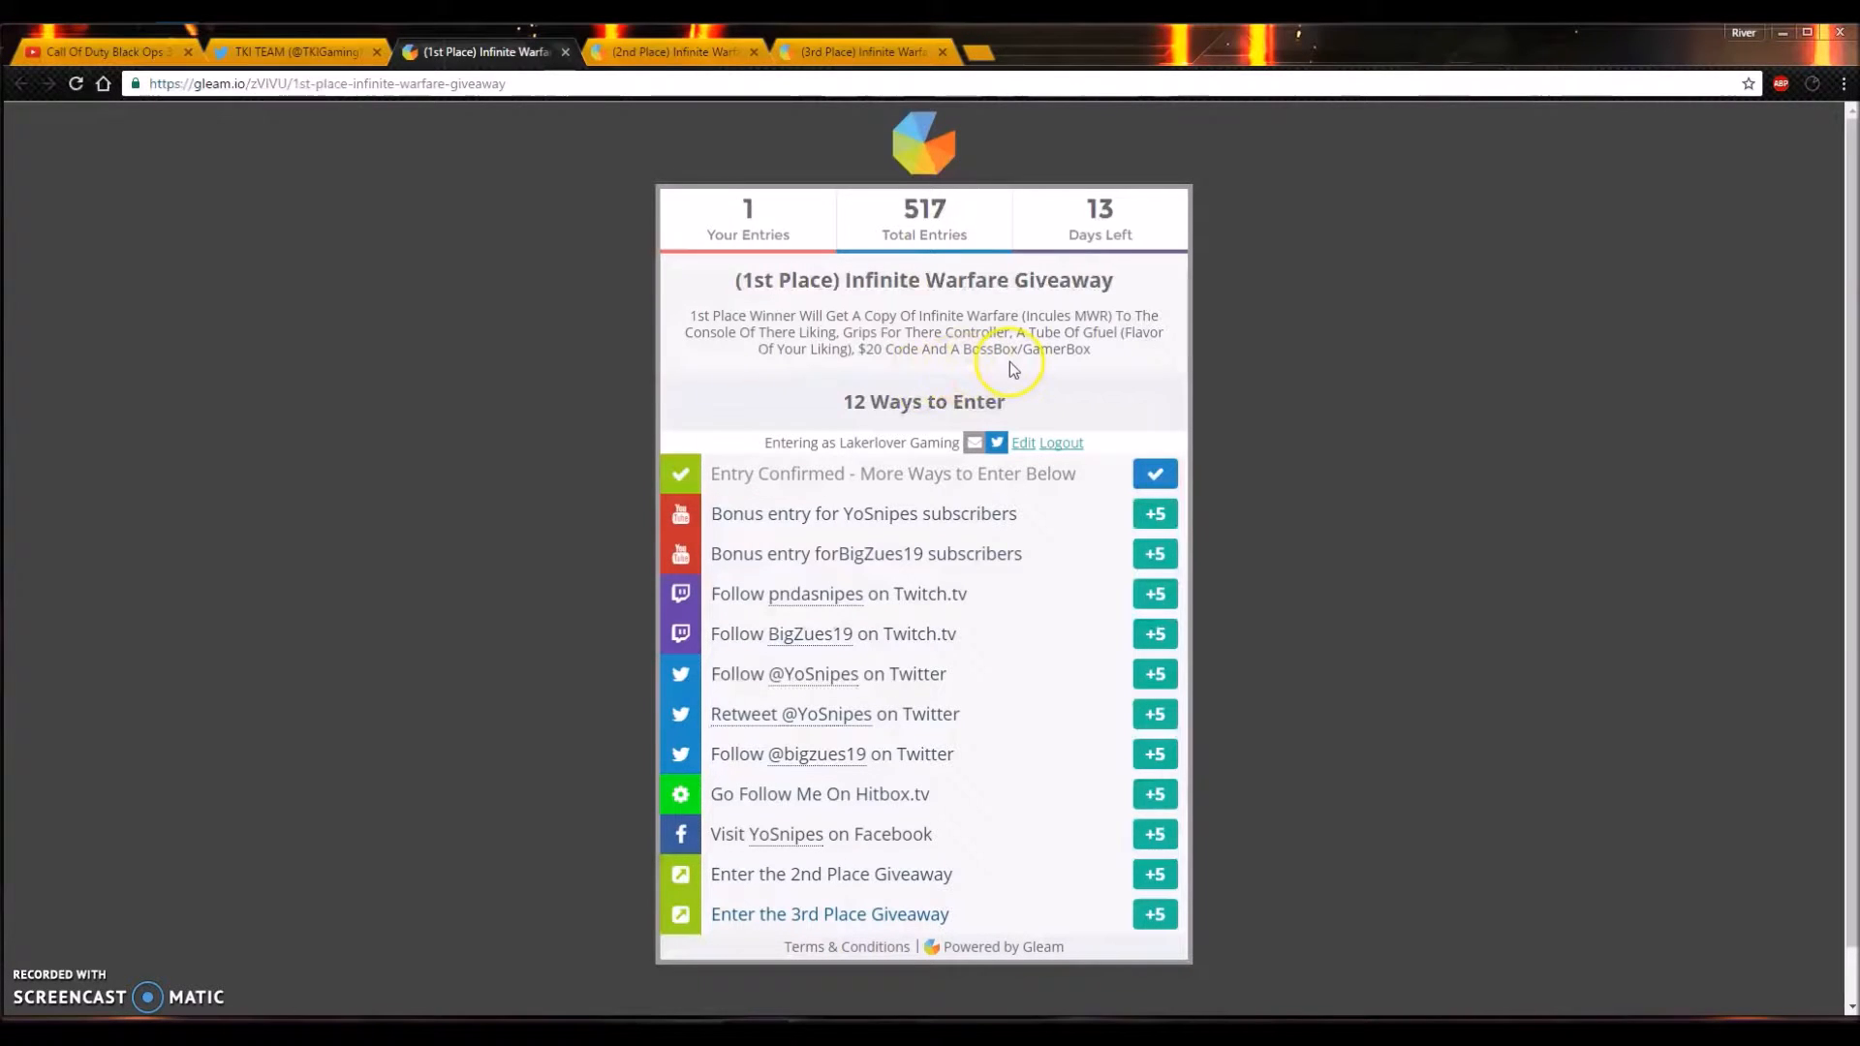
pyautogui.moveTo(1013, 370)
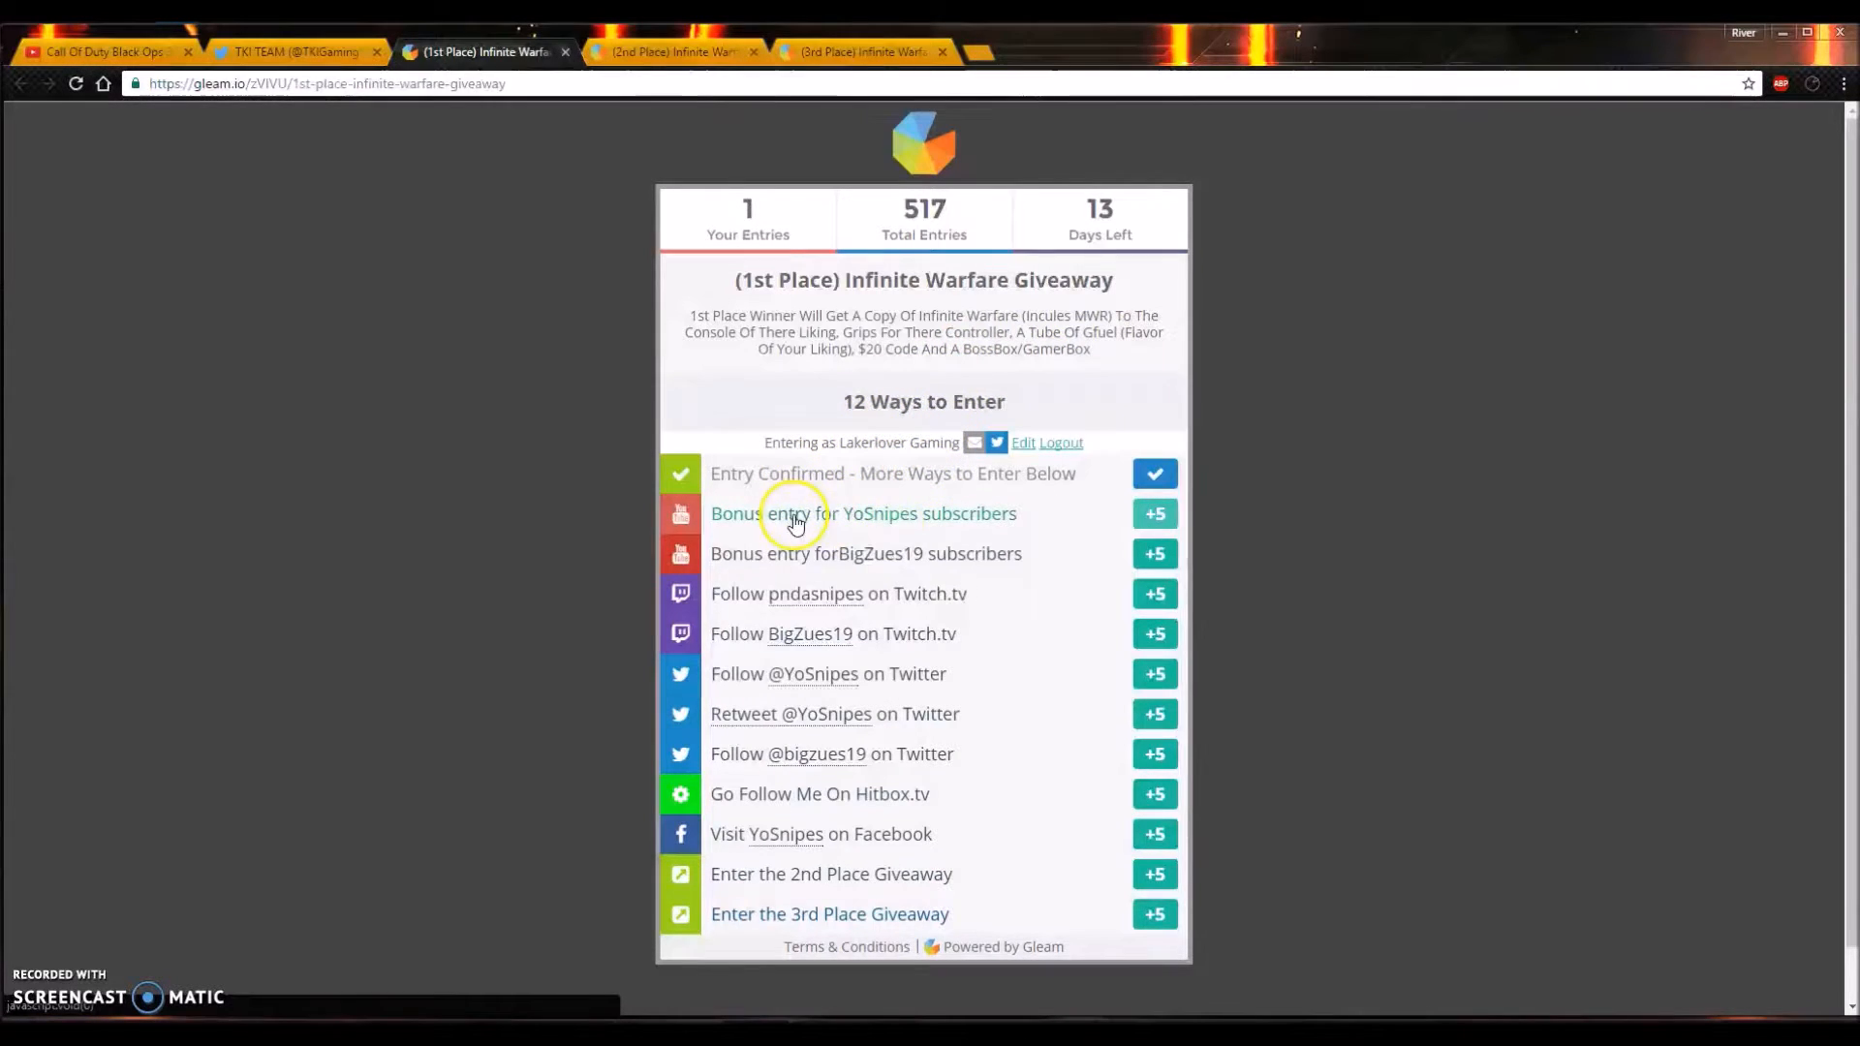
pyautogui.moveTo(905, 531)
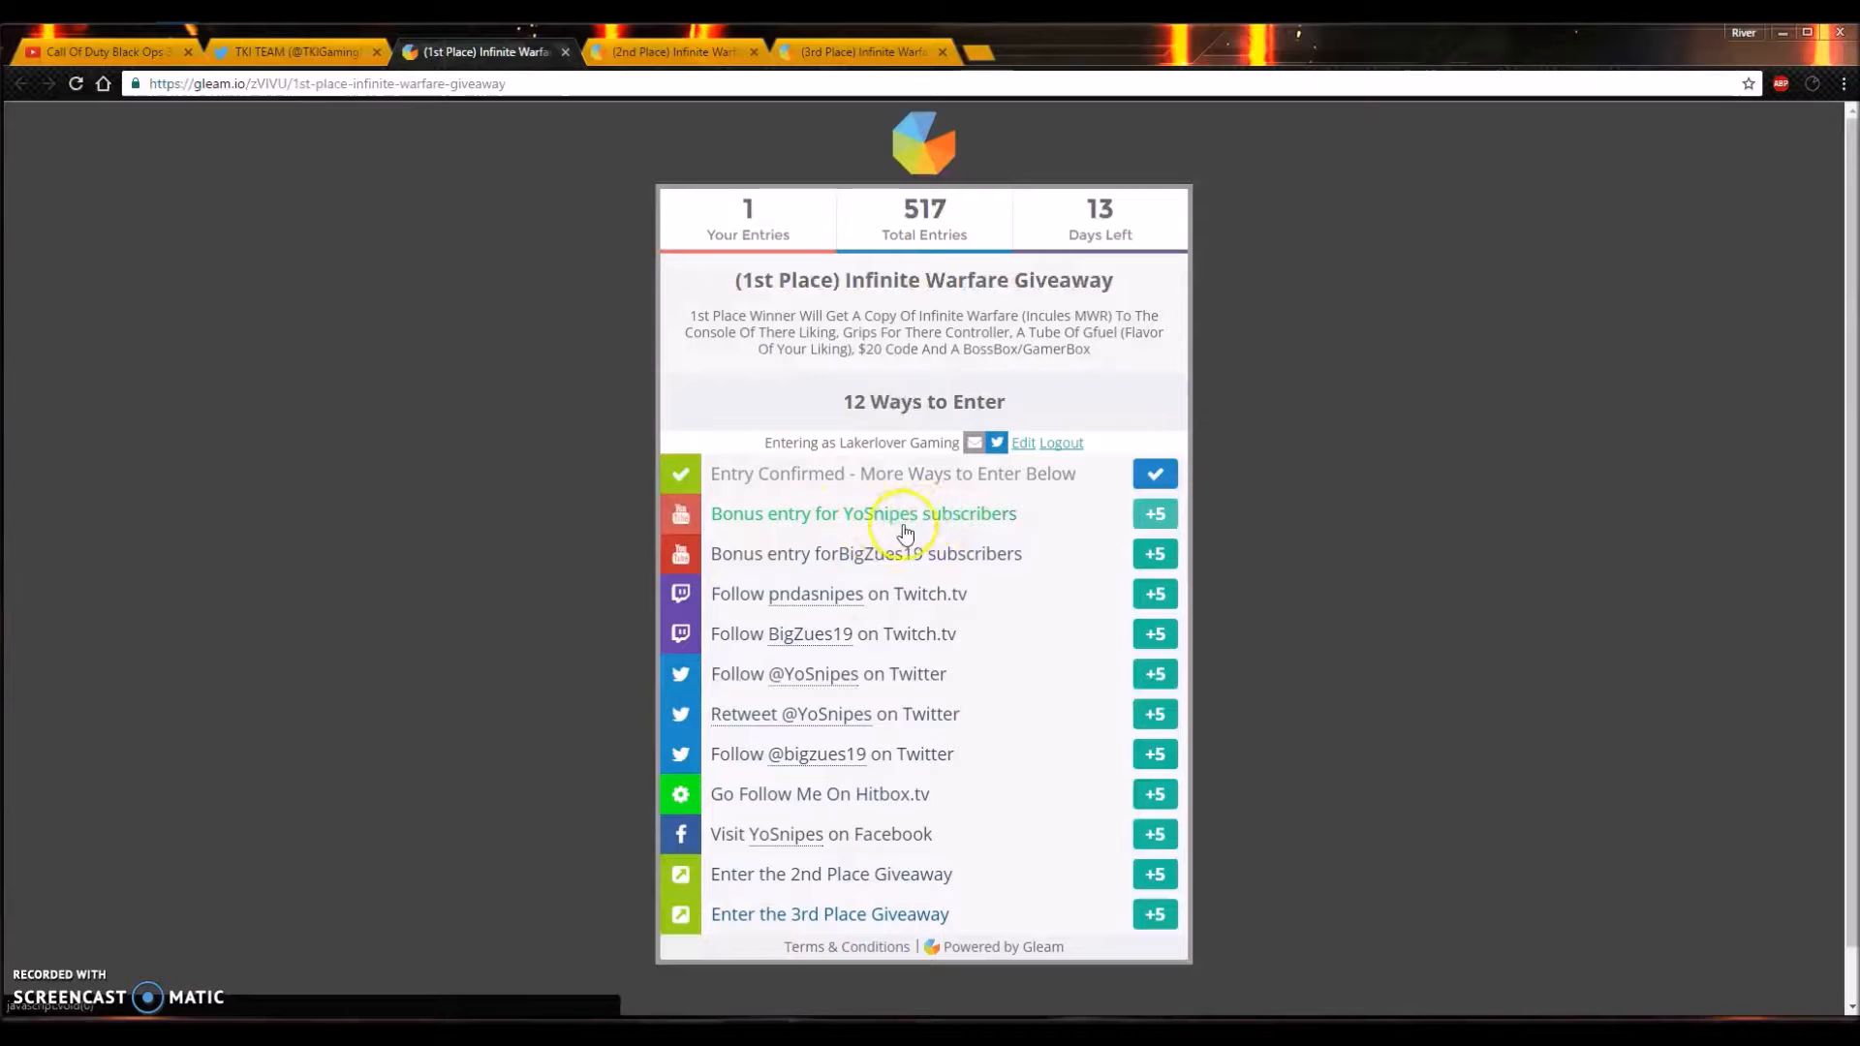
pyautogui.moveTo(875, 564)
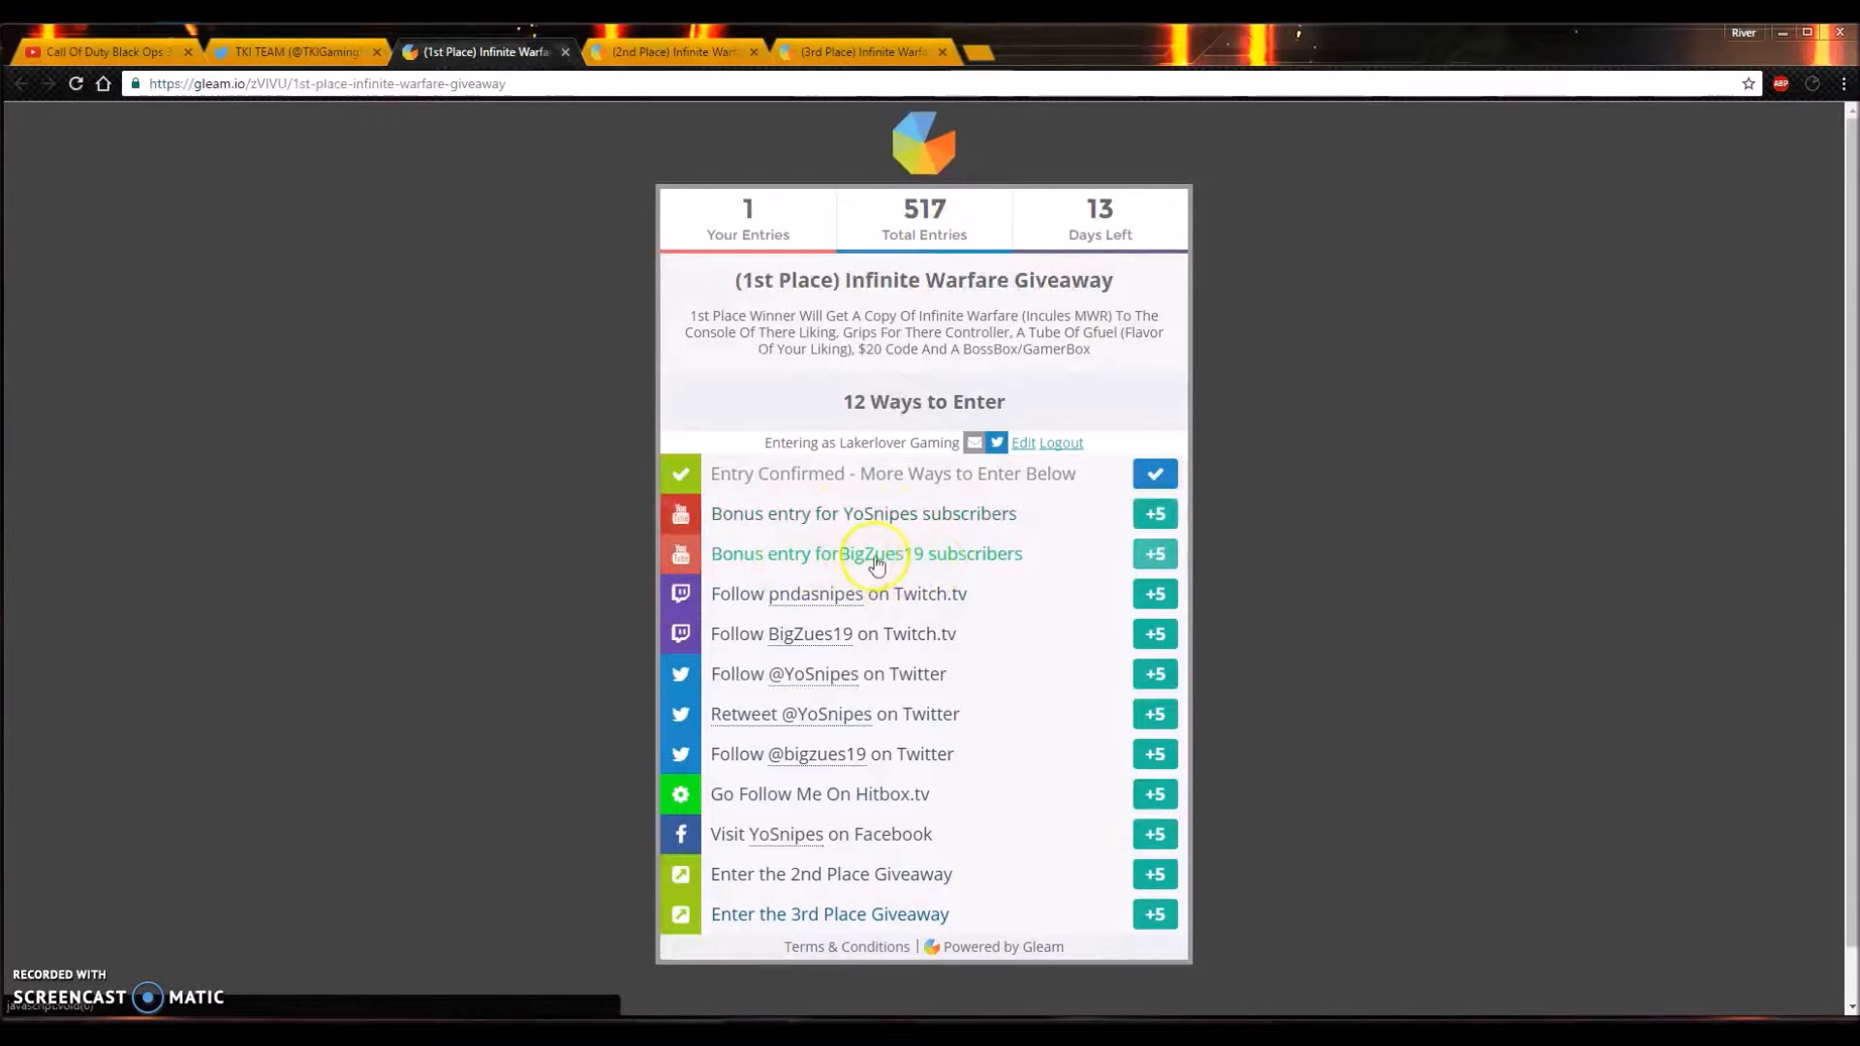
pyautogui.moveTo(912, 598)
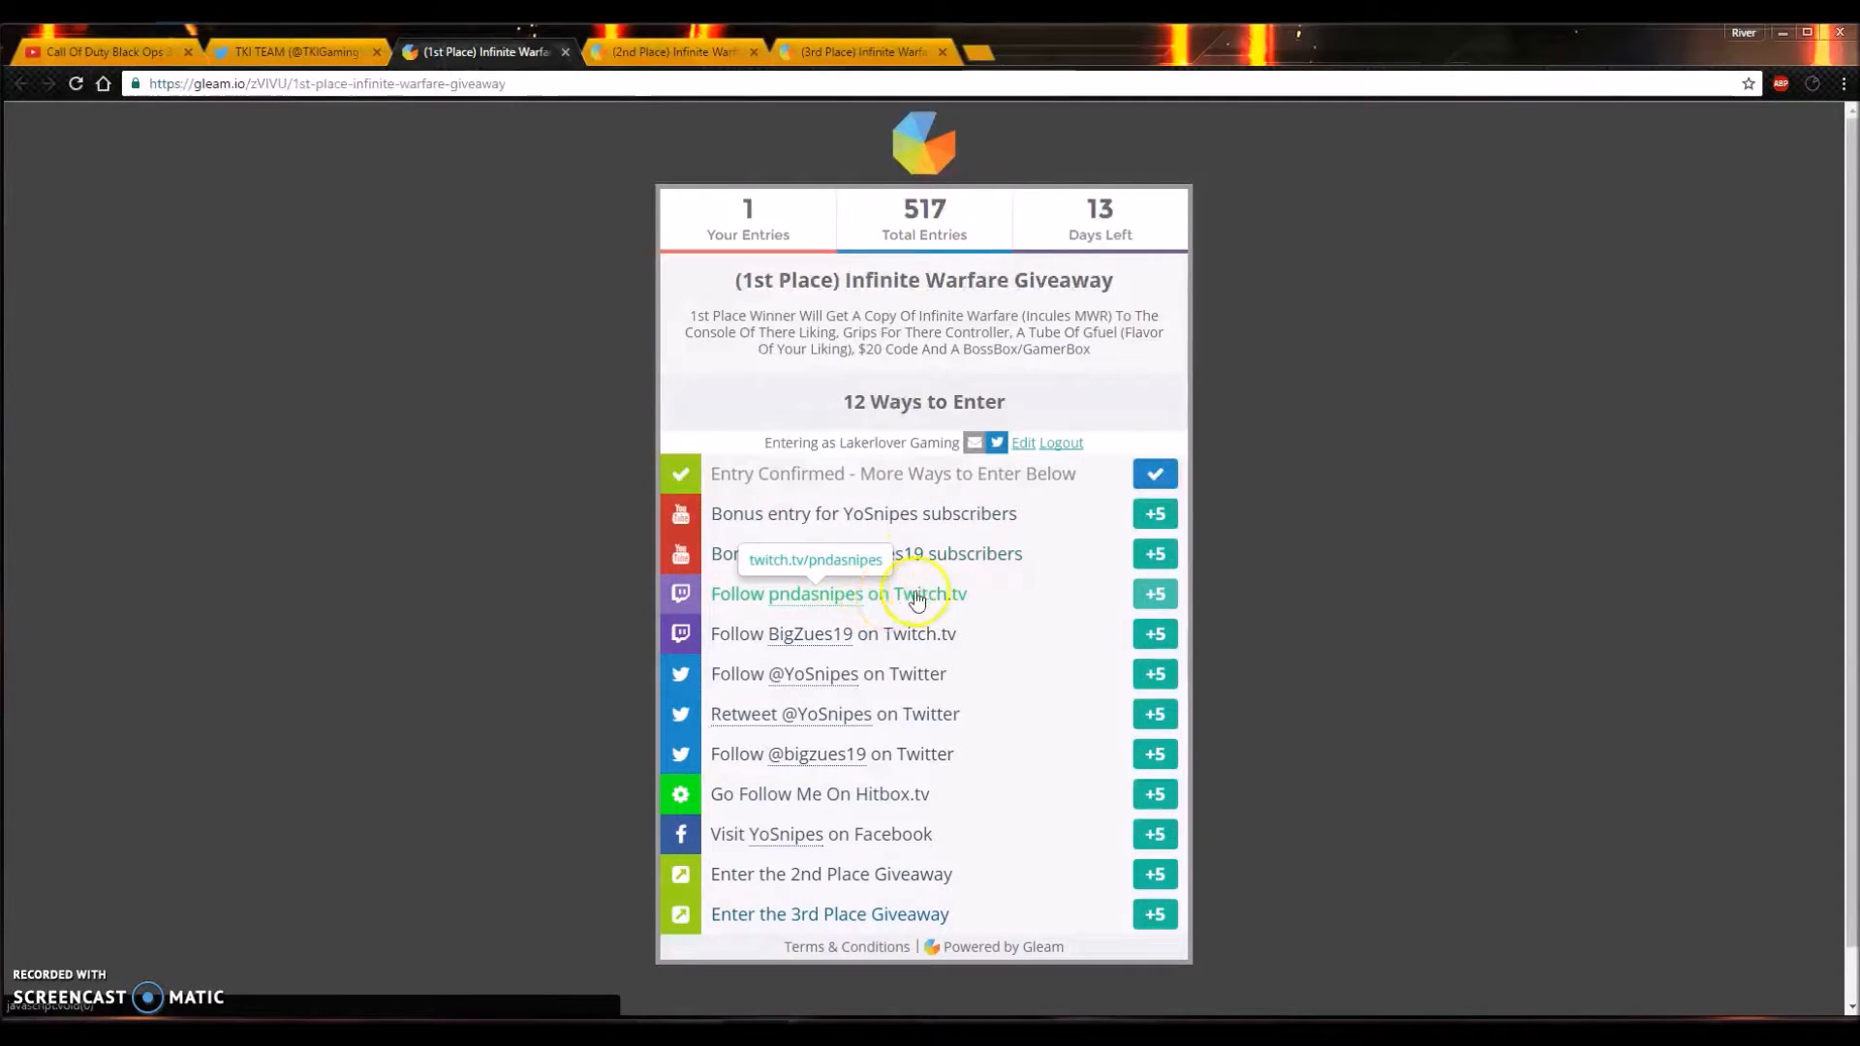
pyautogui.moveTo(866, 605)
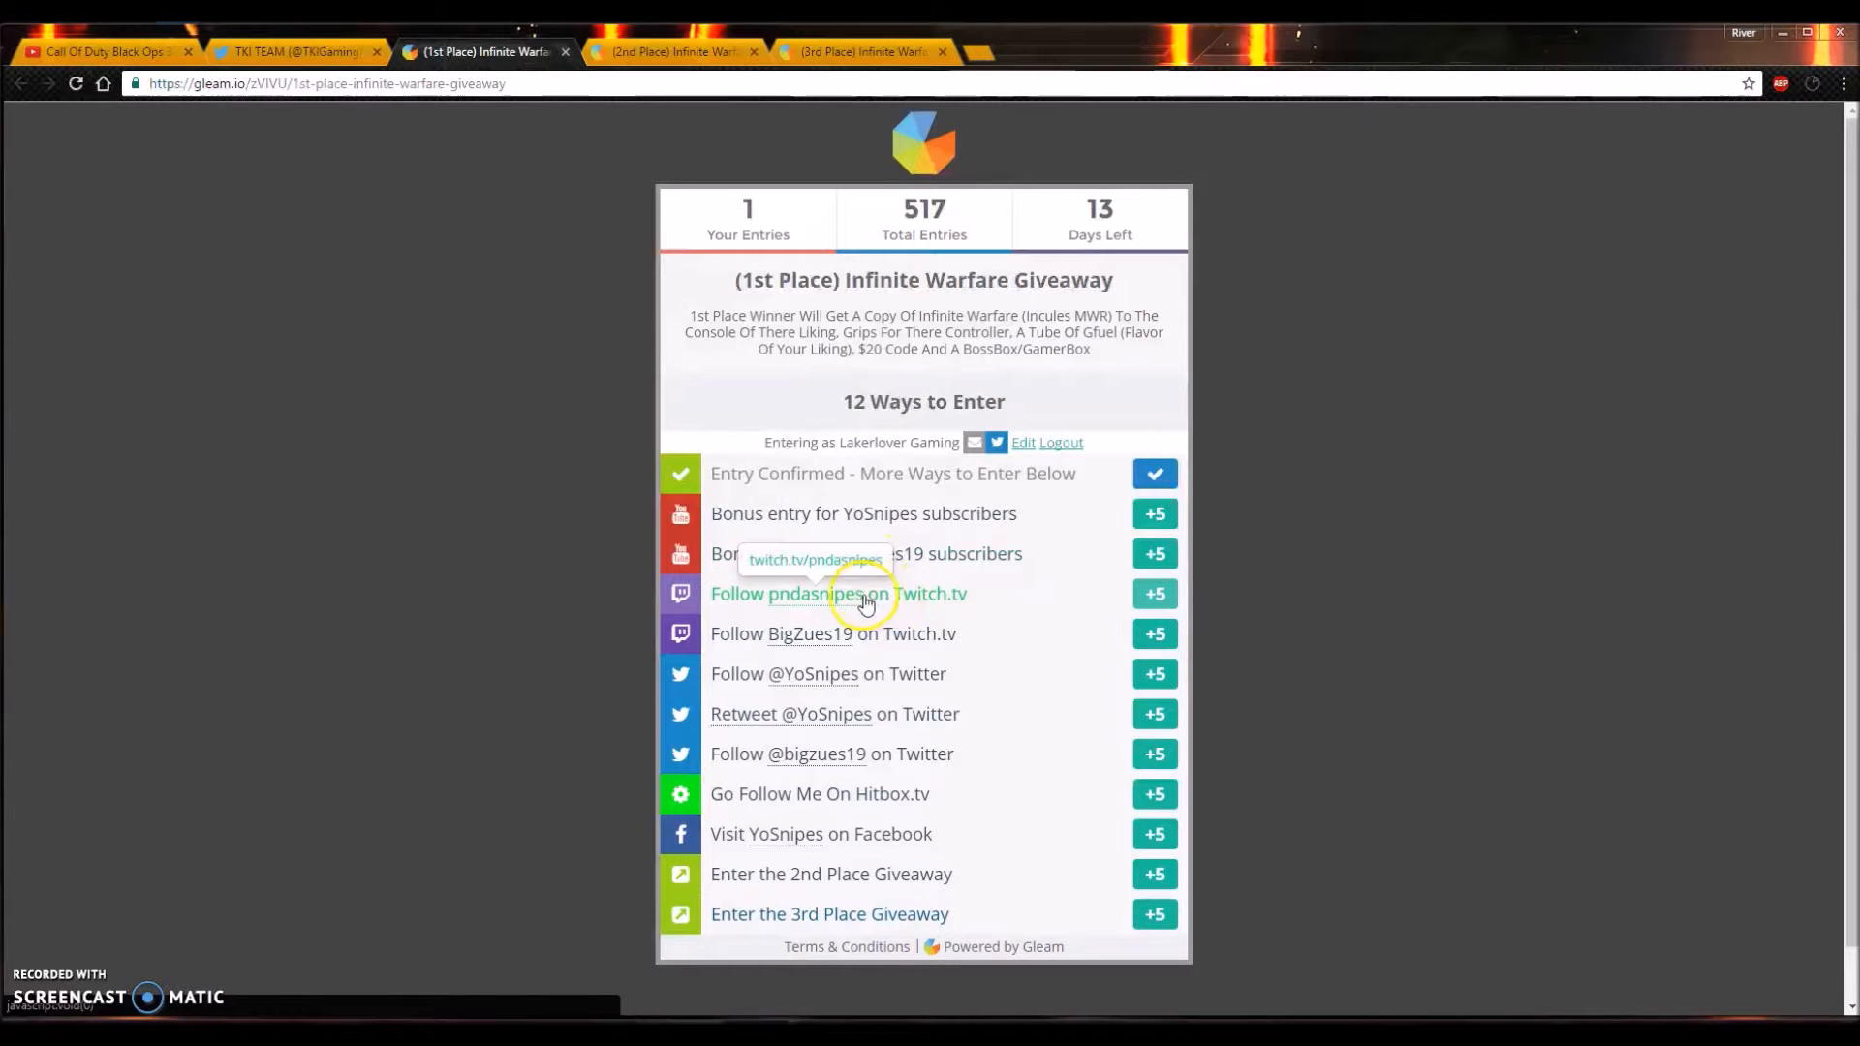
pyautogui.moveTo(922, 685)
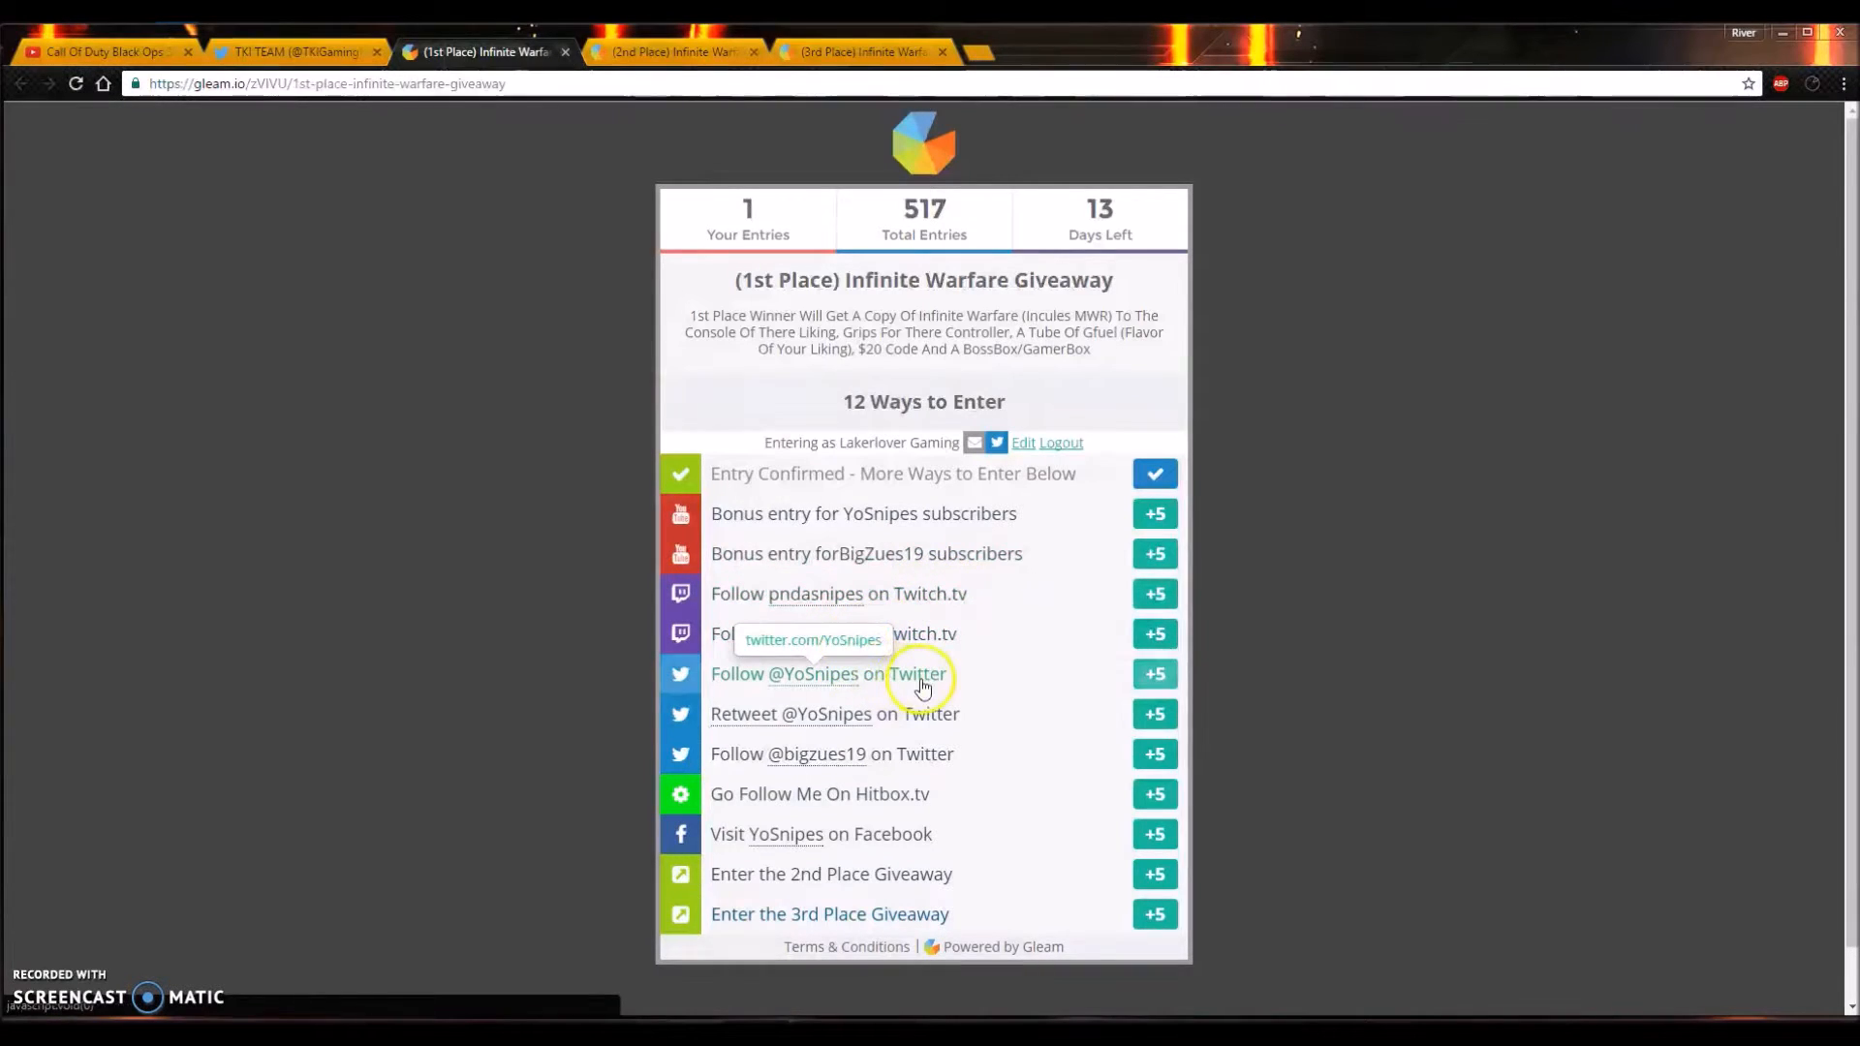
pyautogui.moveTo(905, 748)
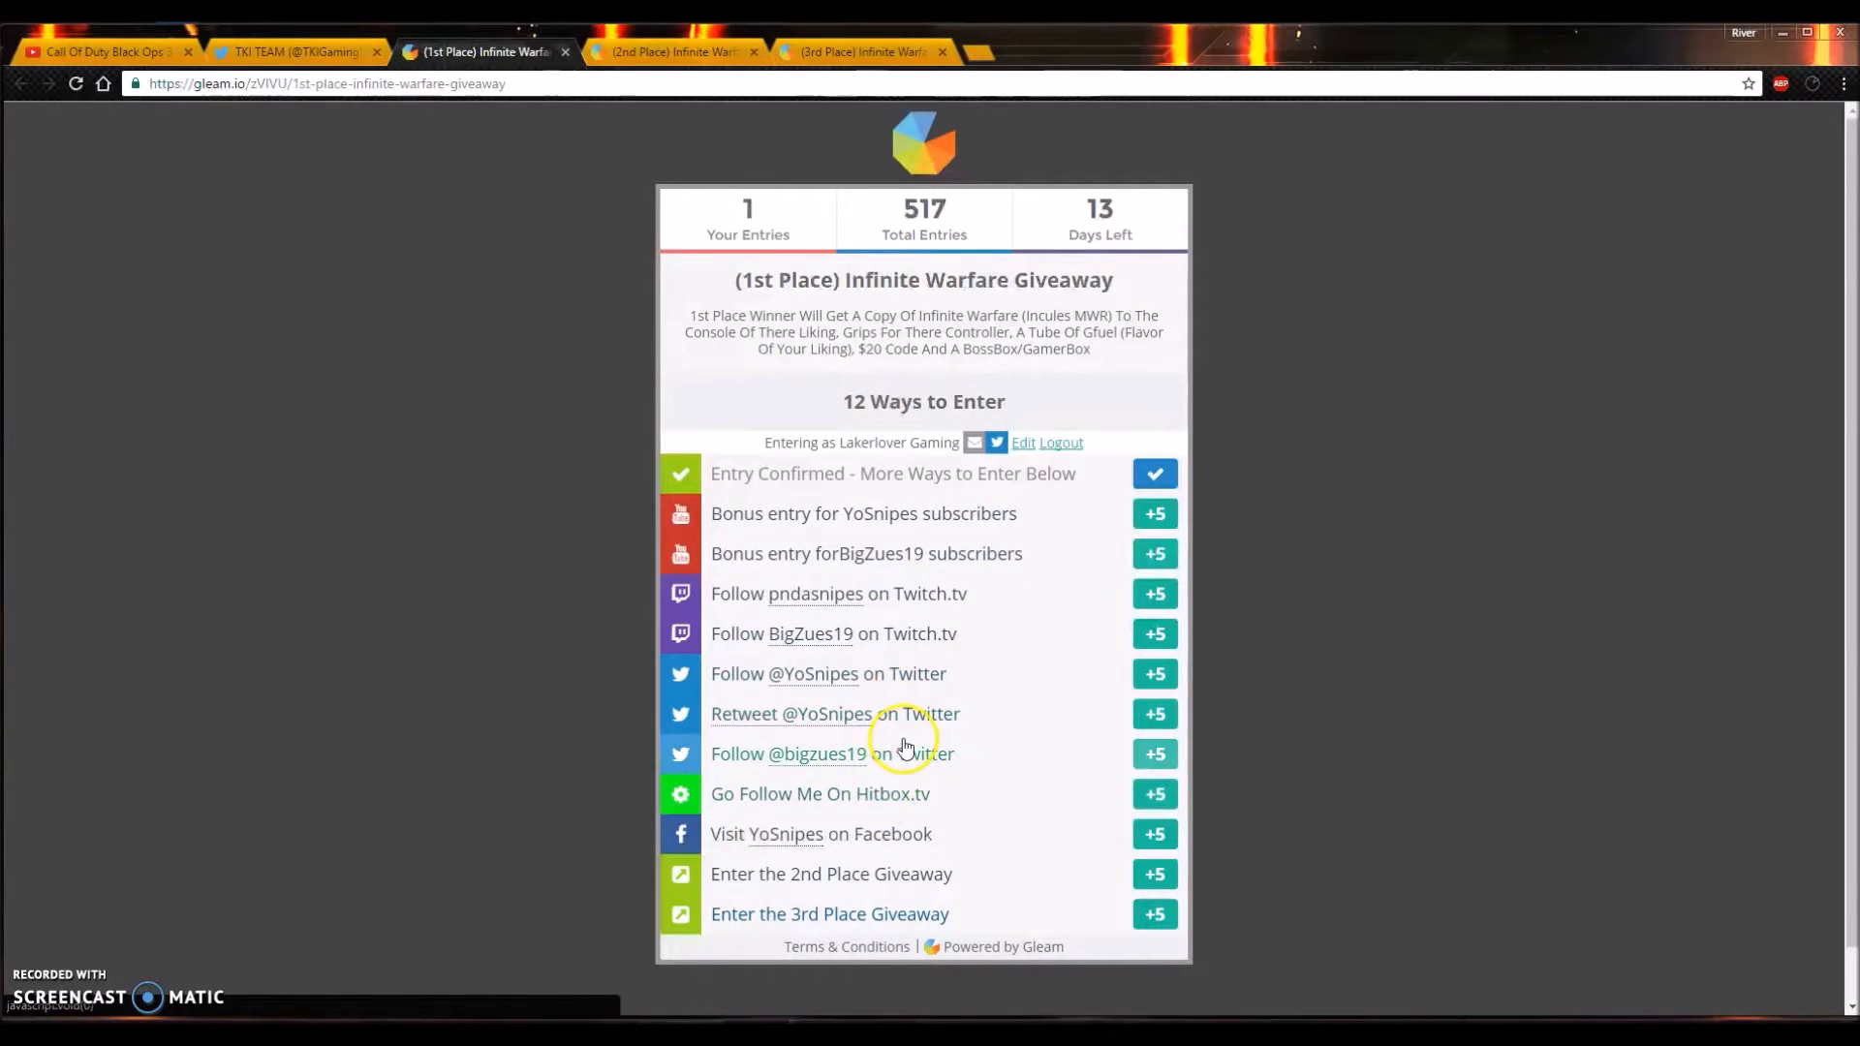
pyautogui.moveTo(899, 844)
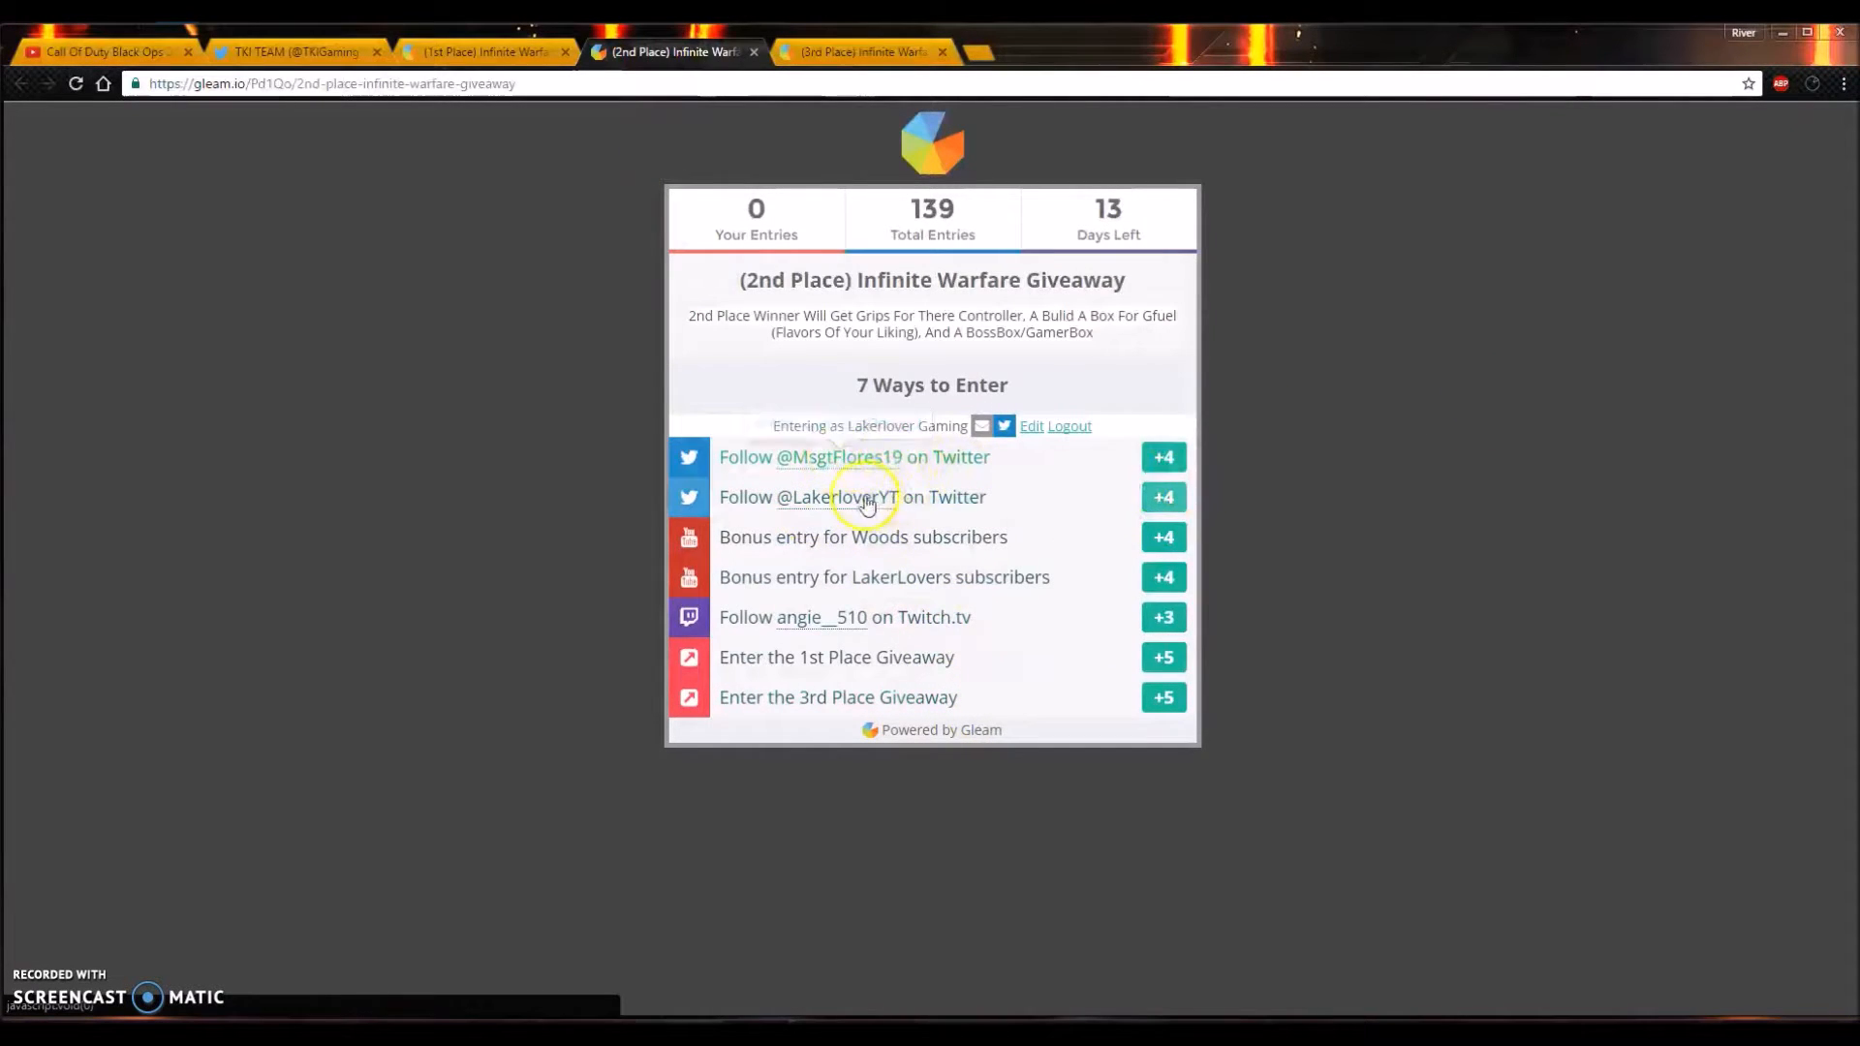
pyautogui.moveTo(866, 546)
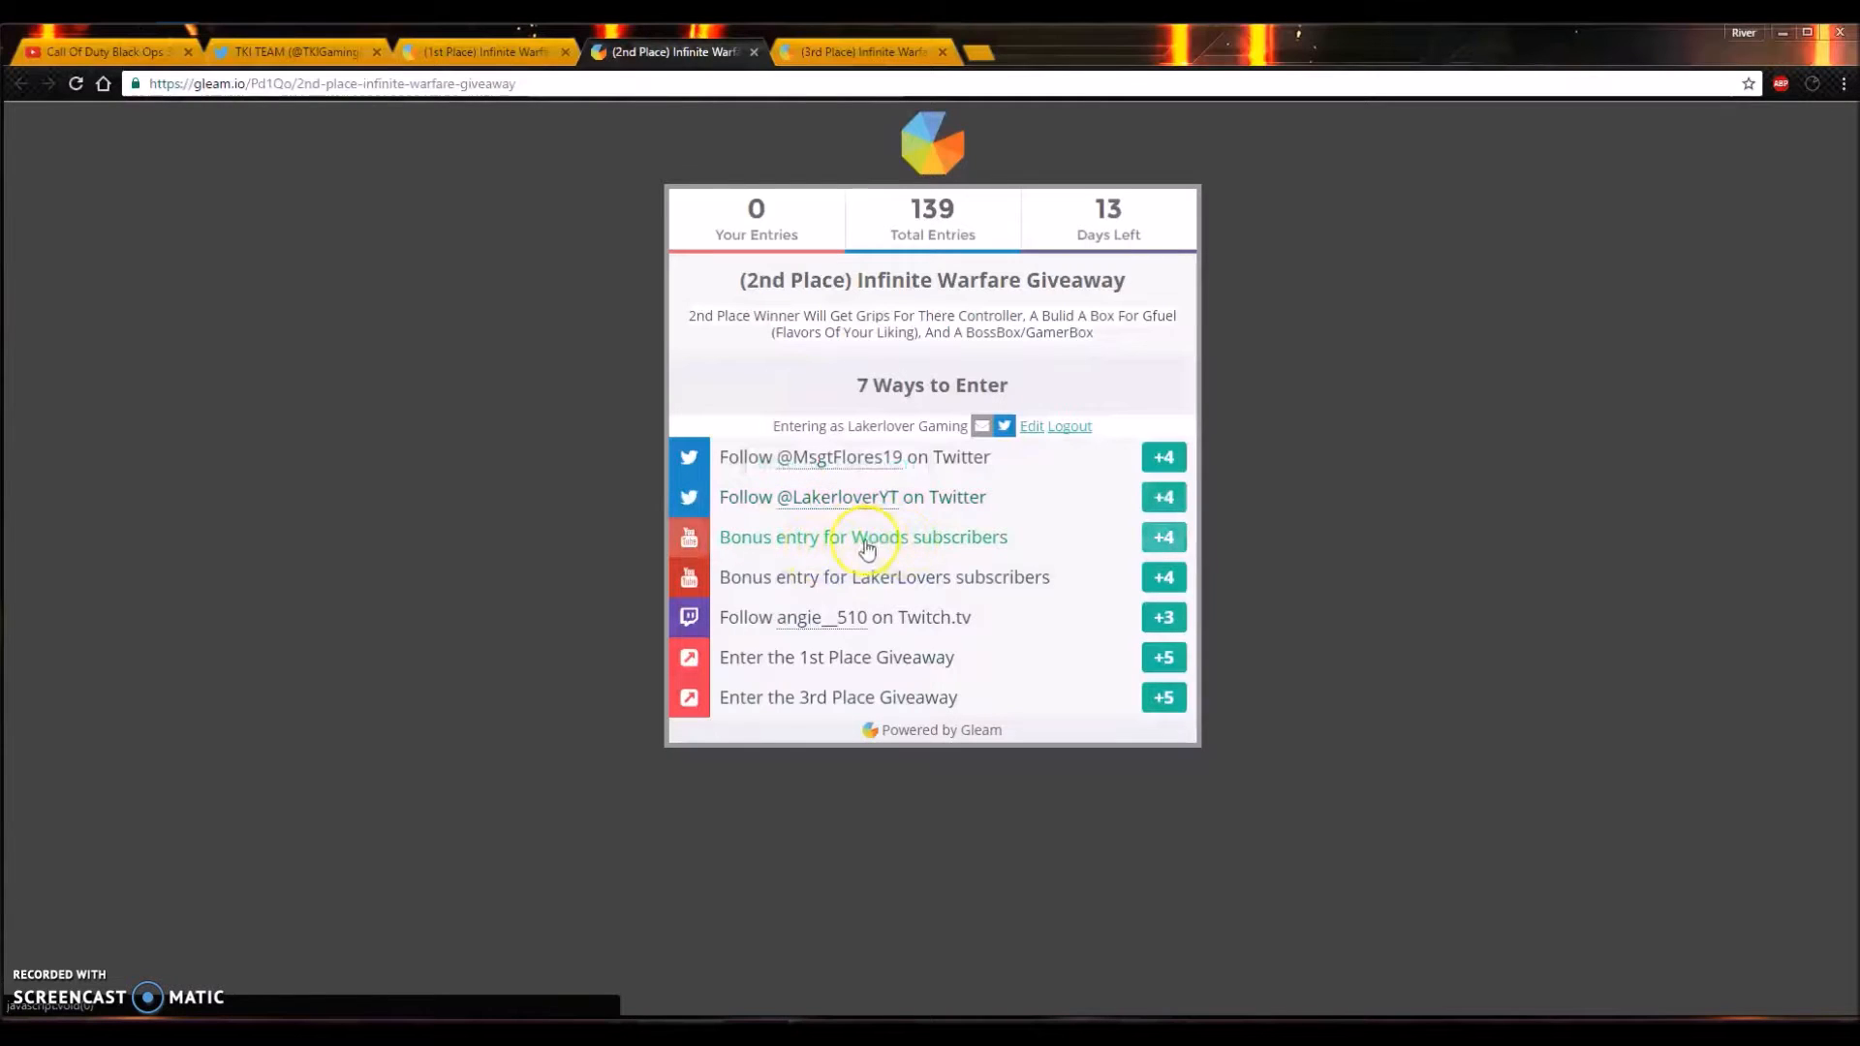
pyautogui.moveTo(922, 577)
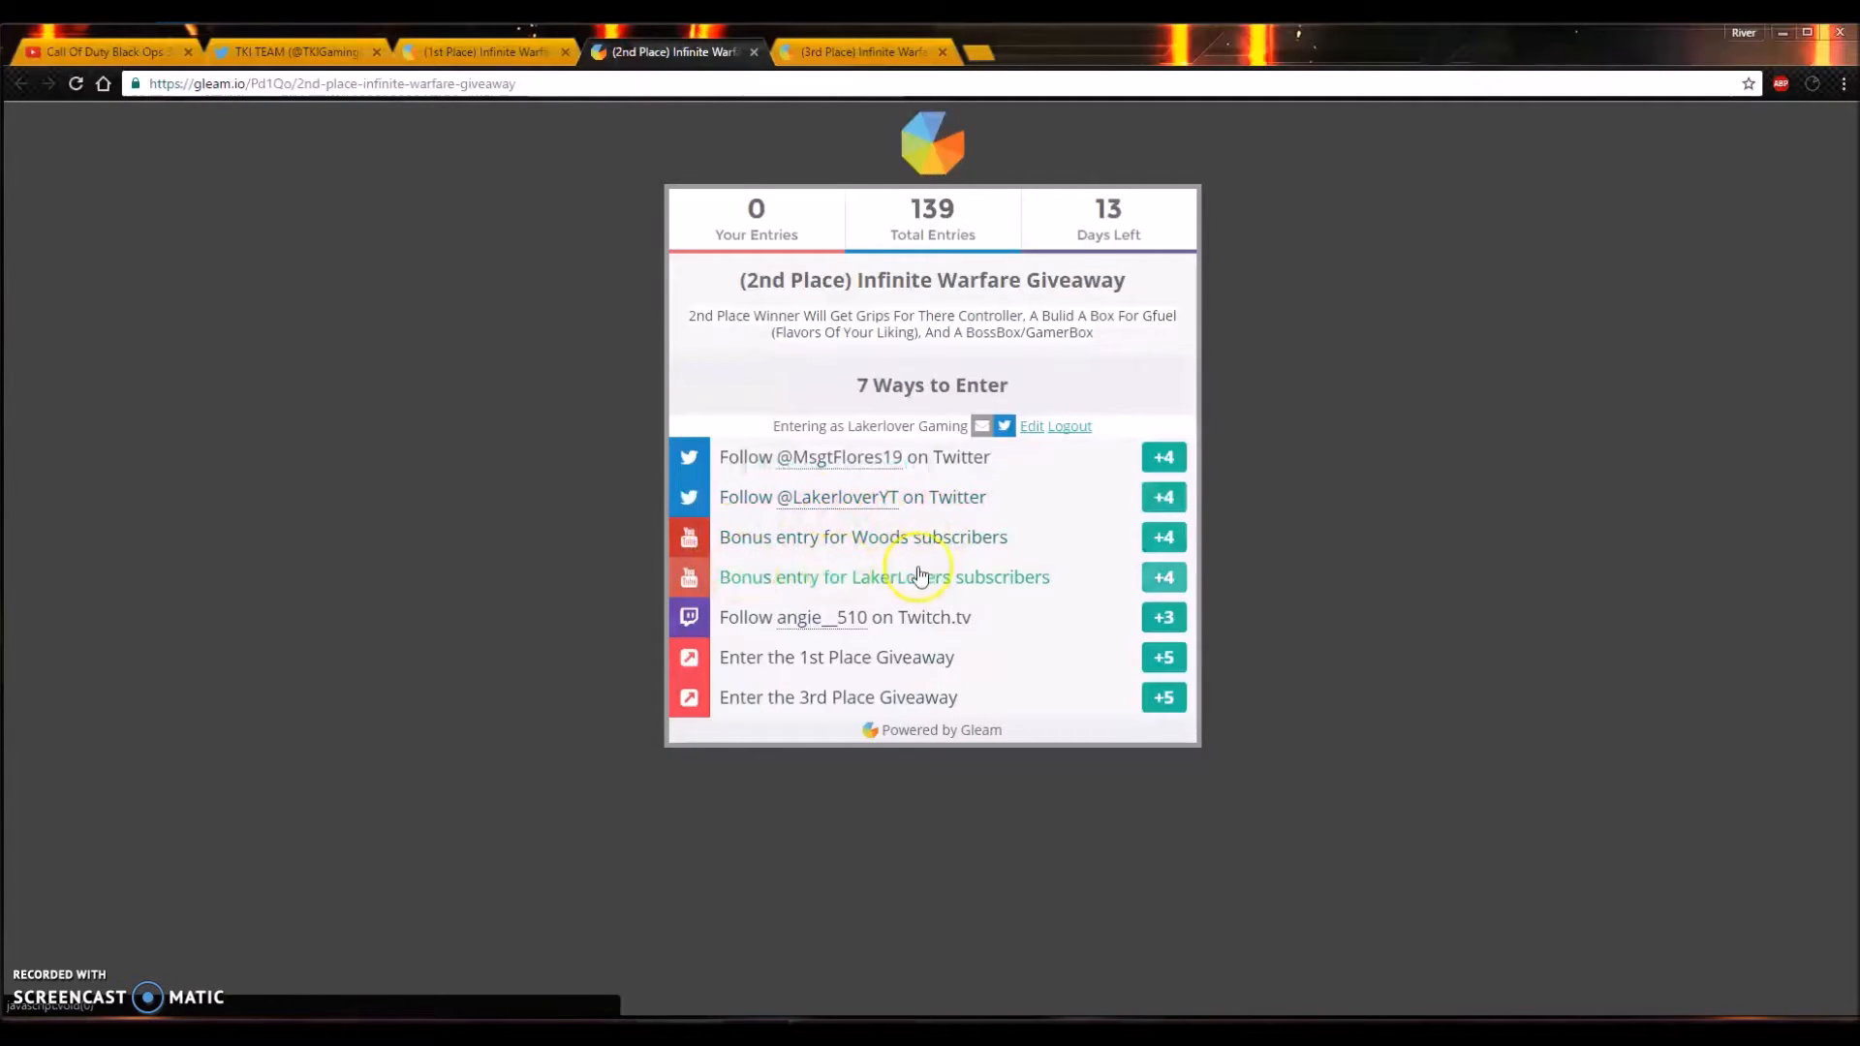
pyautogui.moveTo(851, 519)
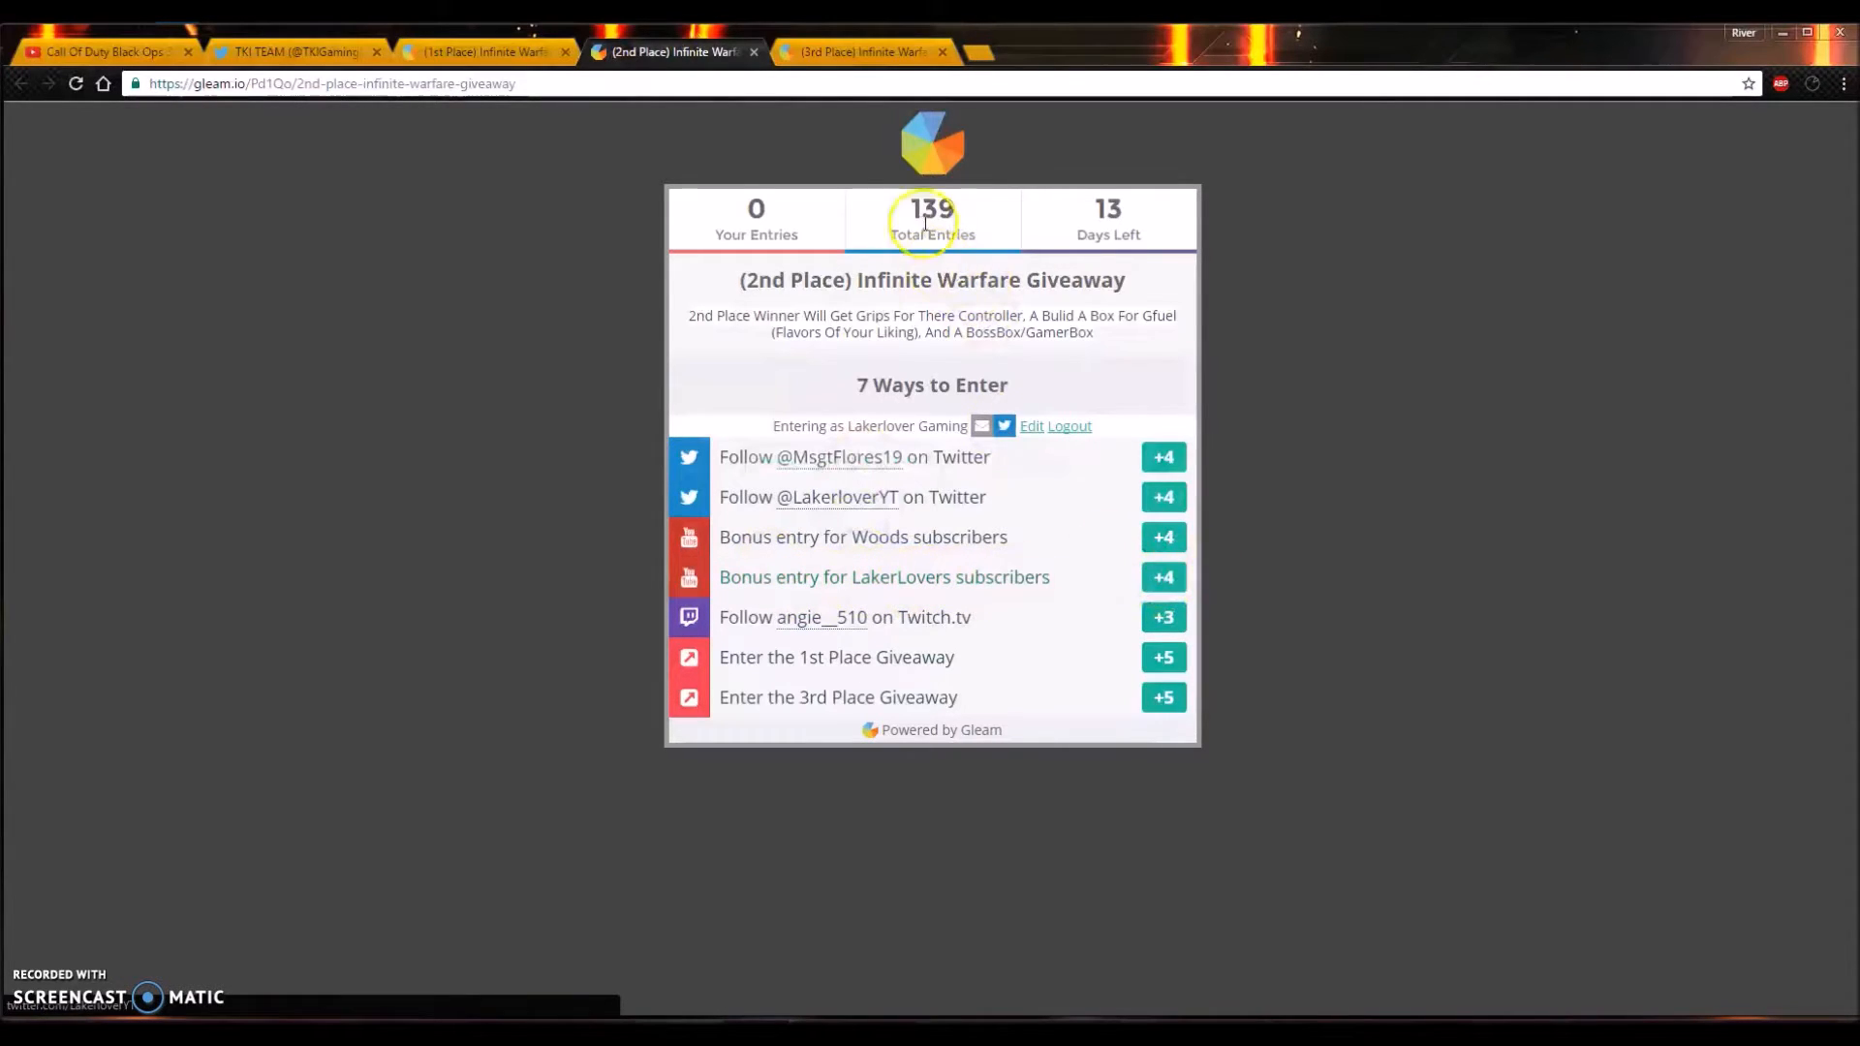
pyautogui.moveTo(786, 368)
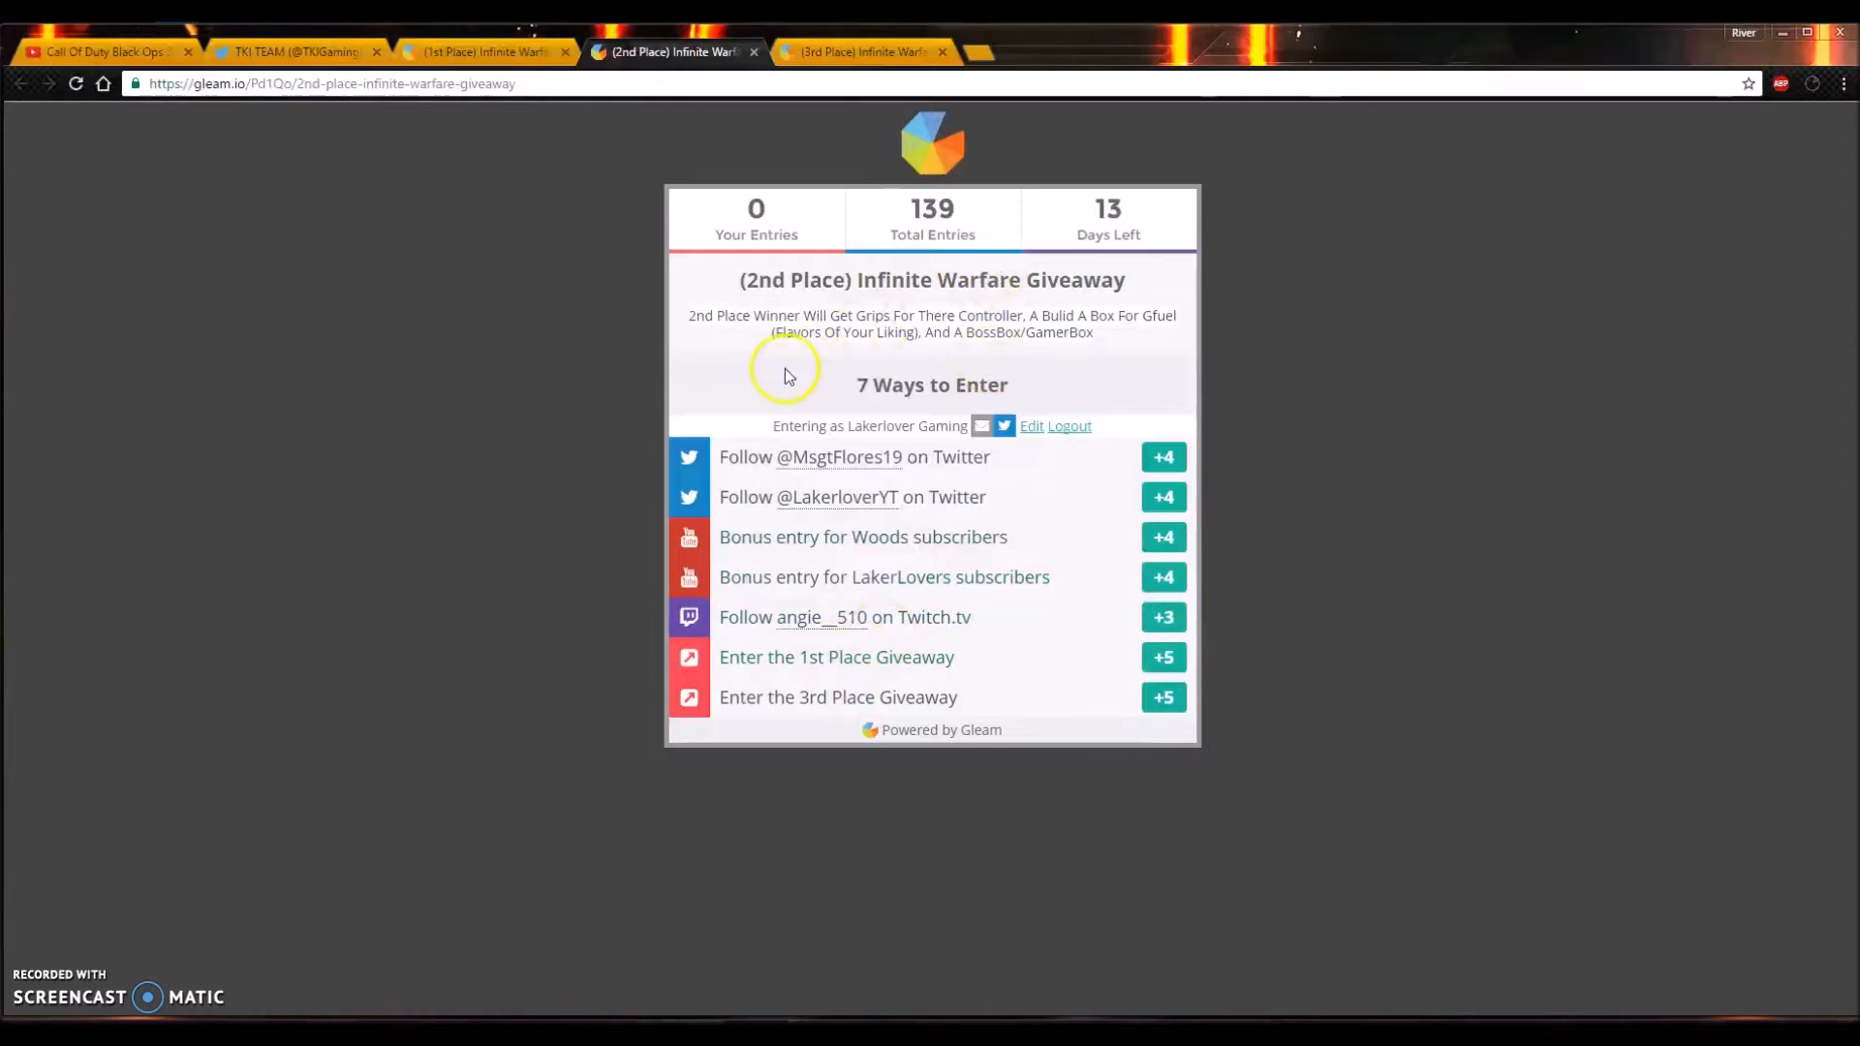
pyautogui.moveTo(812, 341)
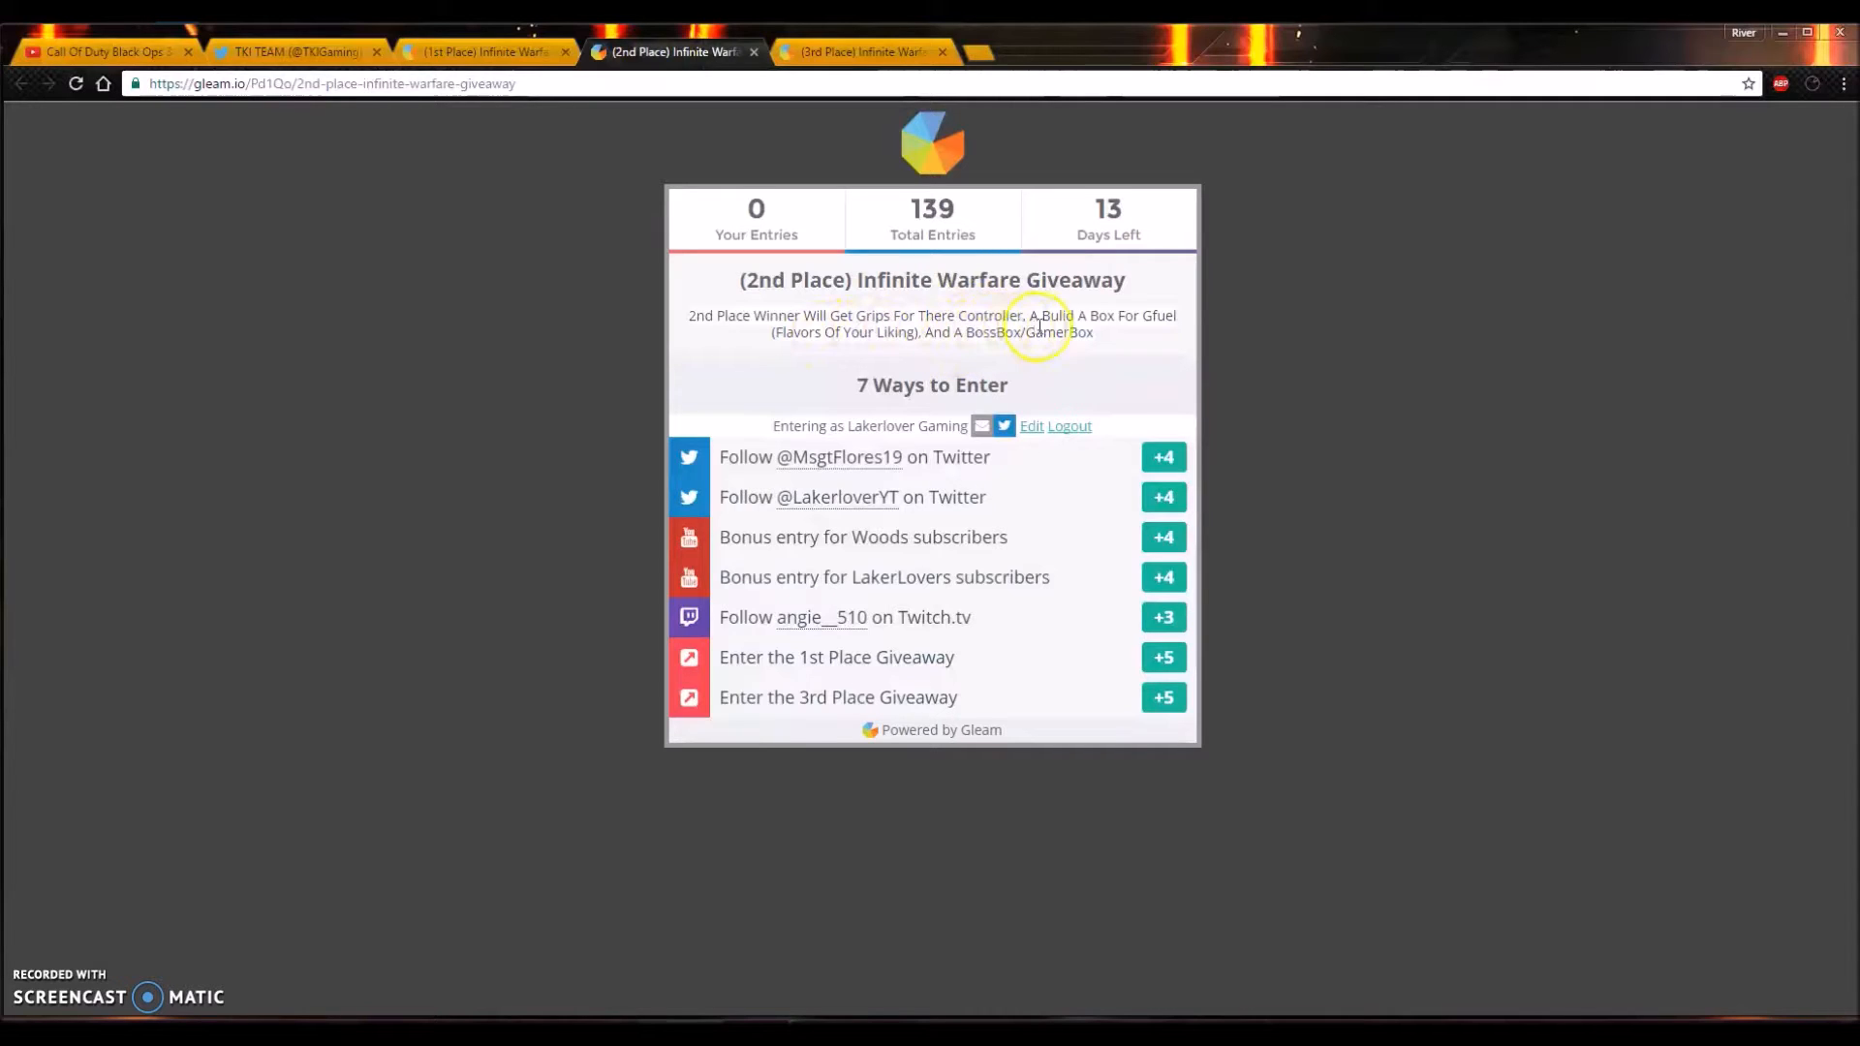
pyautogui.moveTo(1028, 374)
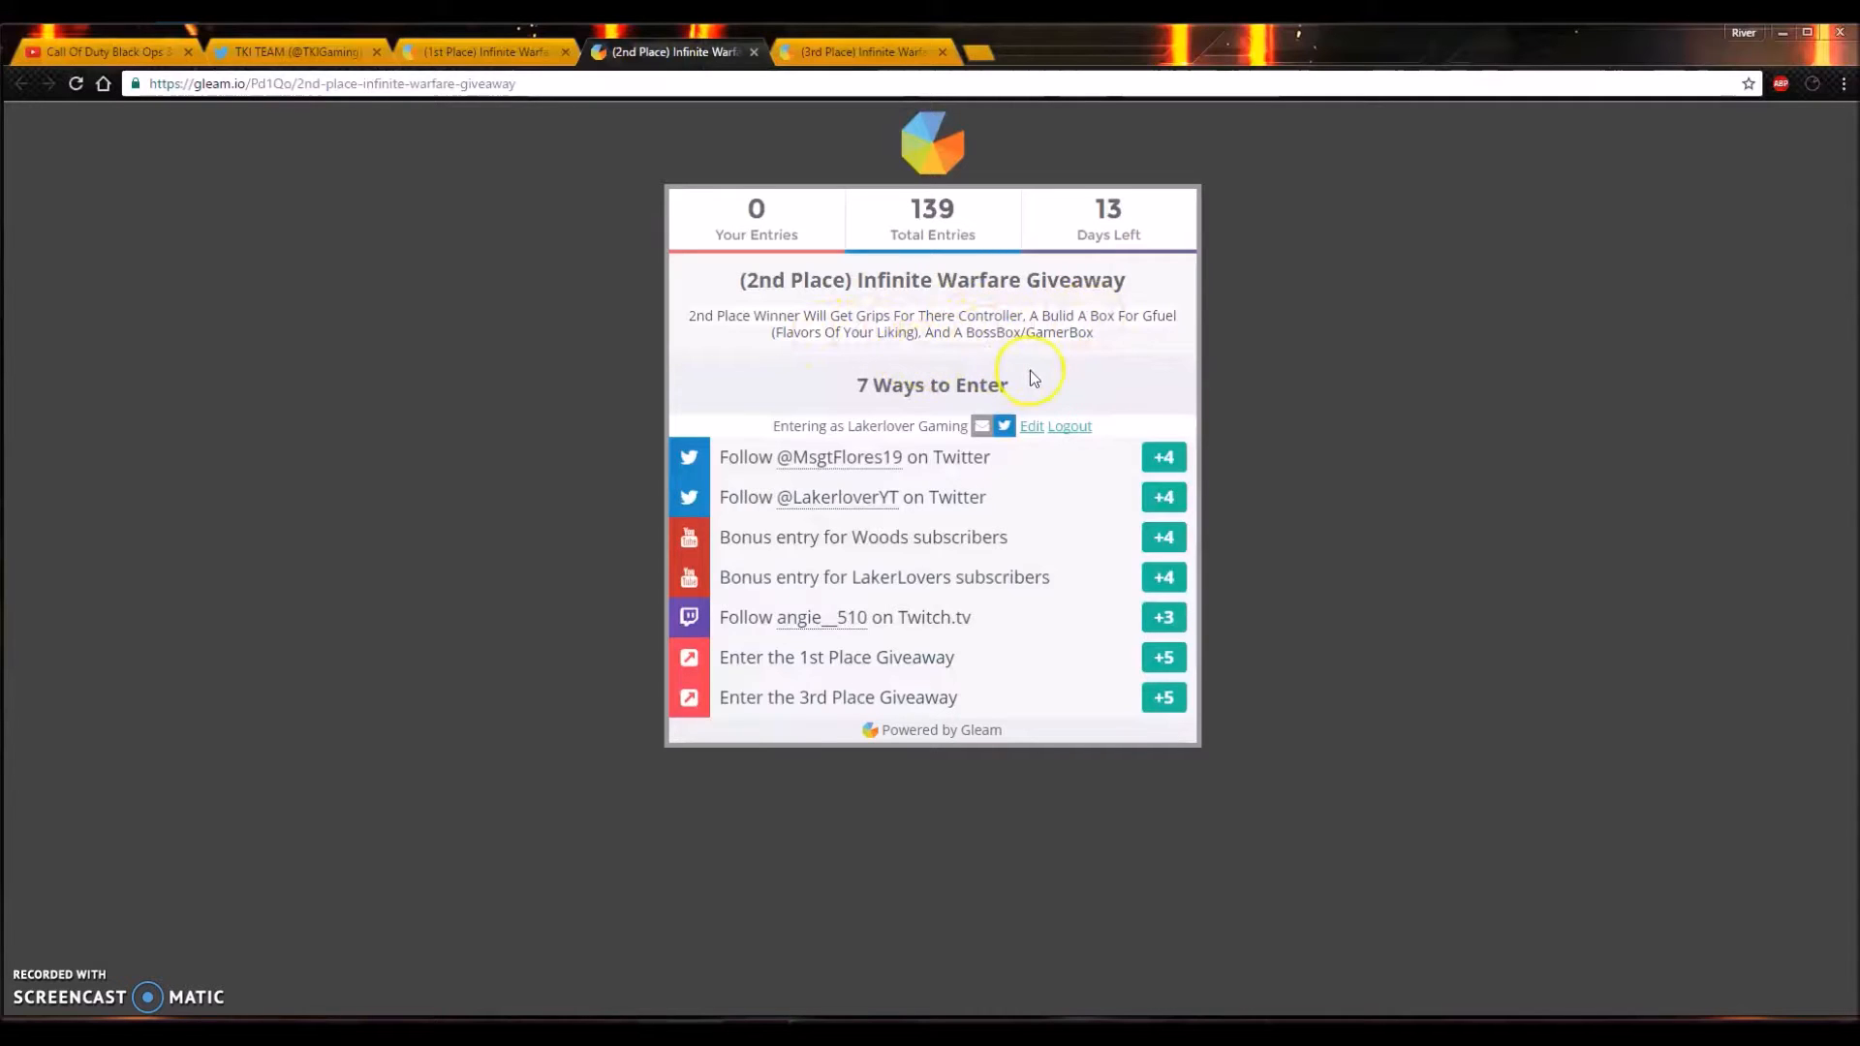
pyautogui.moveTo(1028, 378)
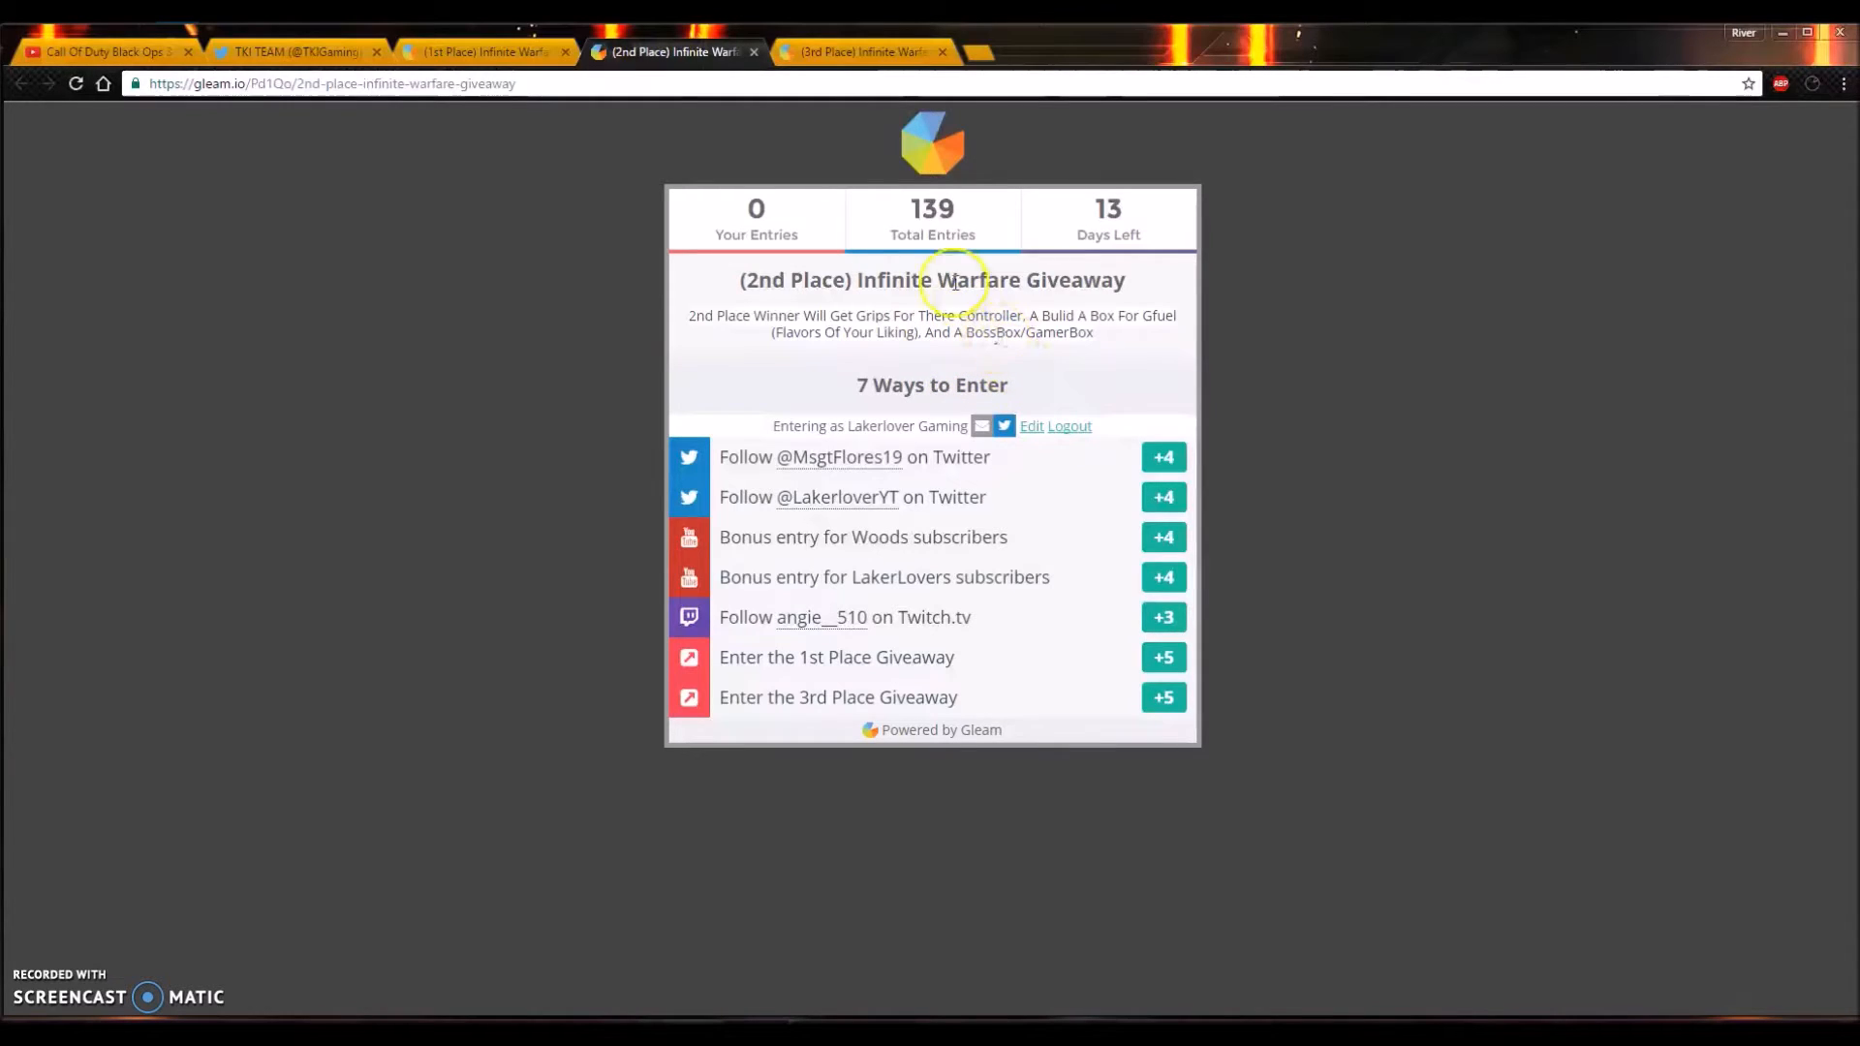
pyautogui.moveTo(995, 350)
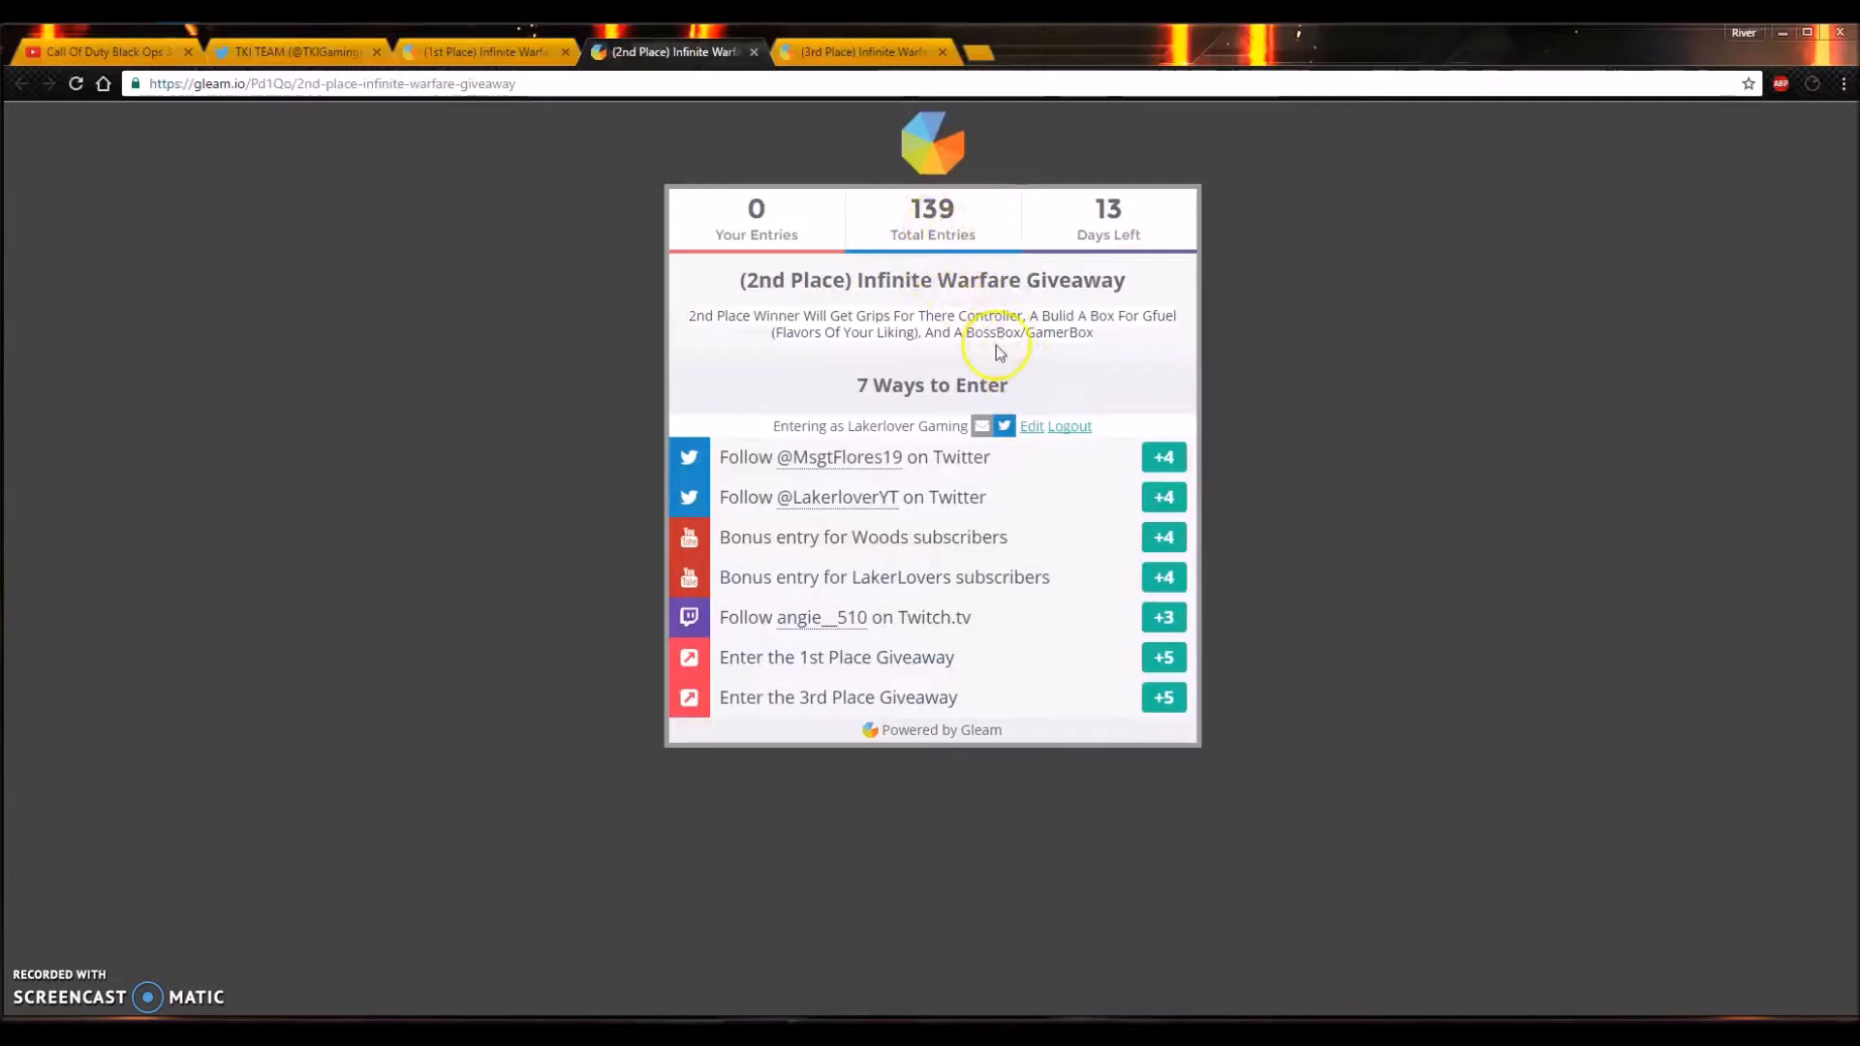
pyautogui.moveTo(854, 458)
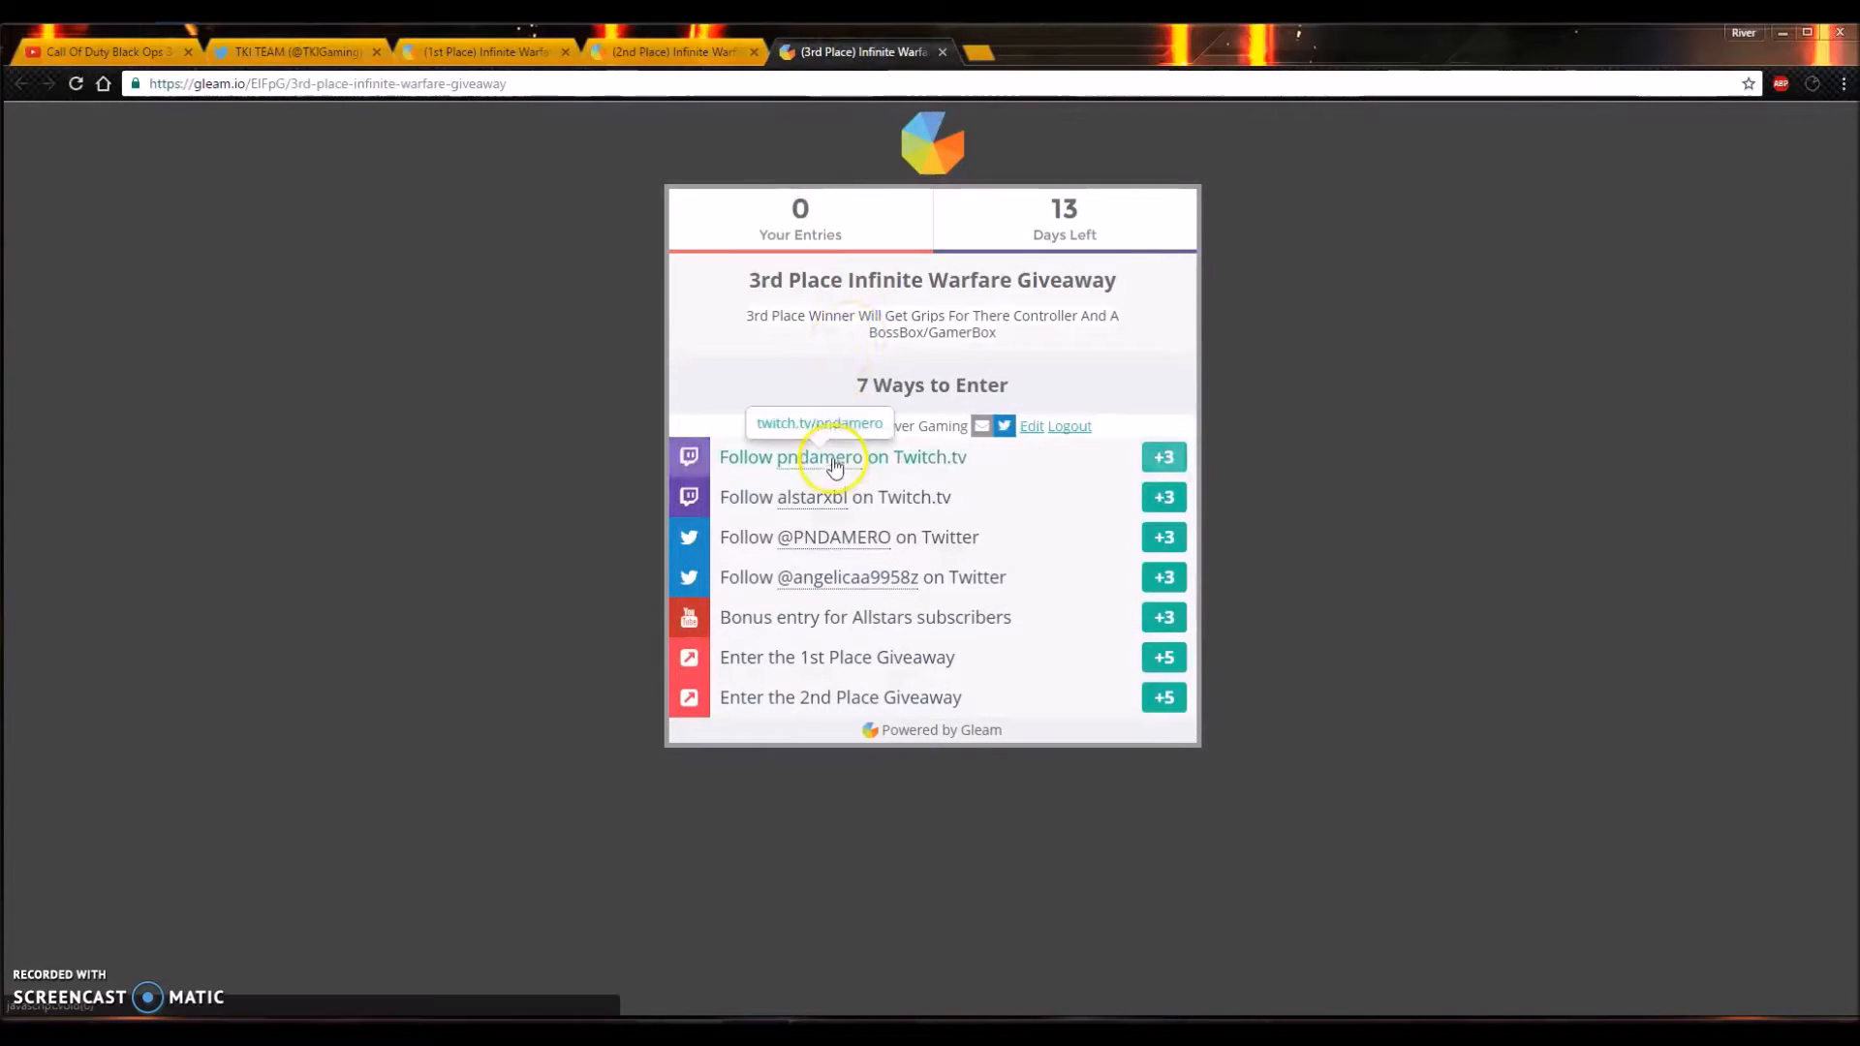
pyautogui.moveTo(837, 527)
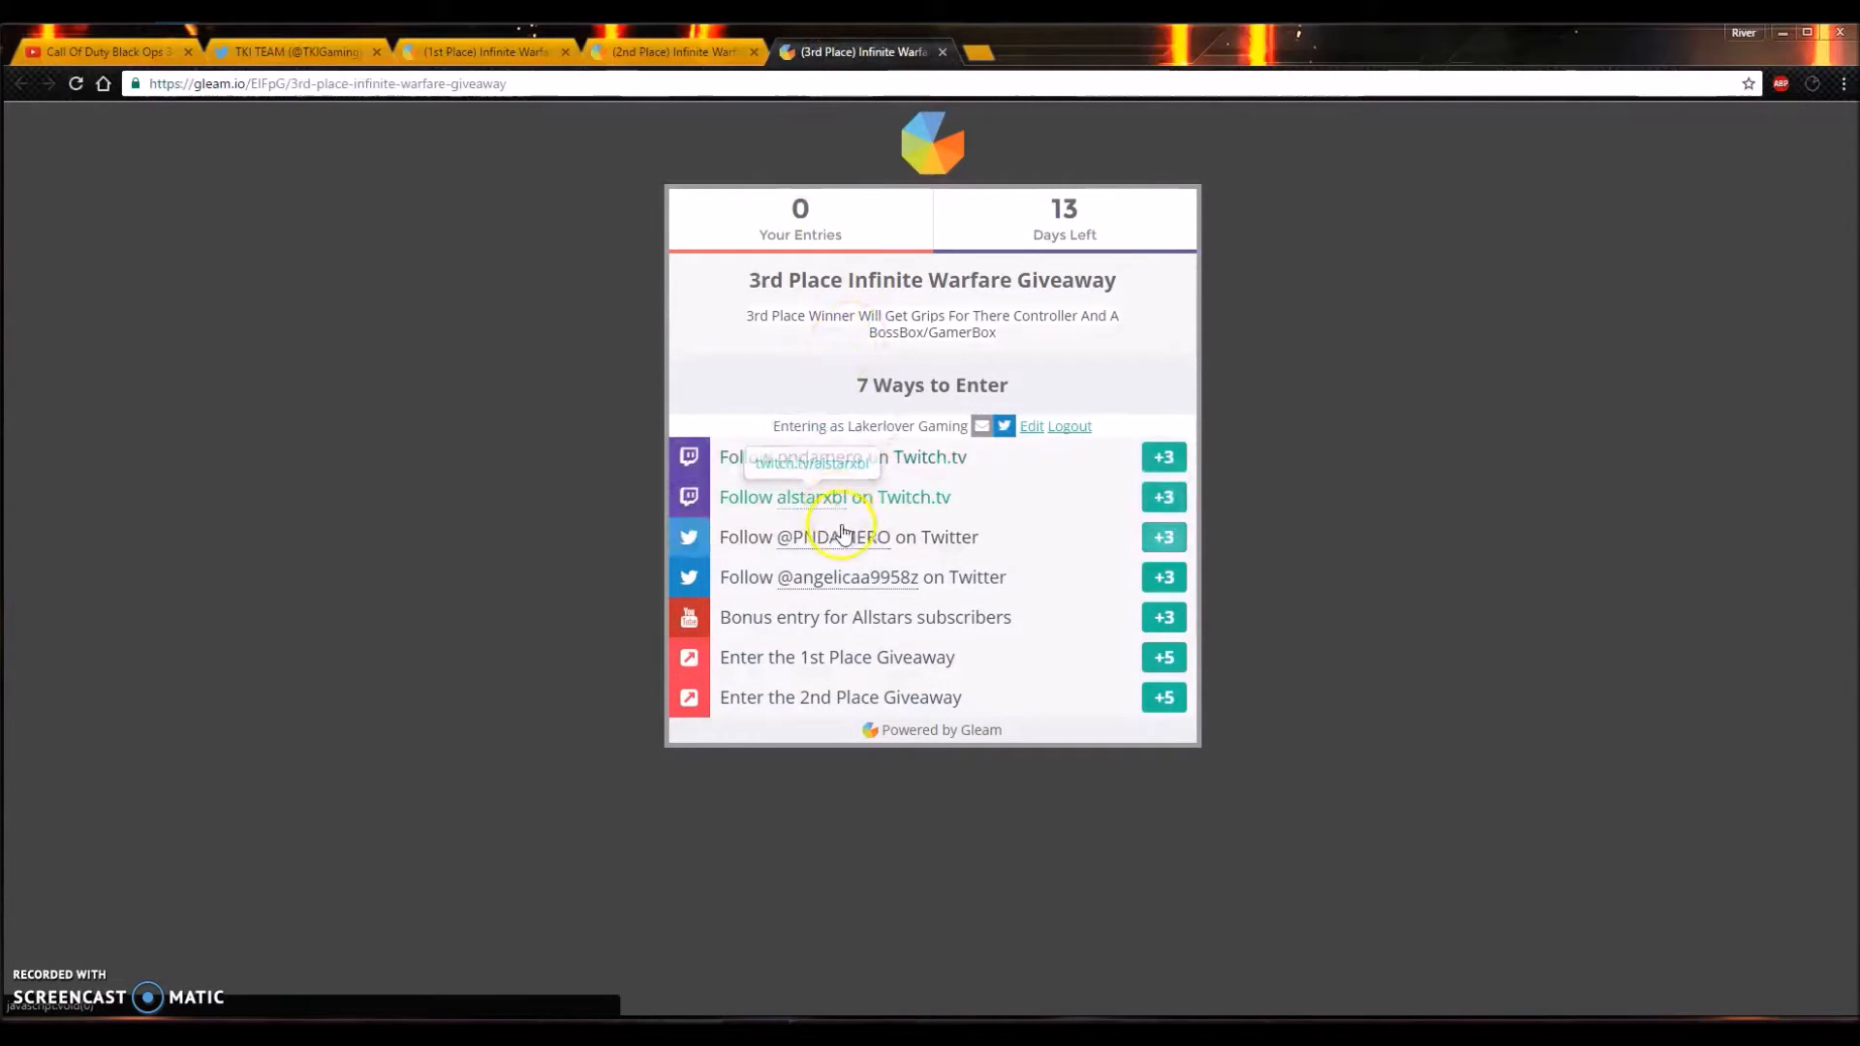
pyautogui.moveTo(862, 581)
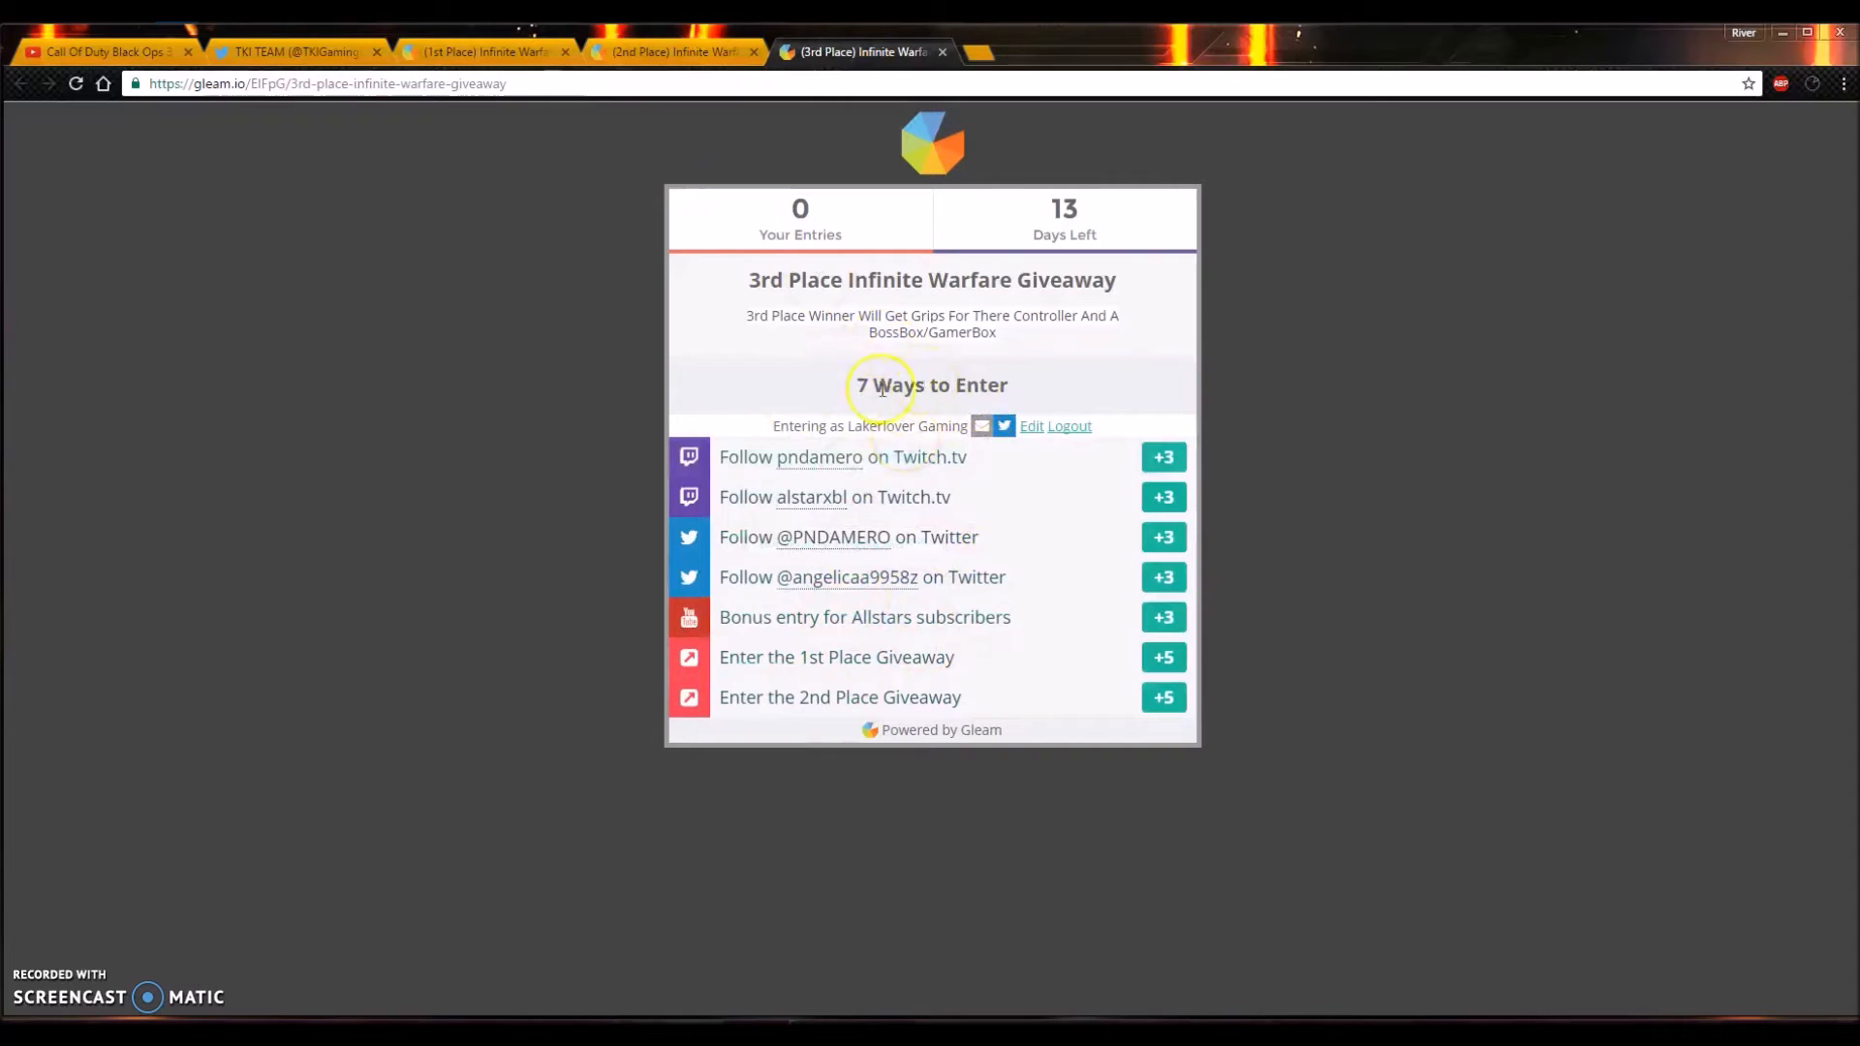
pyautogui.moveTo(887, 413)
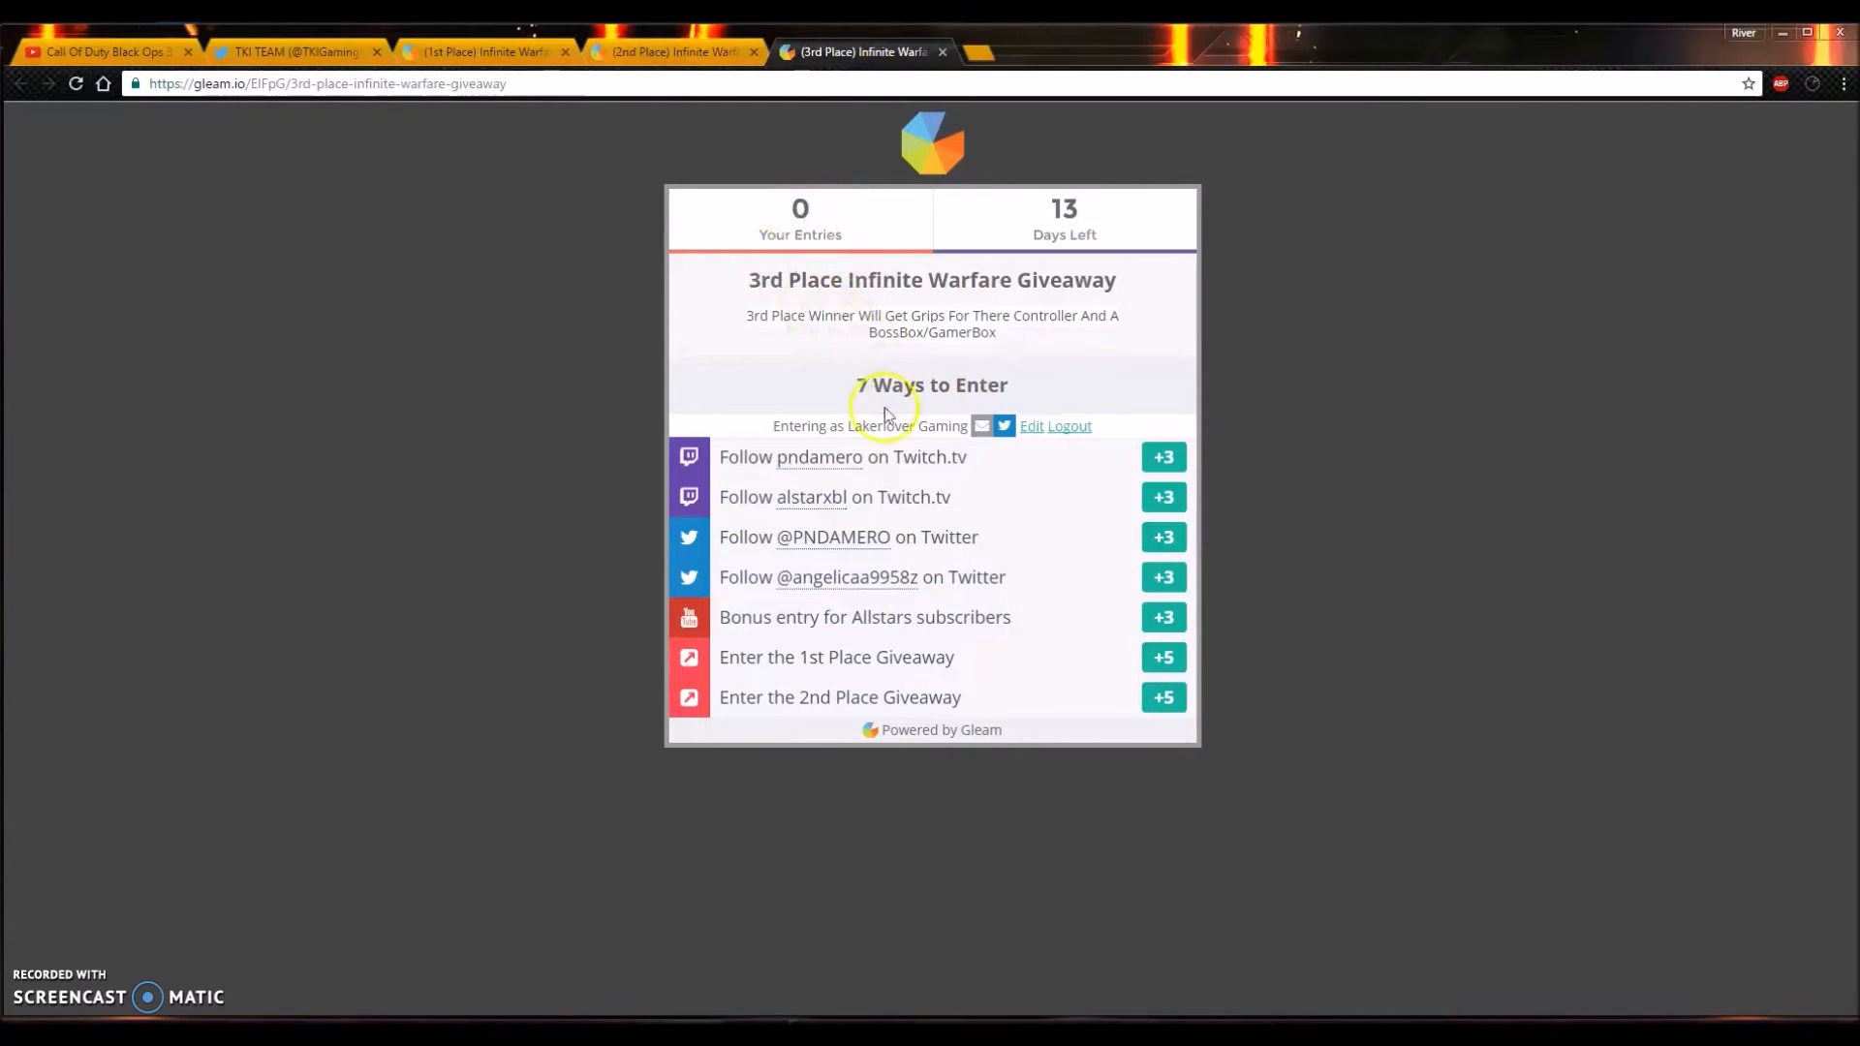
pyautogui.moveTo(825, 380)
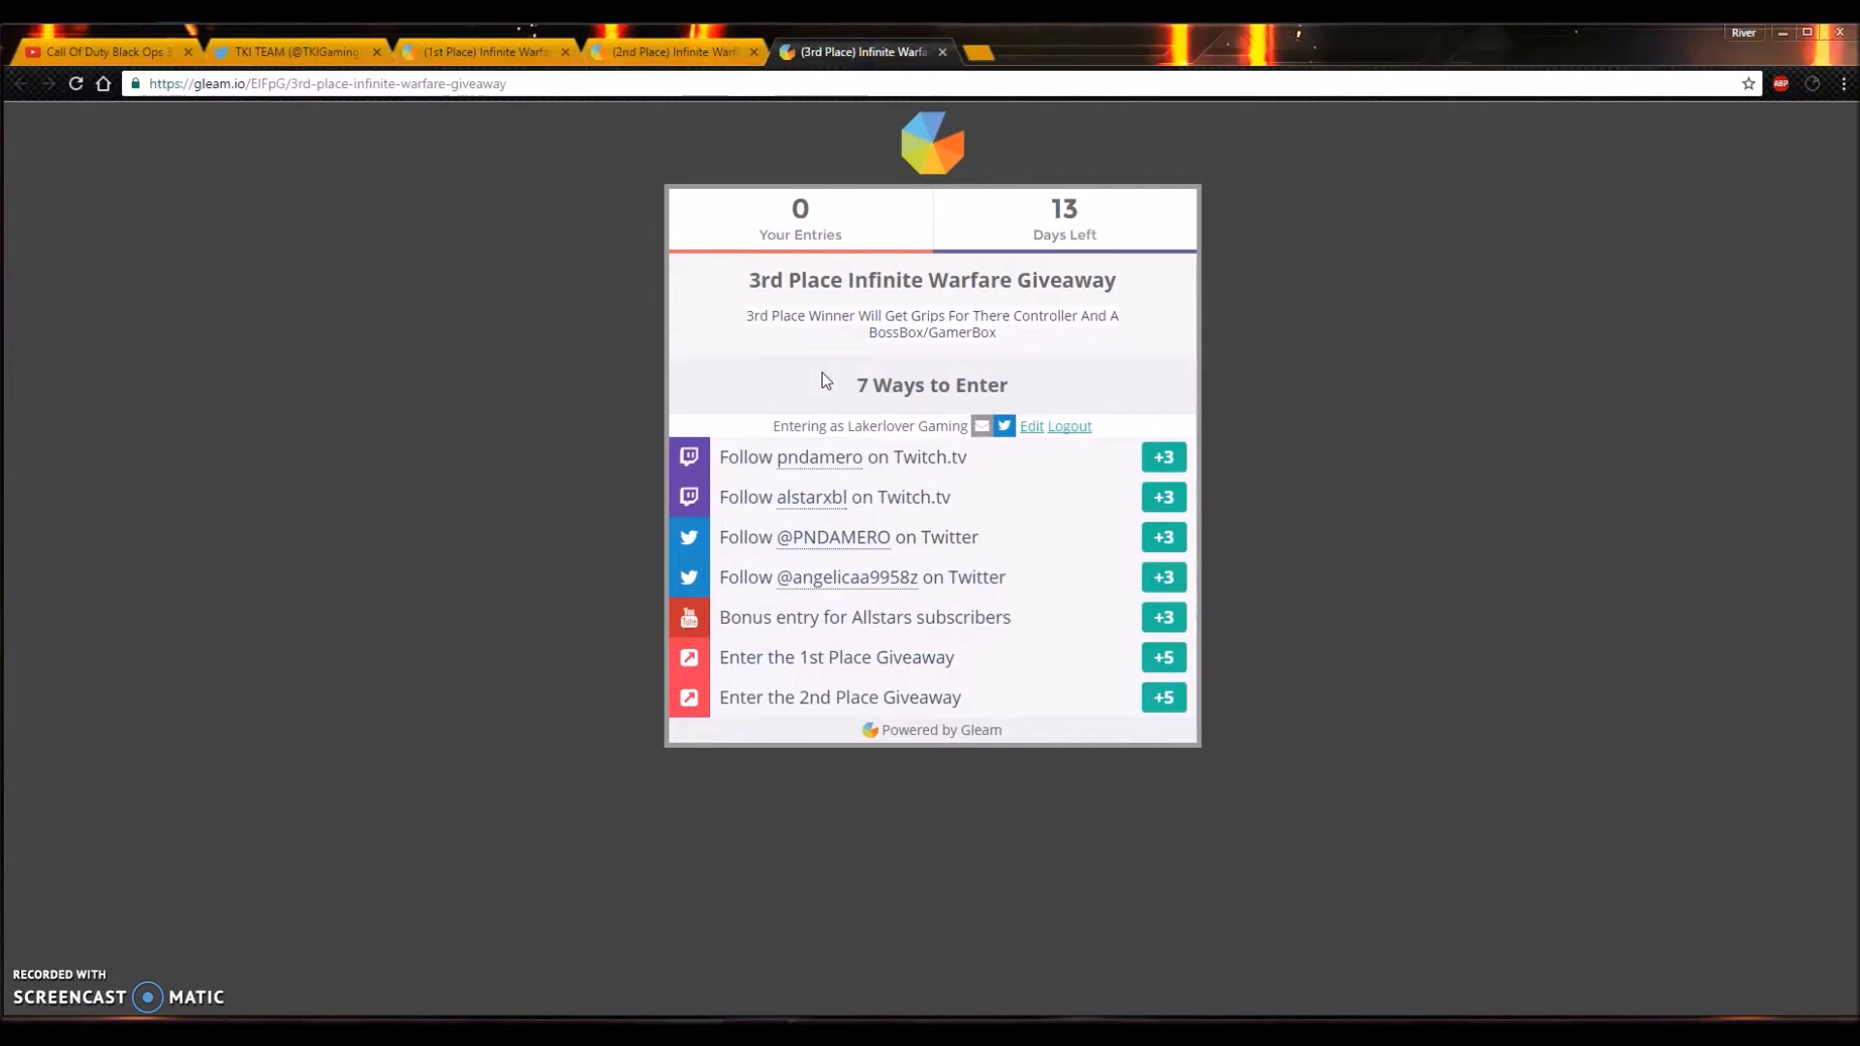
pyautogui.moveTo(647, 50)
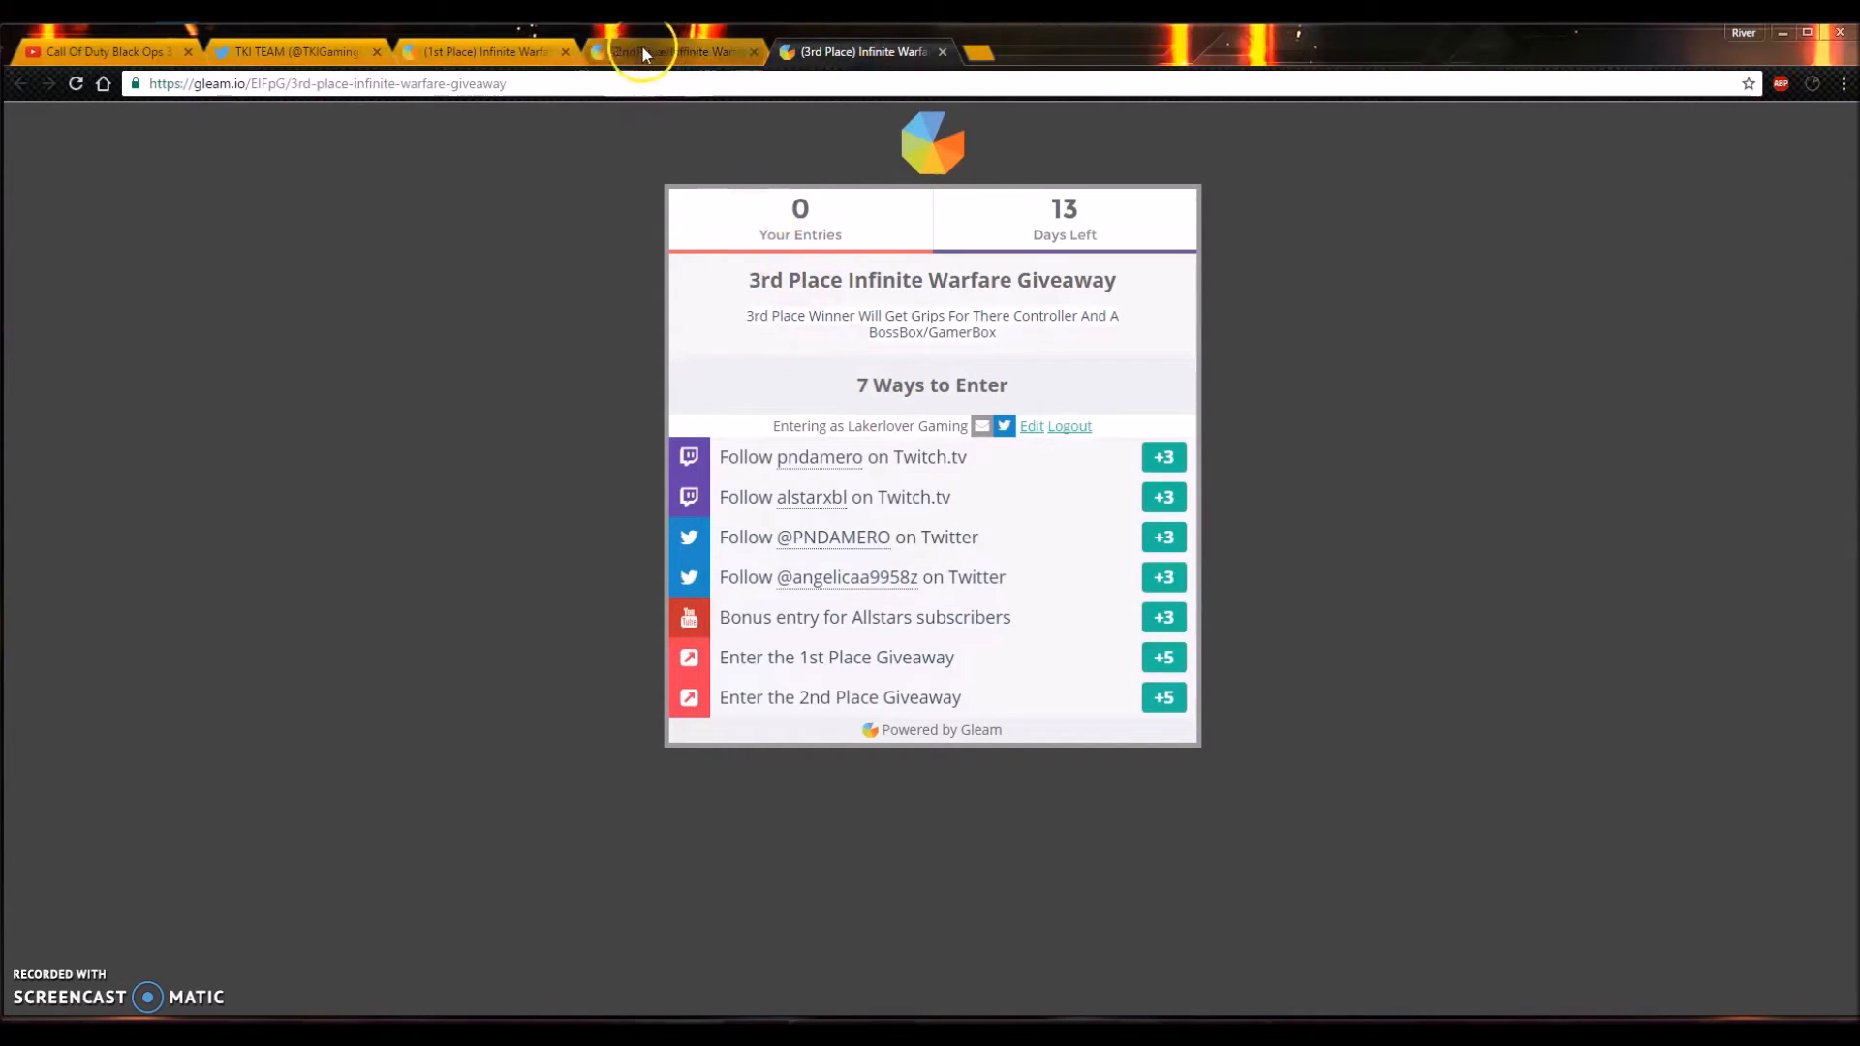
# Step: Bring the 1st Place giveaway page back up, still at one confirmed entry among 517
pyautogui.click(480, 50)
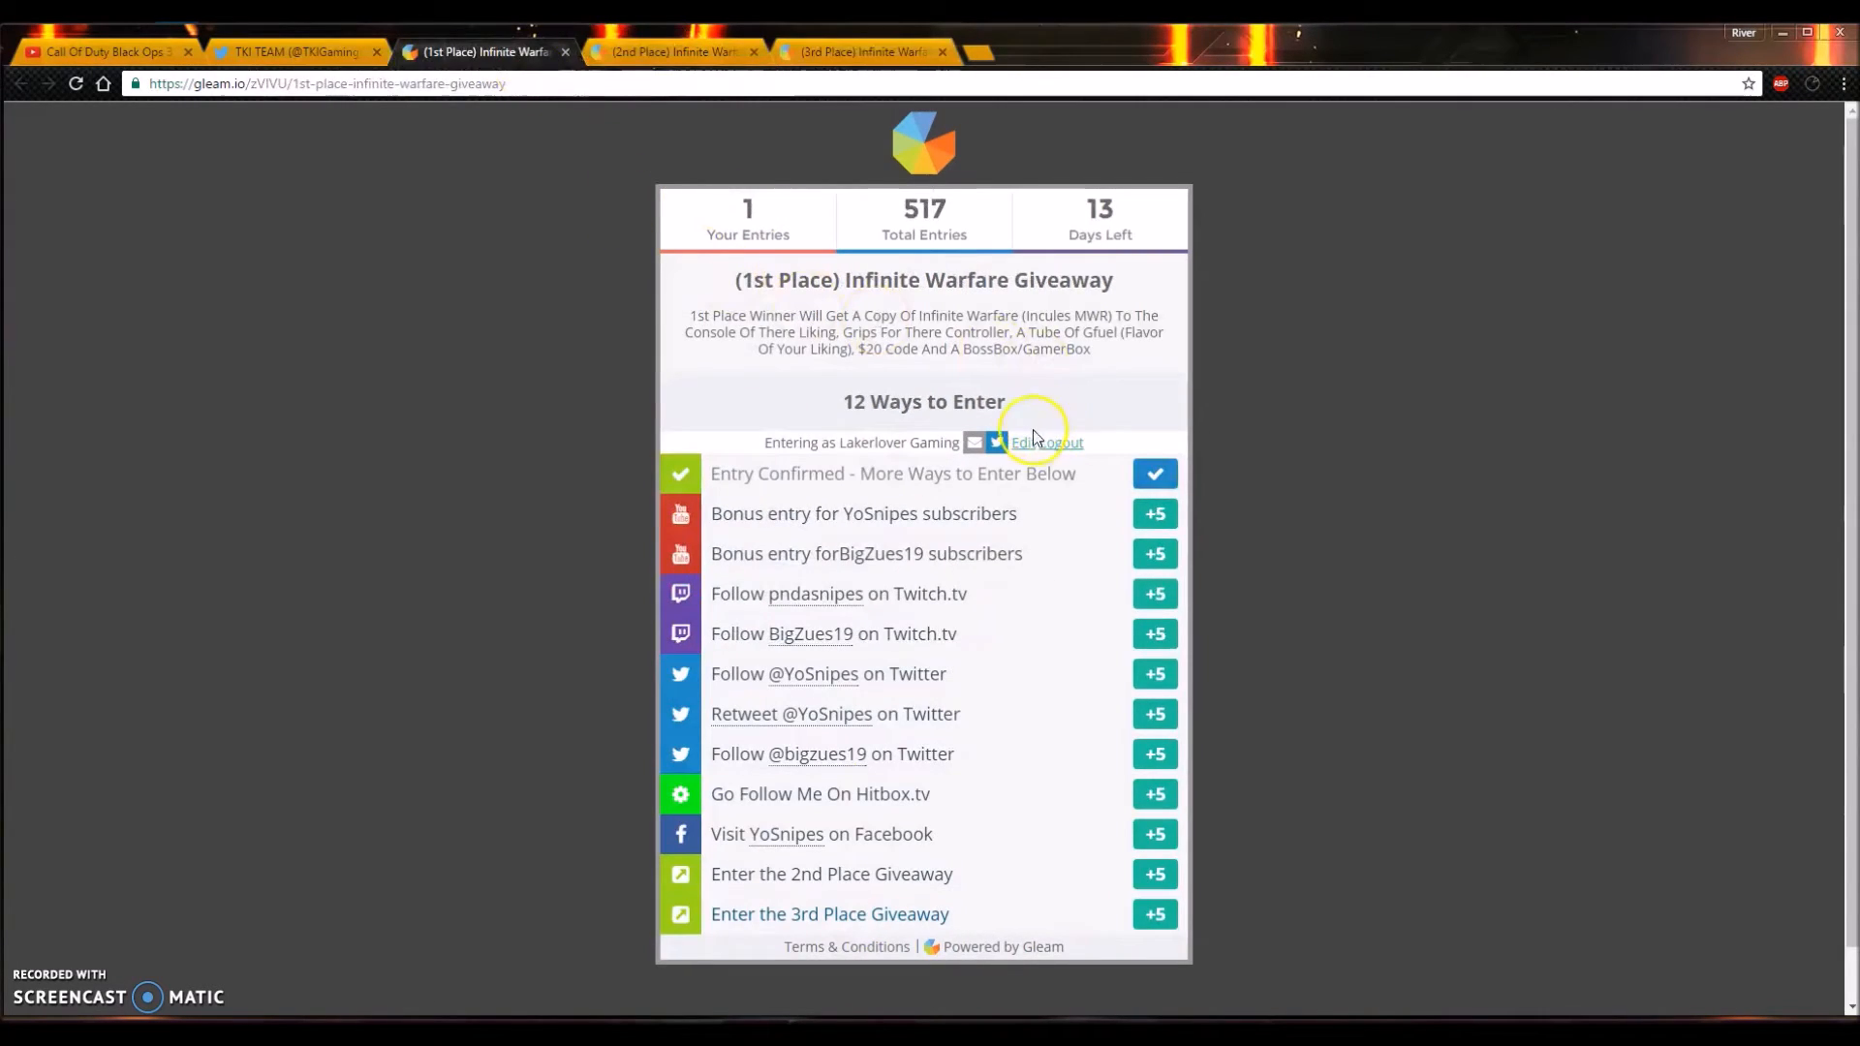
pyautogui.moveTo(716, 442)
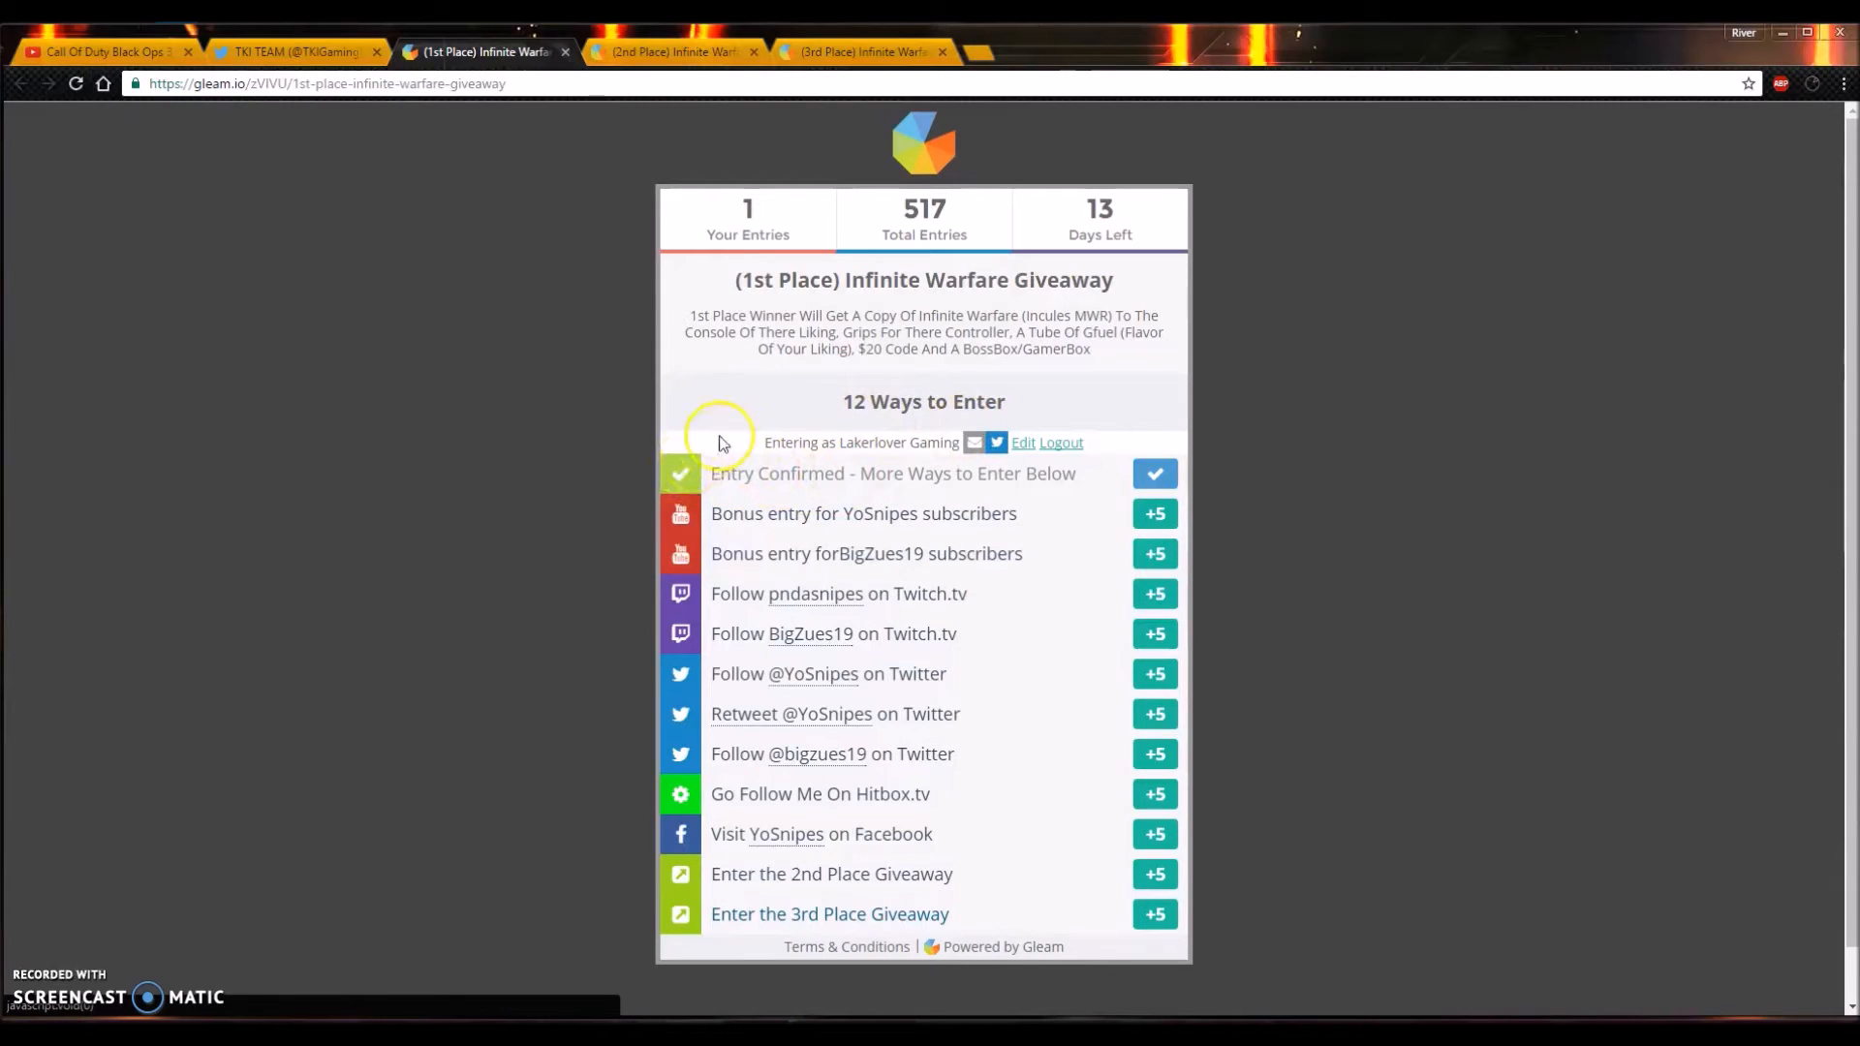
pyautogui.moveTo(730, 424)
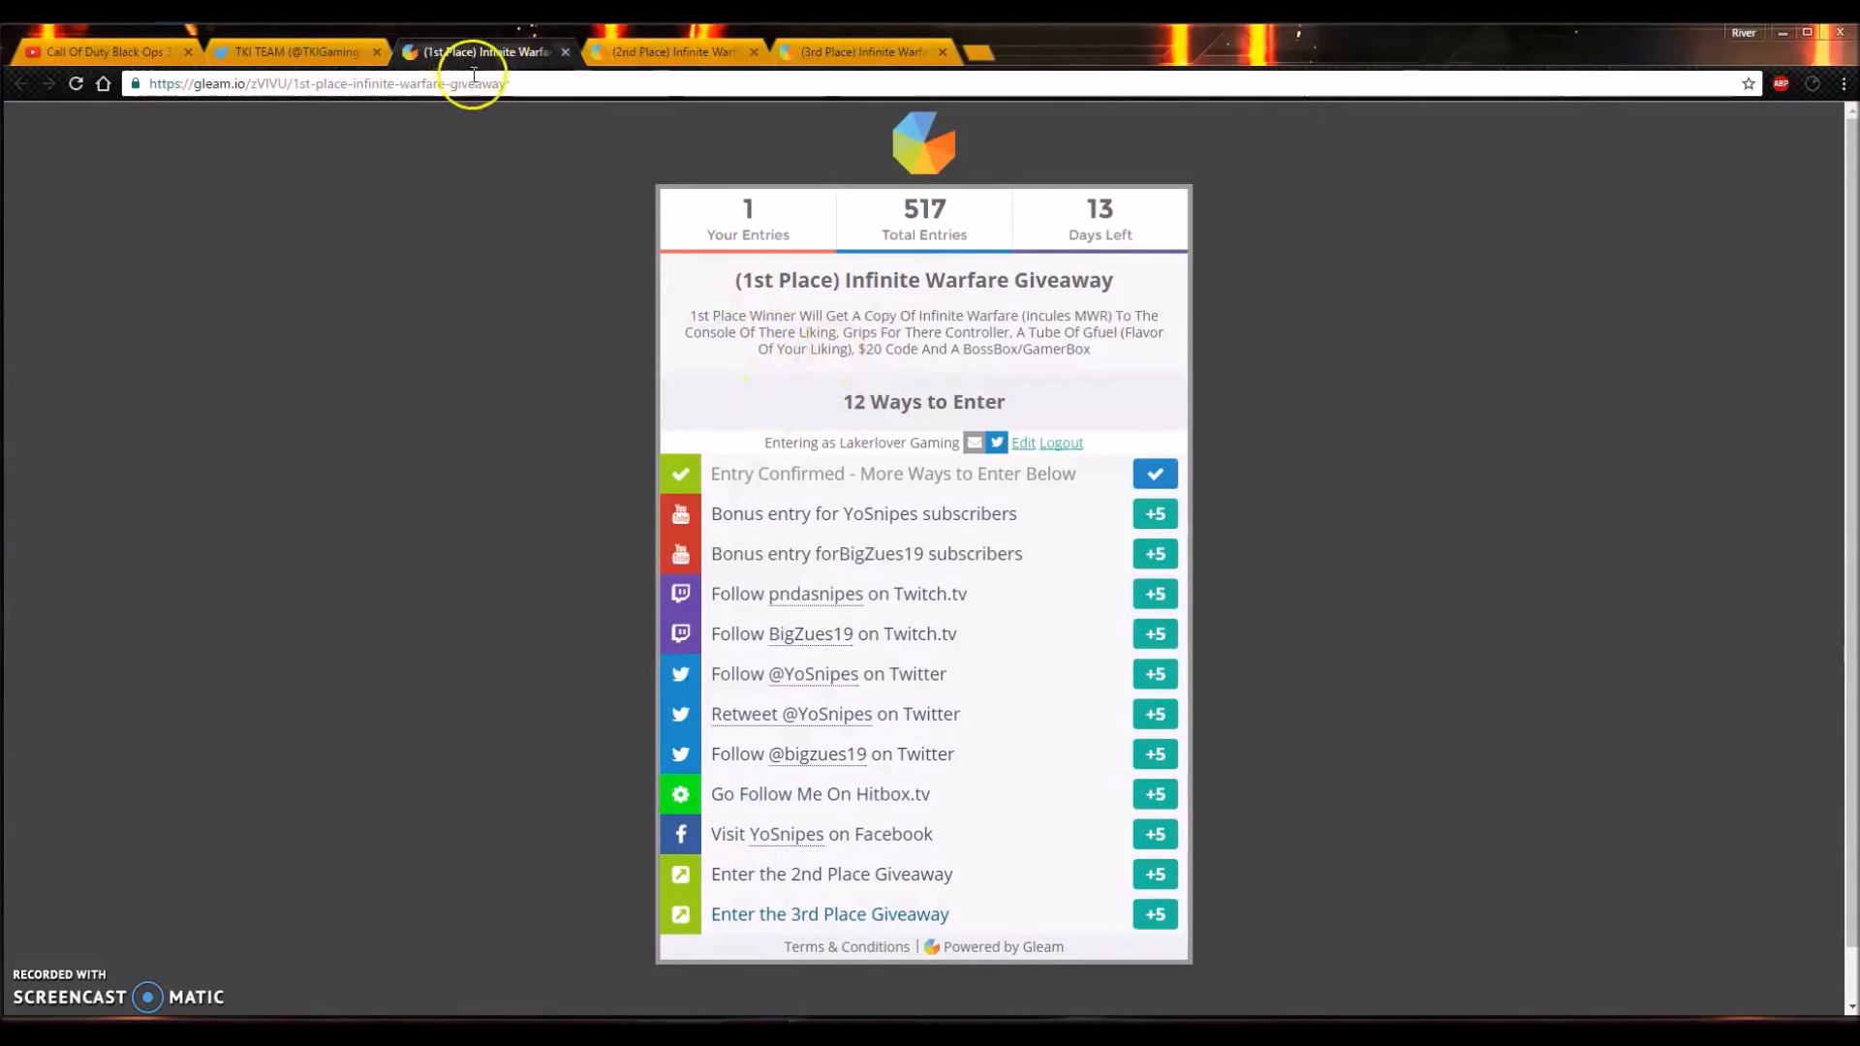
pyautogui.moveTo(589, 308)
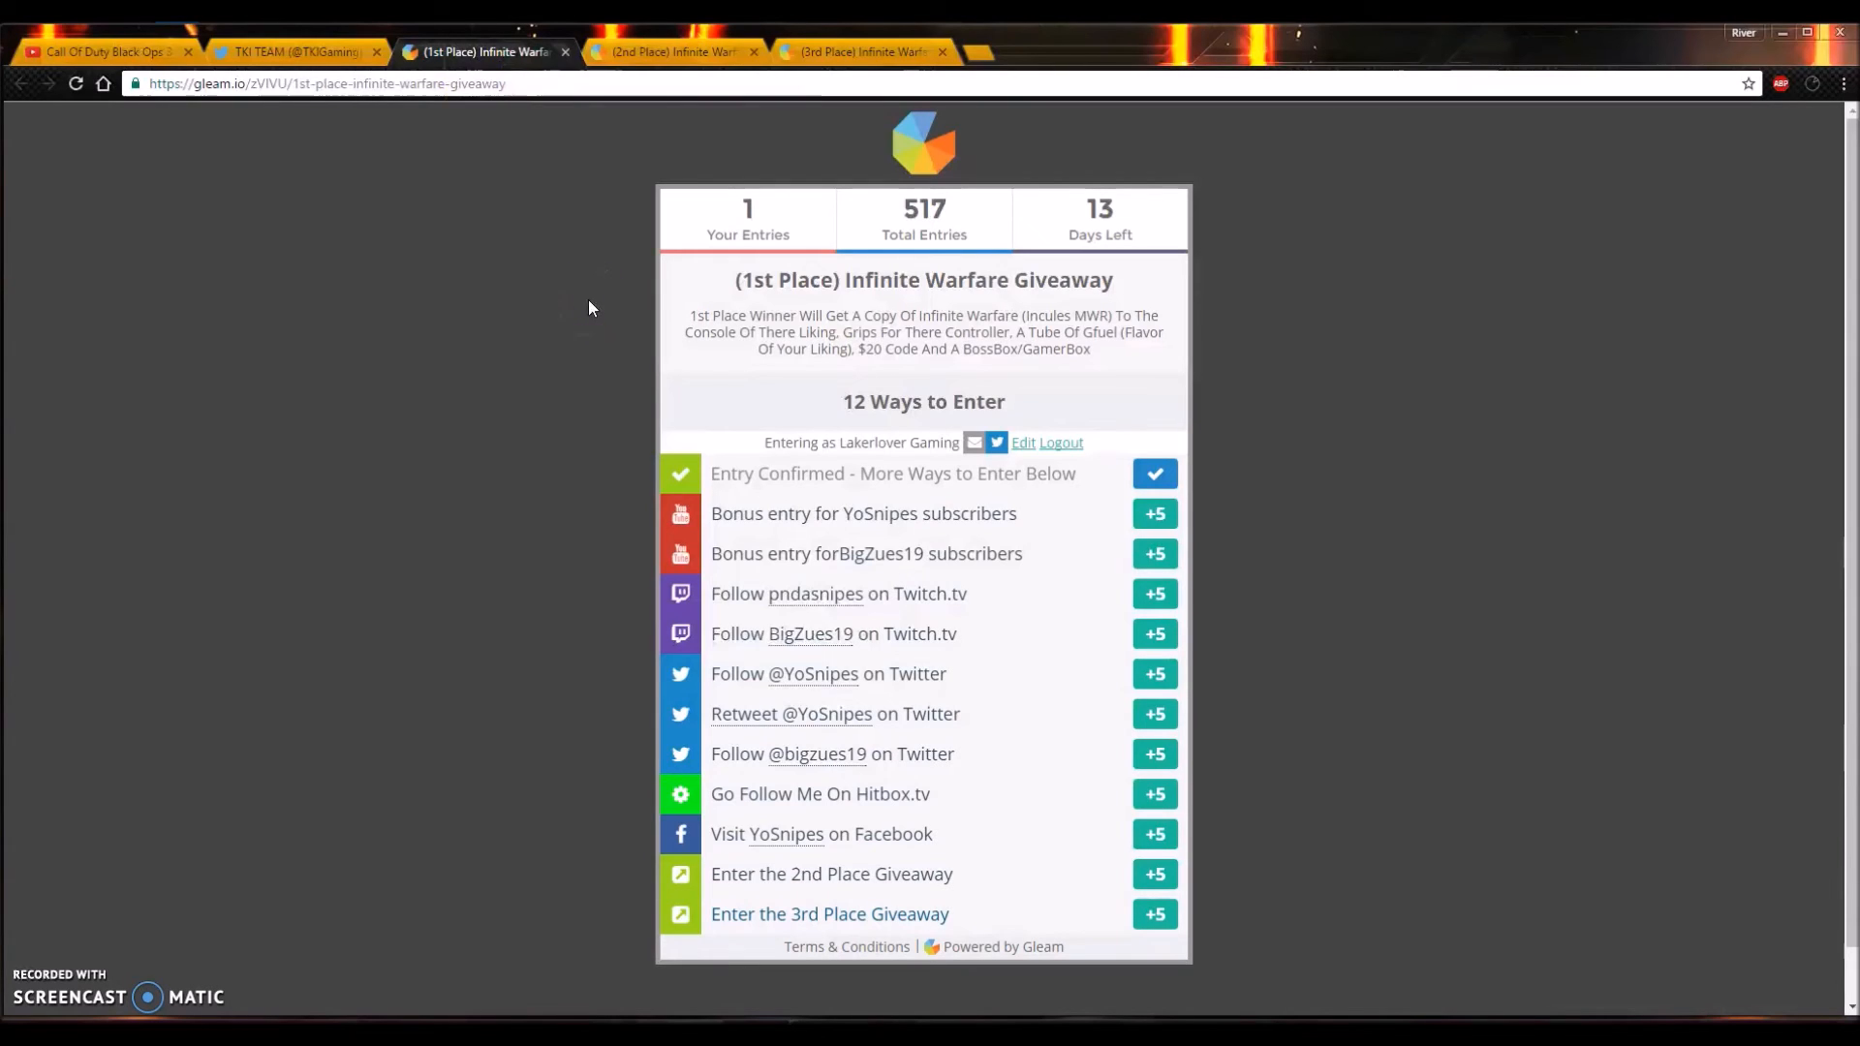